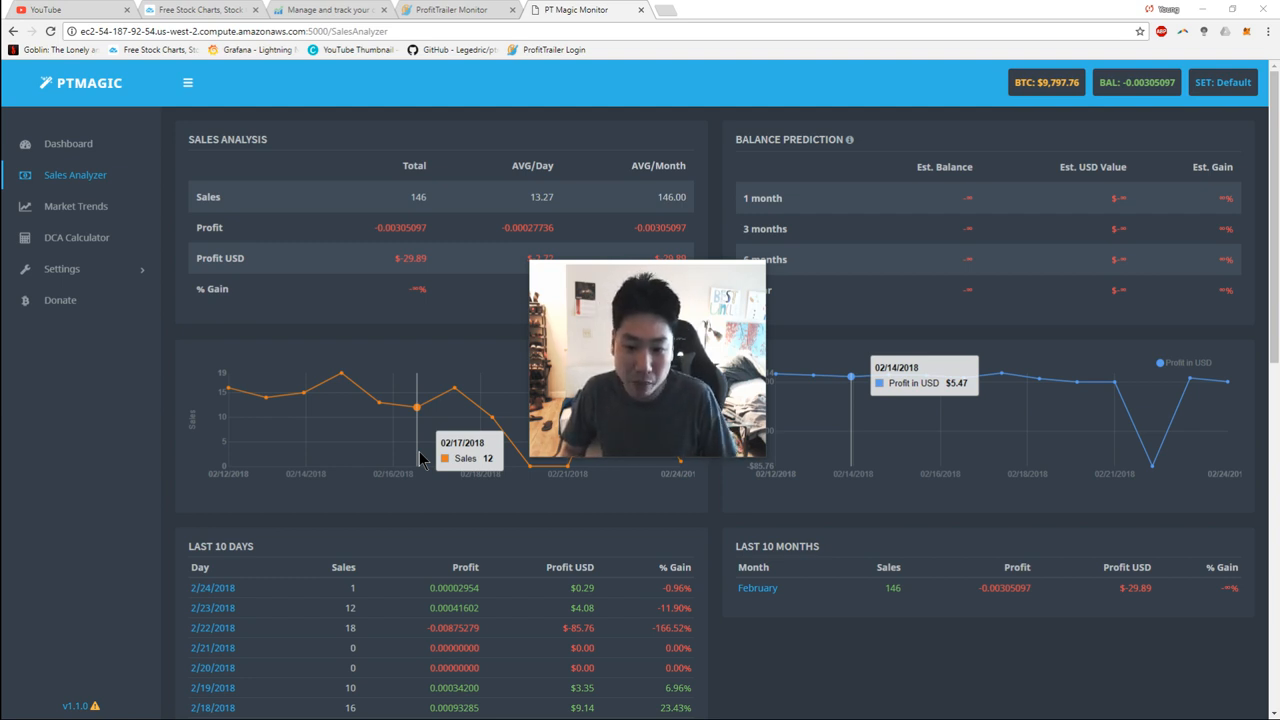
{"action": "mouse_move", "coordinate": [451, 54]}
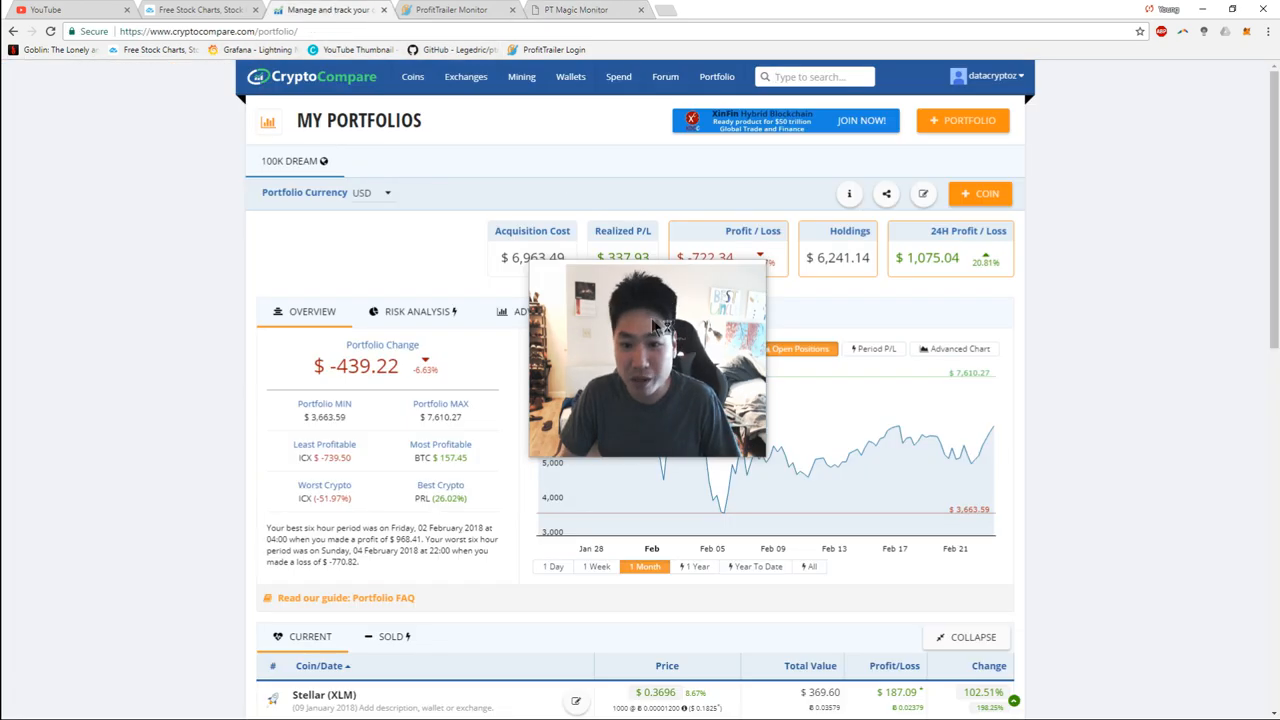
Step: Scroll down the portfolio to view all rows of the collapsed current holdings table
{"action": "scroll", "scroll_direction": "down", "scroll_amount": 3}
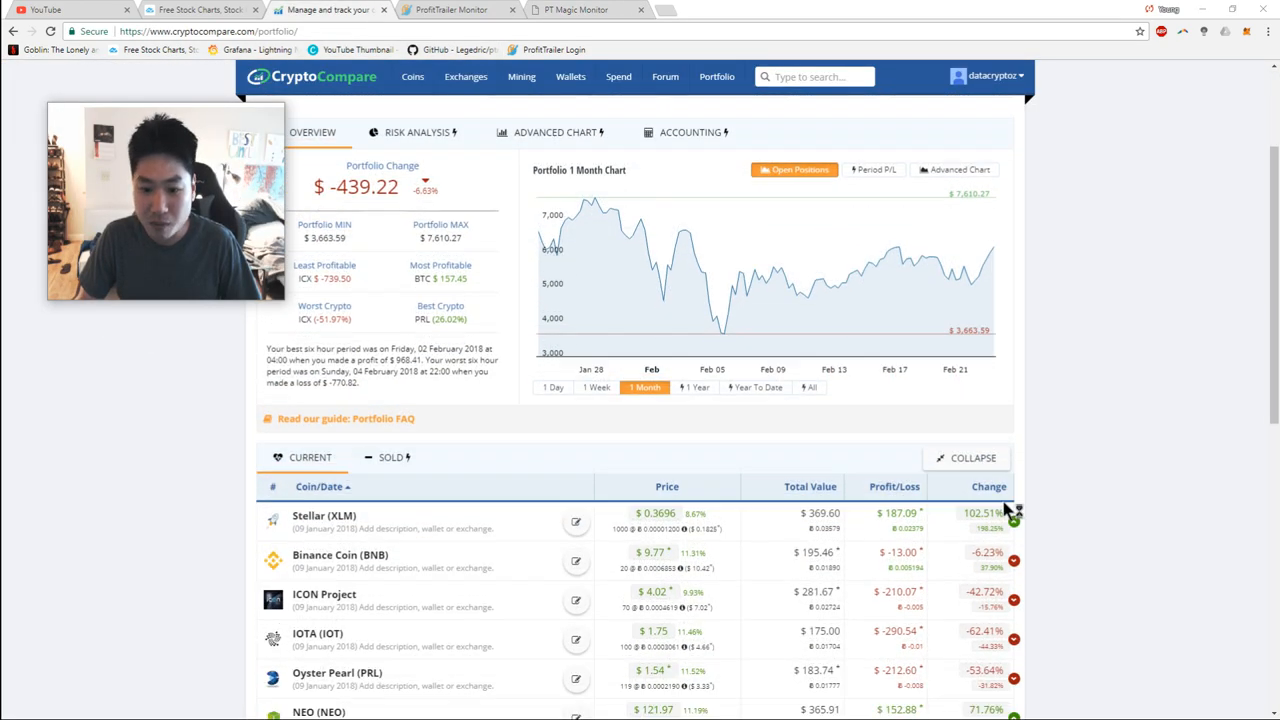
{"action": "scroll", "scroll_direction": "down", "scroll_amount": 3}
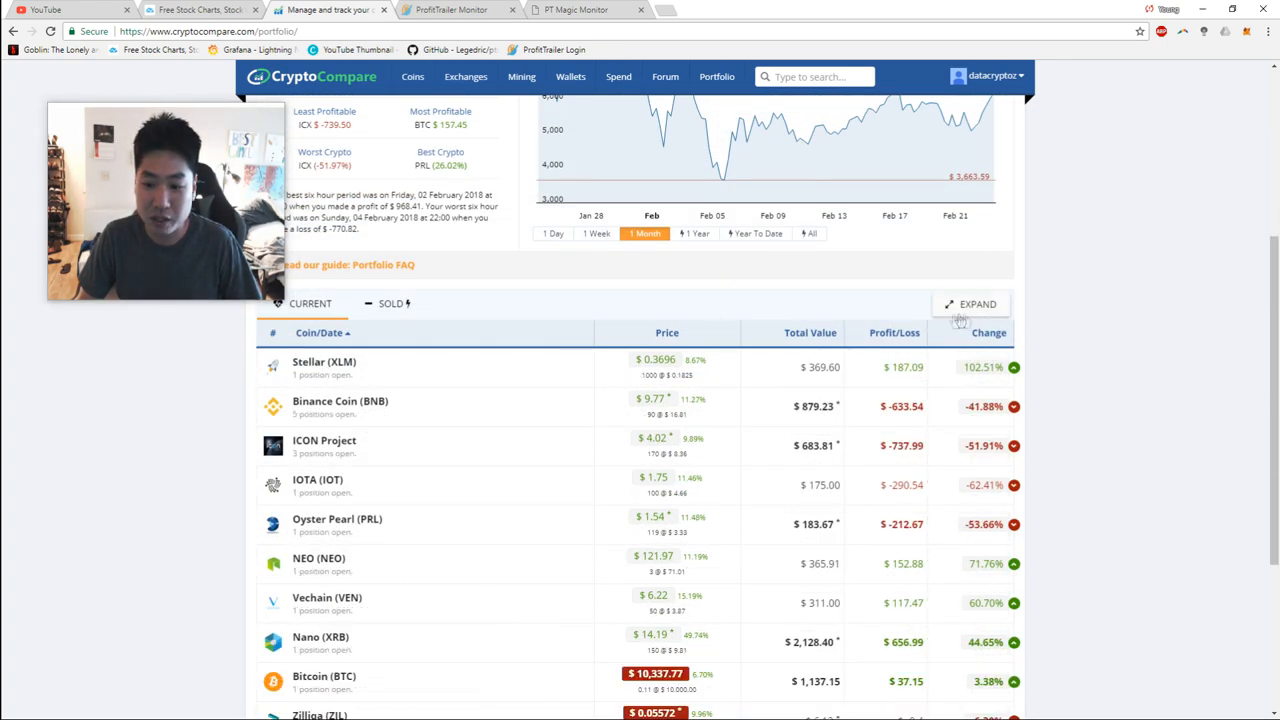
{"action": "scroll", "scroll_direction": "down", "scroll_amount": 3}
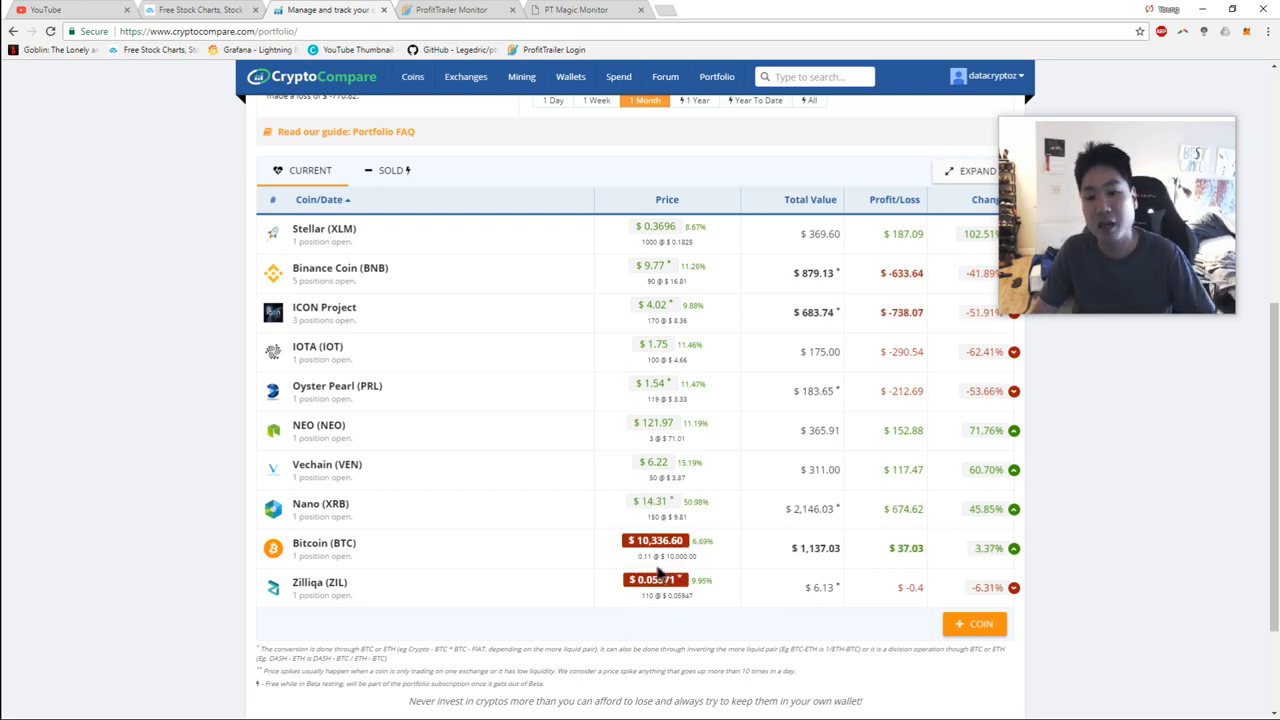
{"action": "scroll", "scroll_direction": "up", "scroll_amount": 3}
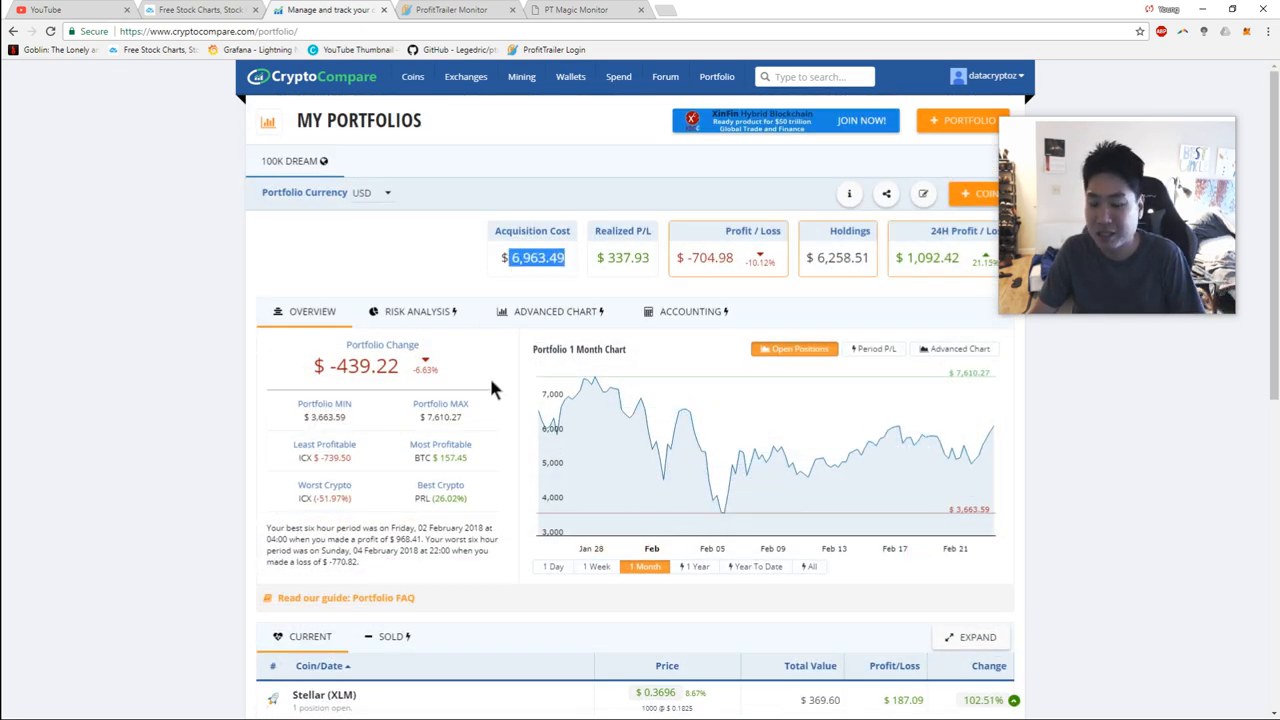
{"action": "mouse_move", "coordinate": [773, 298]}
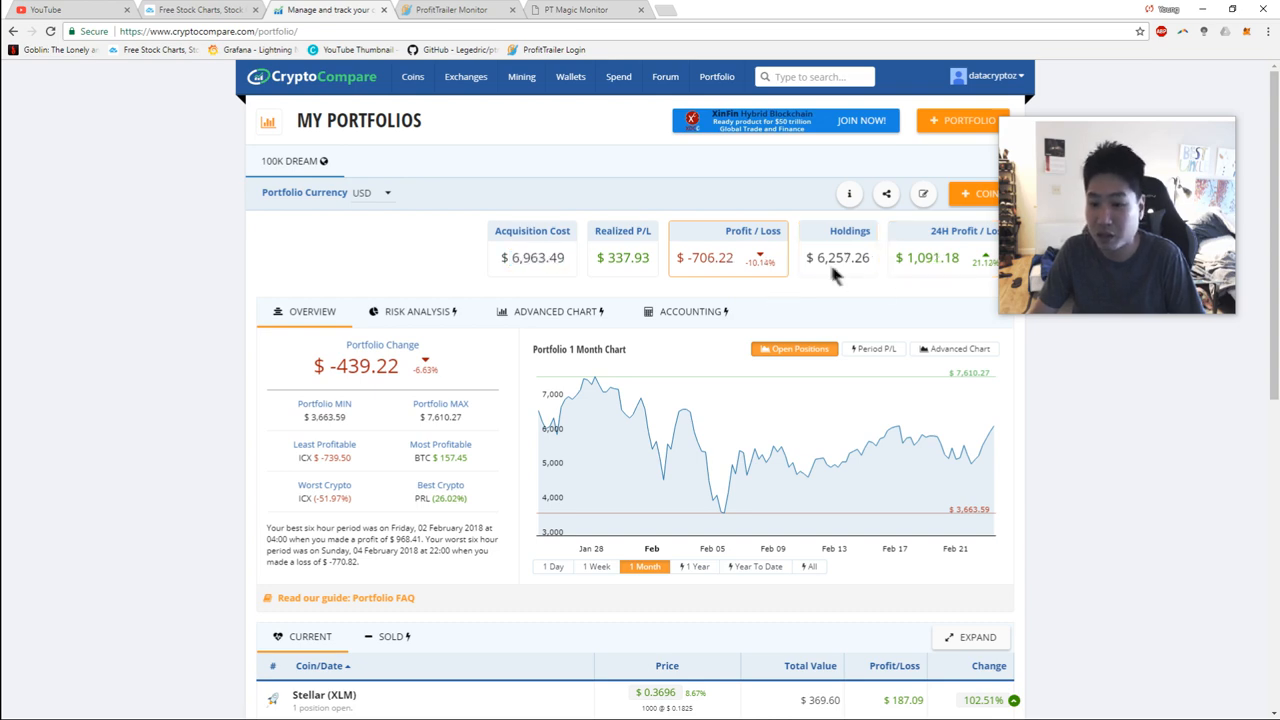
{"action": "scroll", "scroll_direction": "down", "scroll_amount": 3}
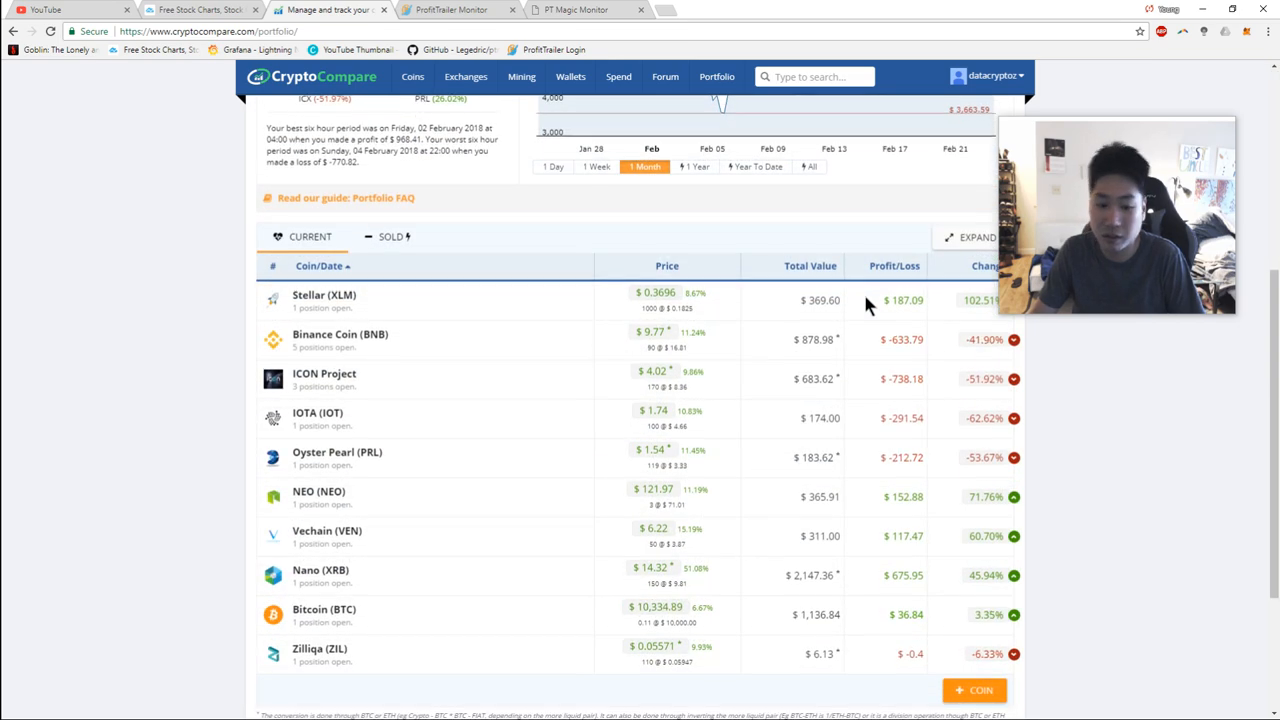
{"action": "scroll", "scroll_direction": "down", "scroll_amount": 3}
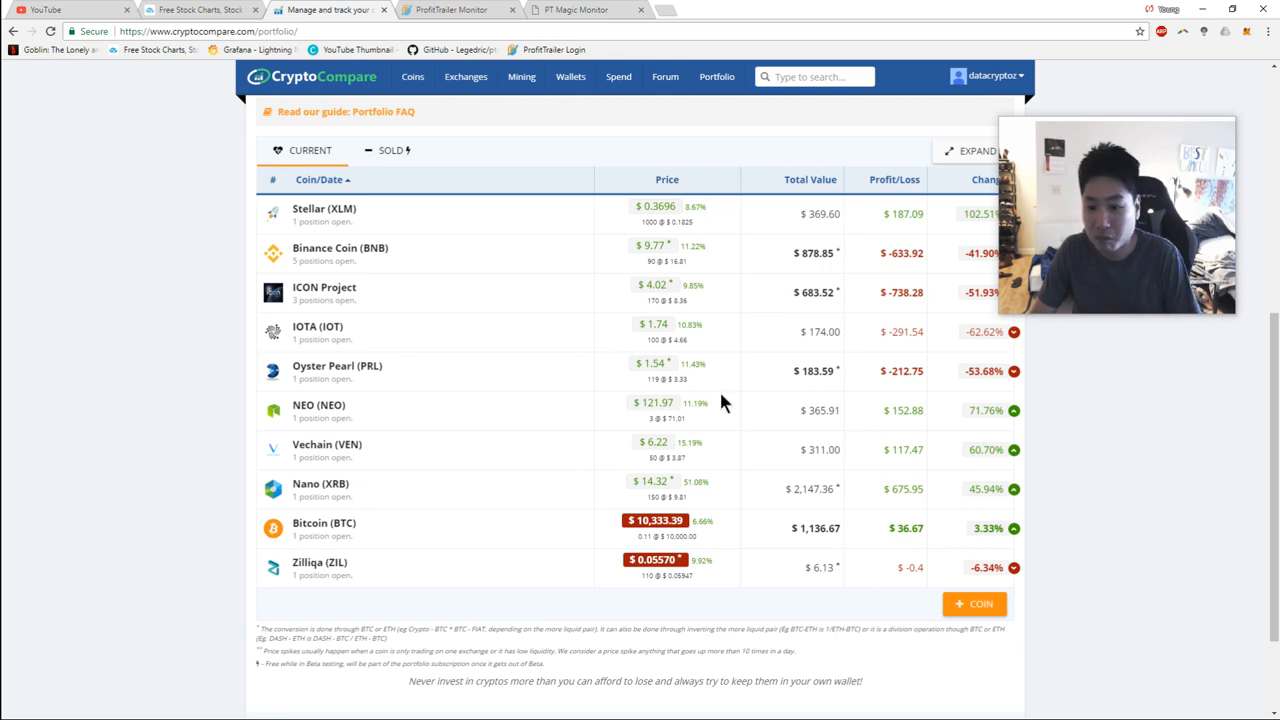
{"action": "mouse_move", "coordinate": [733, 378]}
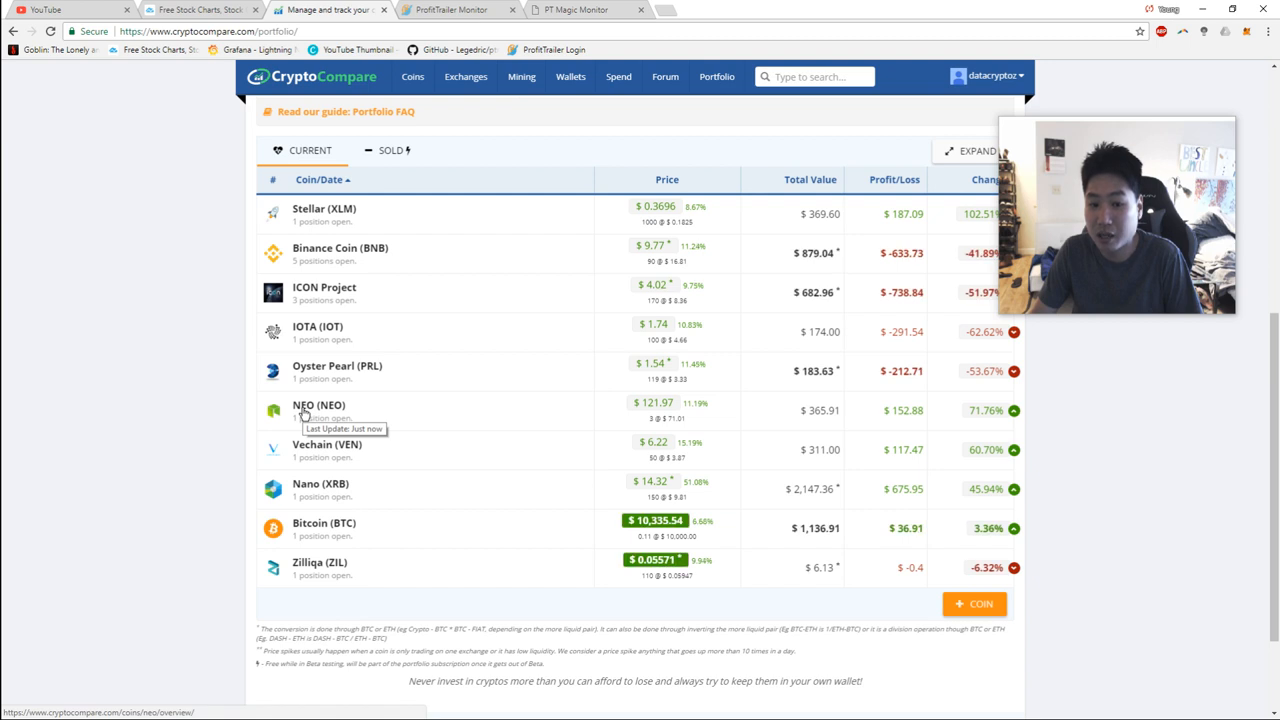
{"action": "mouse_move", "coordinate": [307, 292]}
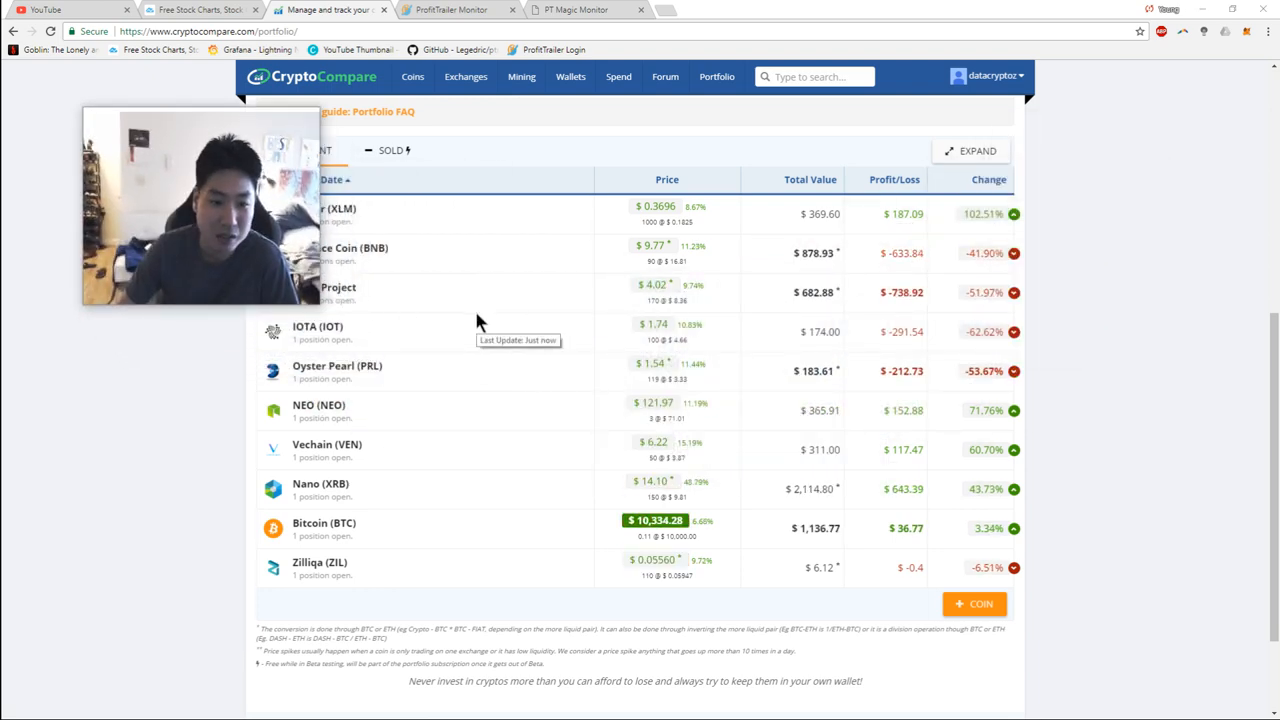
{"action": "mouse_move", "coordinate": [475, 350]}
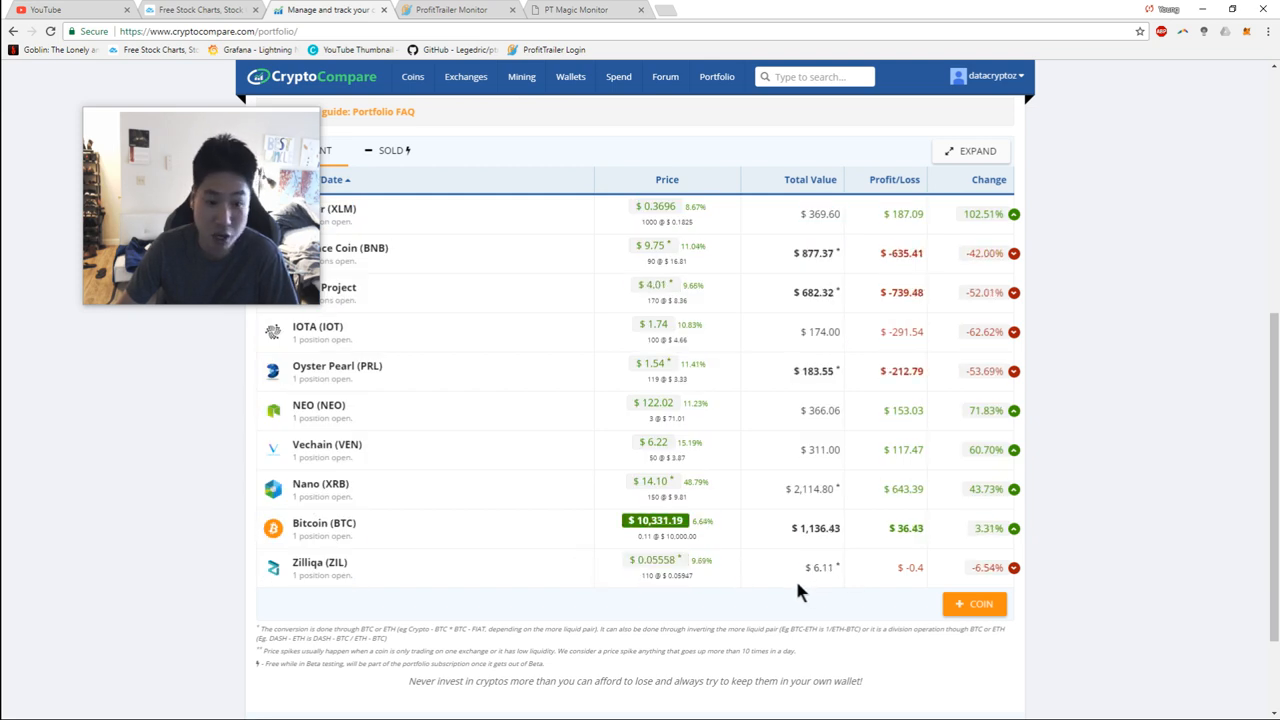
Step: Switch to the Radar Relay ZIL/WETH market showing order book, charts and trade history
{"action": "left_click", "coordinate": [70, 9]}
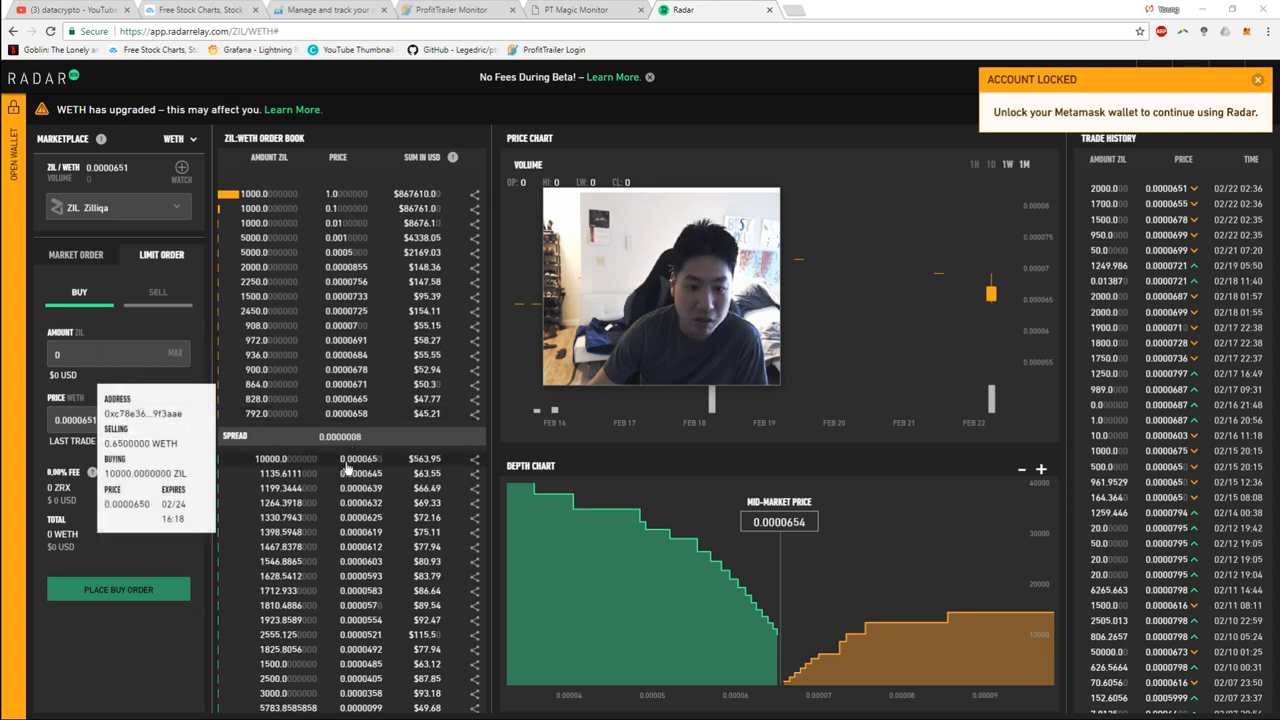
{"action": "mouse_move", "coordinate": [860, 565]}
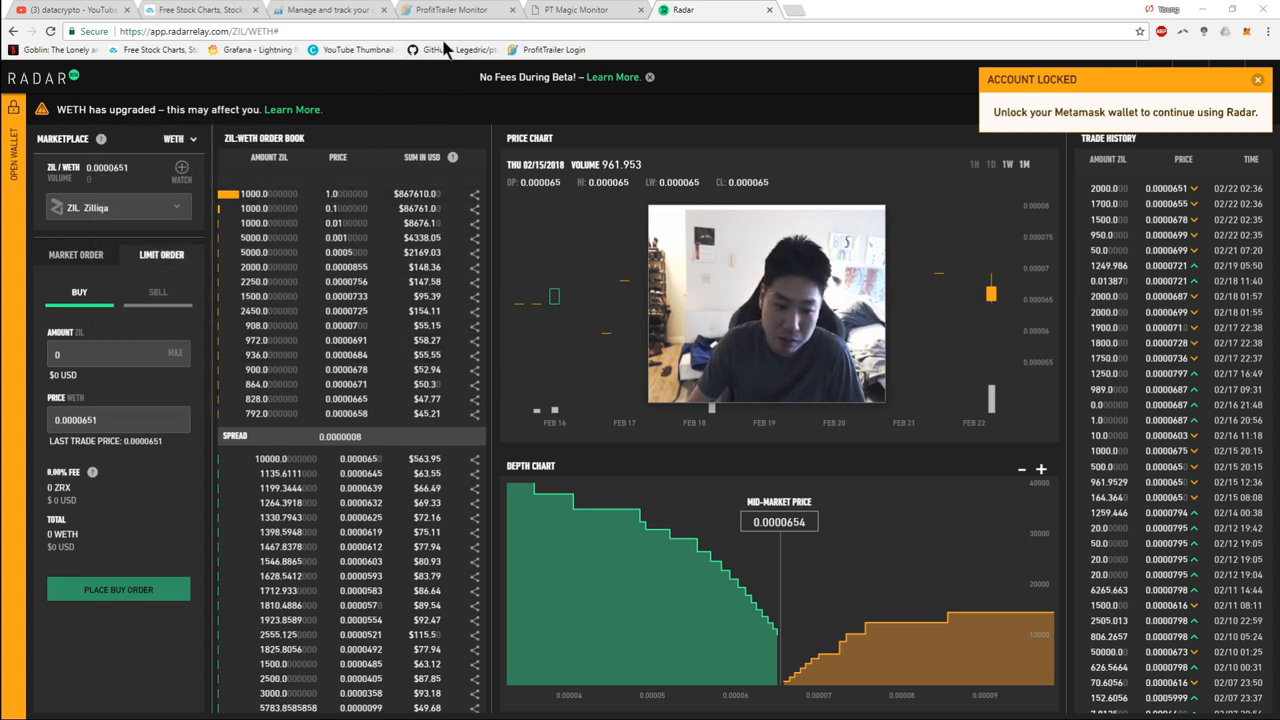
{"action": "mouse_move", "coordinate": [425, 85]}
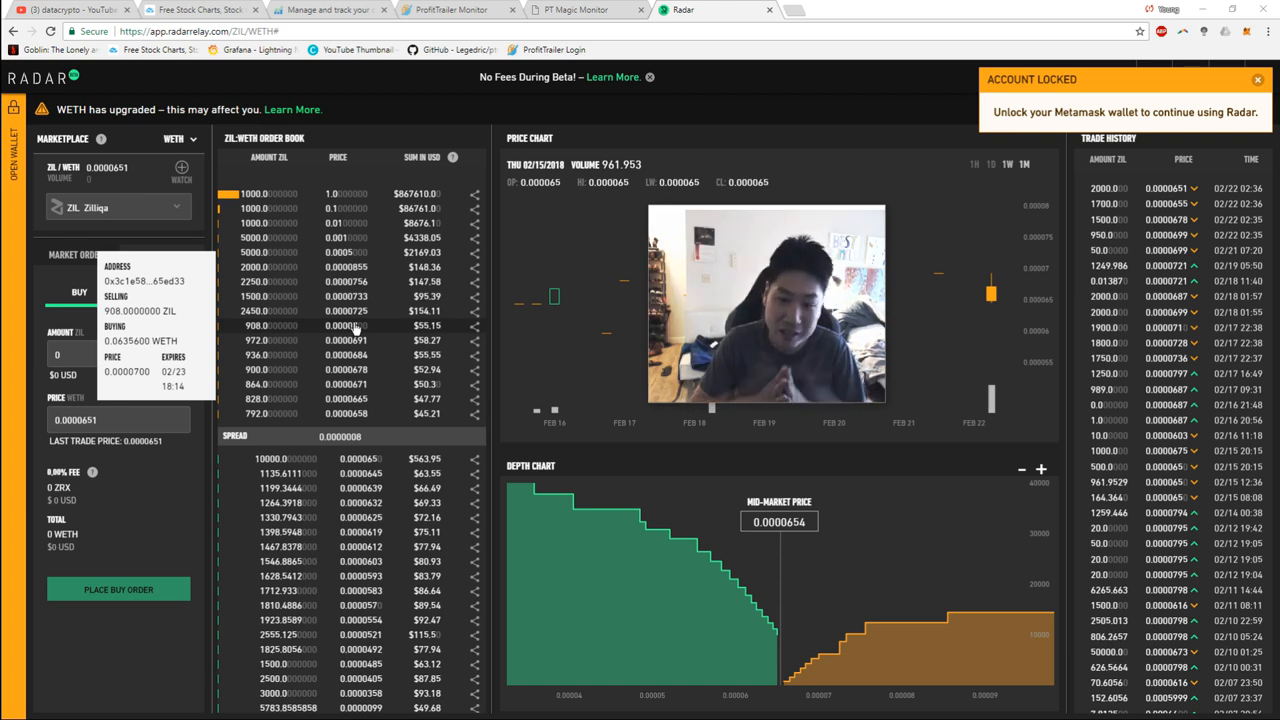
Step: Show the datacrypto YouTube channel briefly, then return to the CryptoCompare holdings table
{"action": "left_click", "coordinate": [70, 10]}
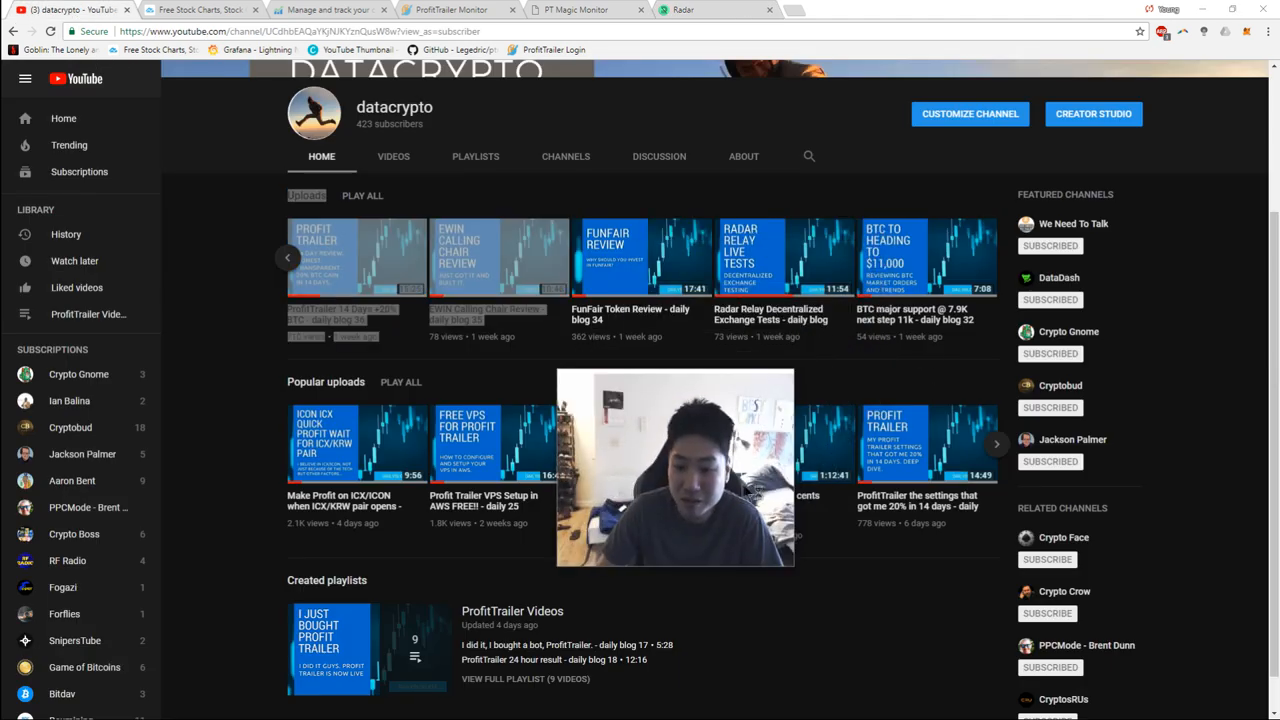
{"action": "left_click", "coordinate": [330, 9]}
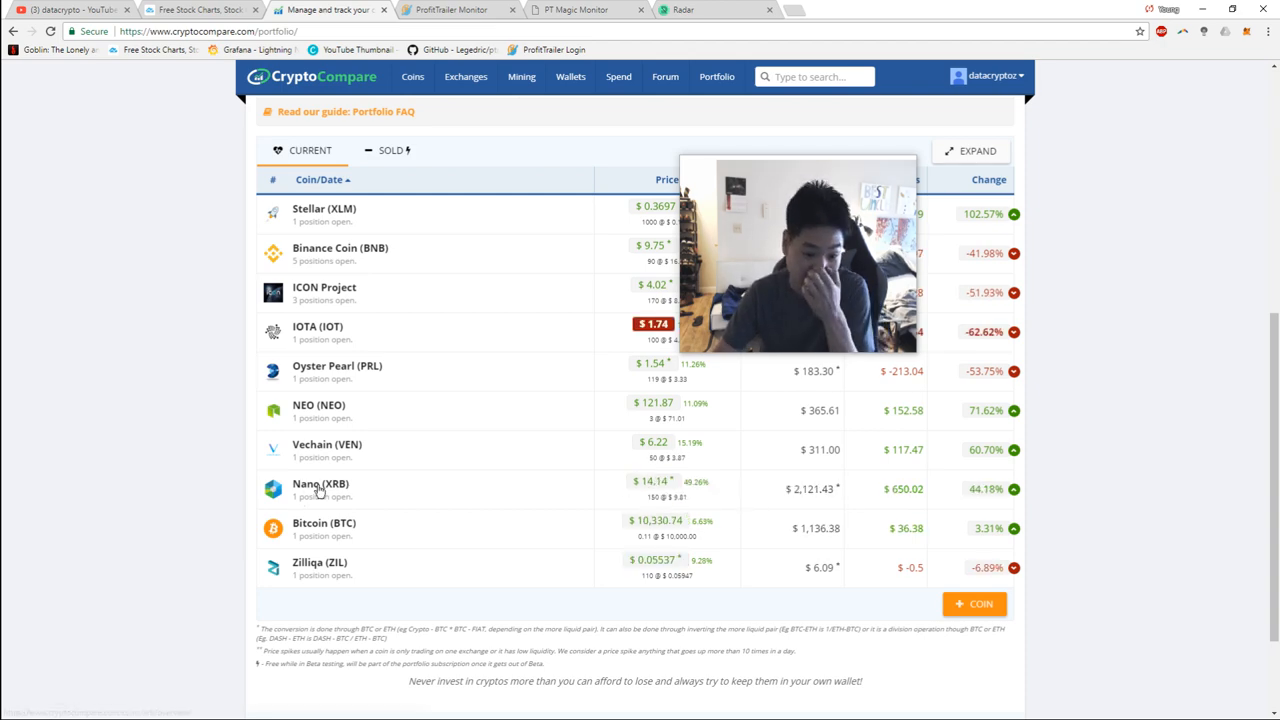
Step: View the Nano (XRB) coin page, then head to coinmarketcap.com via the address bar
{"action": "left_click", "coordinate": [320, 484]}
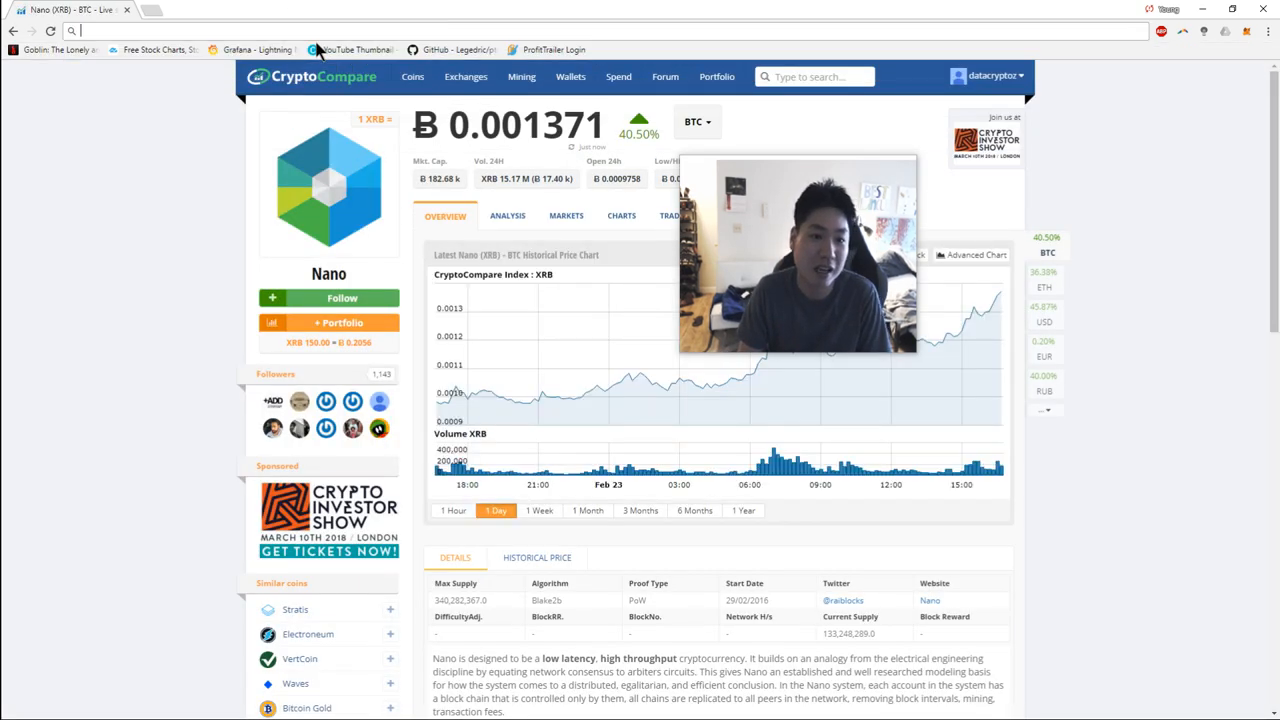
{"action": "left_click", "coordinate": [175, 31]}
{"action": "type", "text": "https://coinmarketcap.com/"}
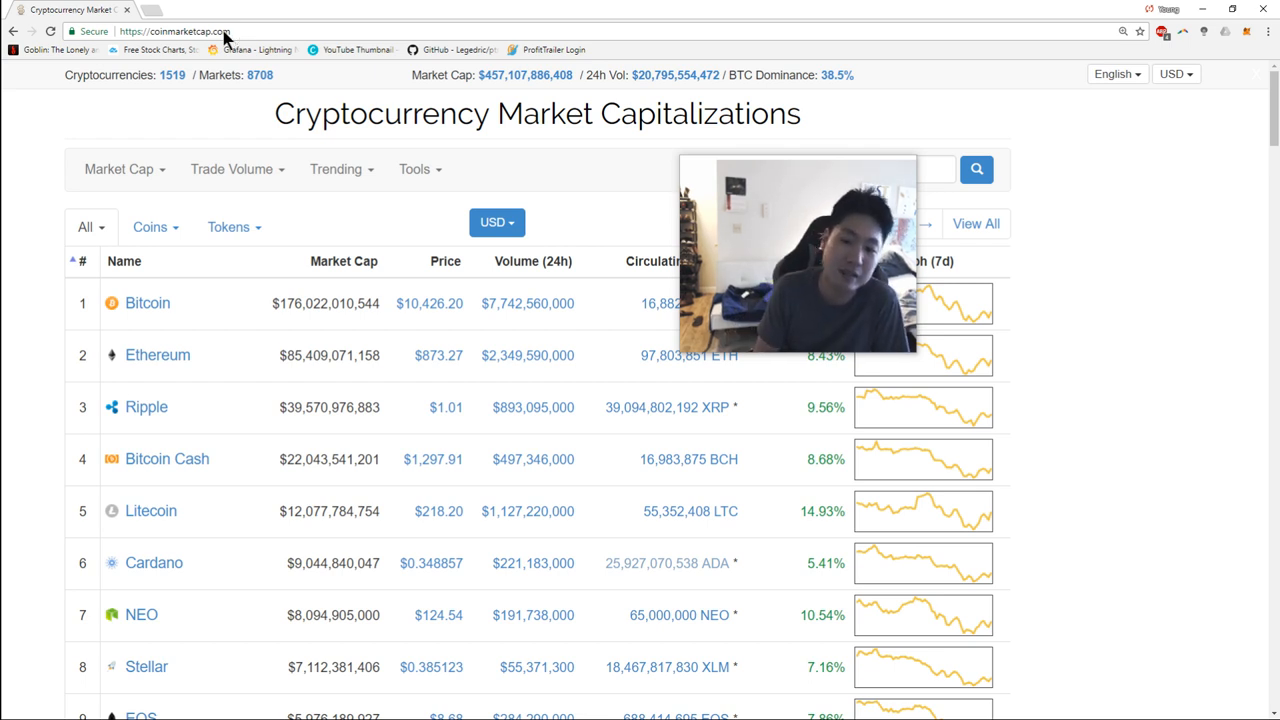
{"action": "mouse_move", "coordinate": [167, 459]}
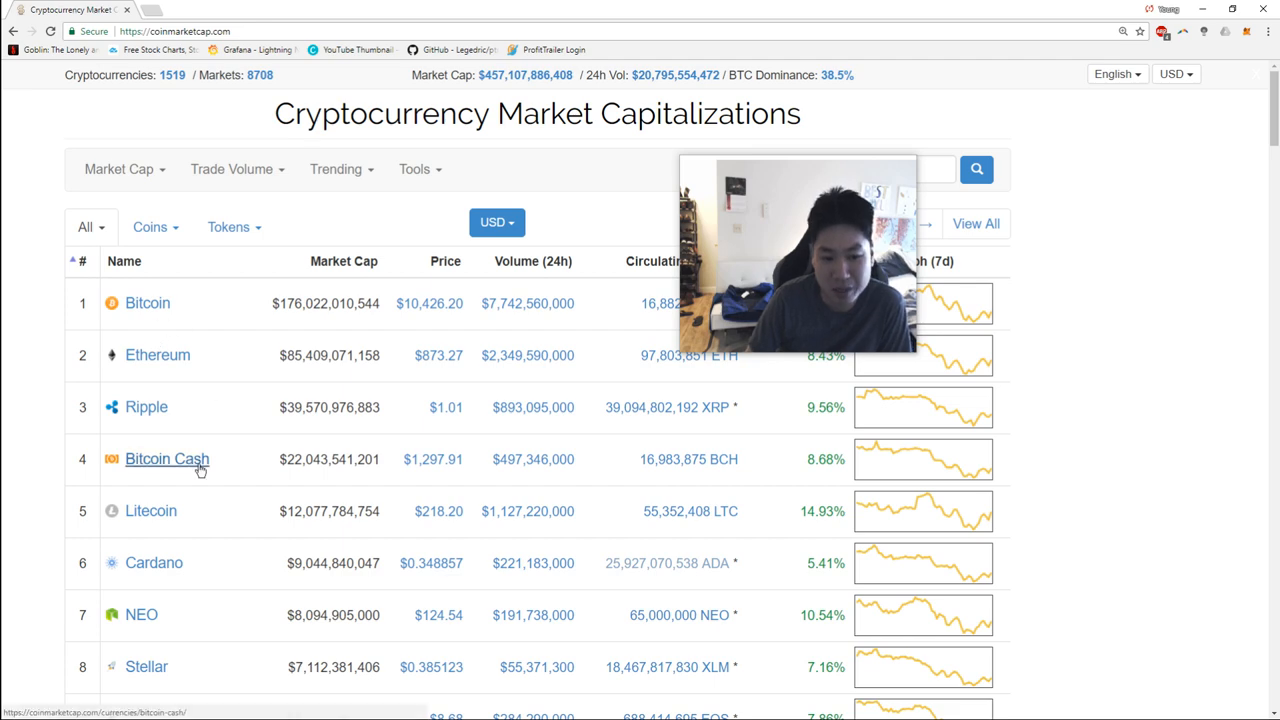
Step: Browse the rankings down to coins 13–25 and select the Nano entry
{"action": "scroll", "scroll_direction": "down", "scroll_amount": 3}
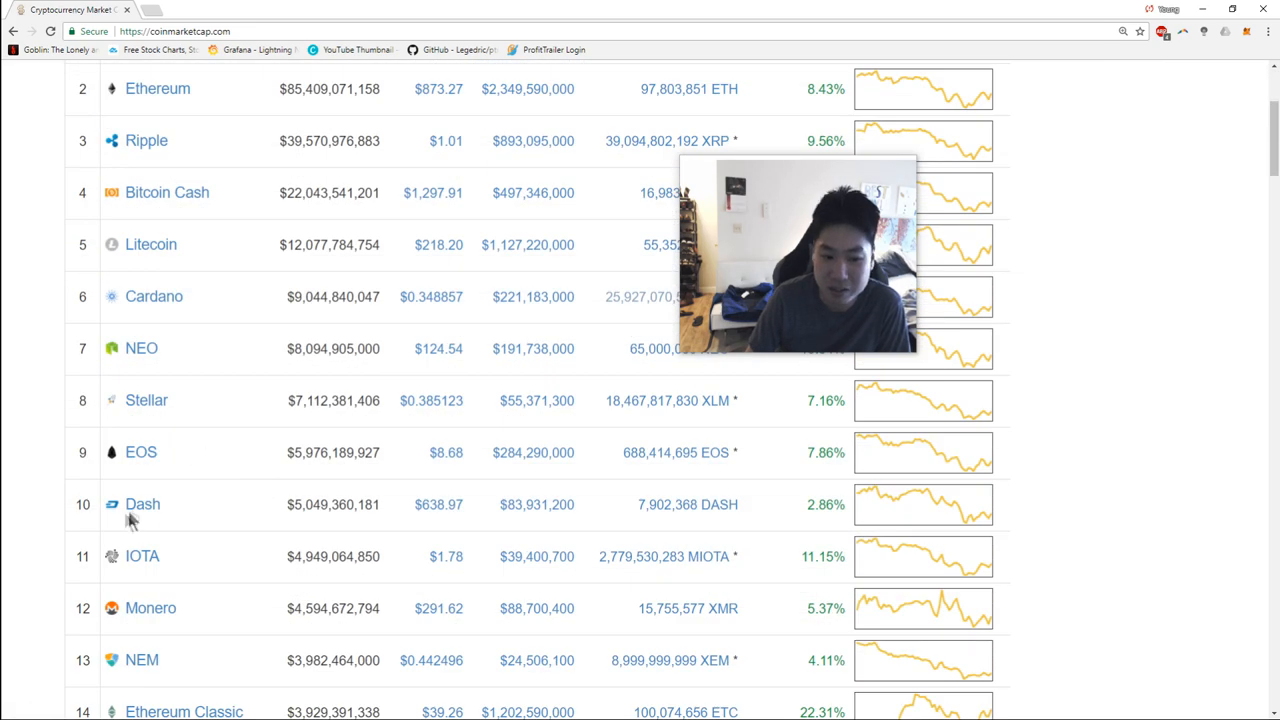
{"action": "mouse_move", "coordinate": [151, 244]}
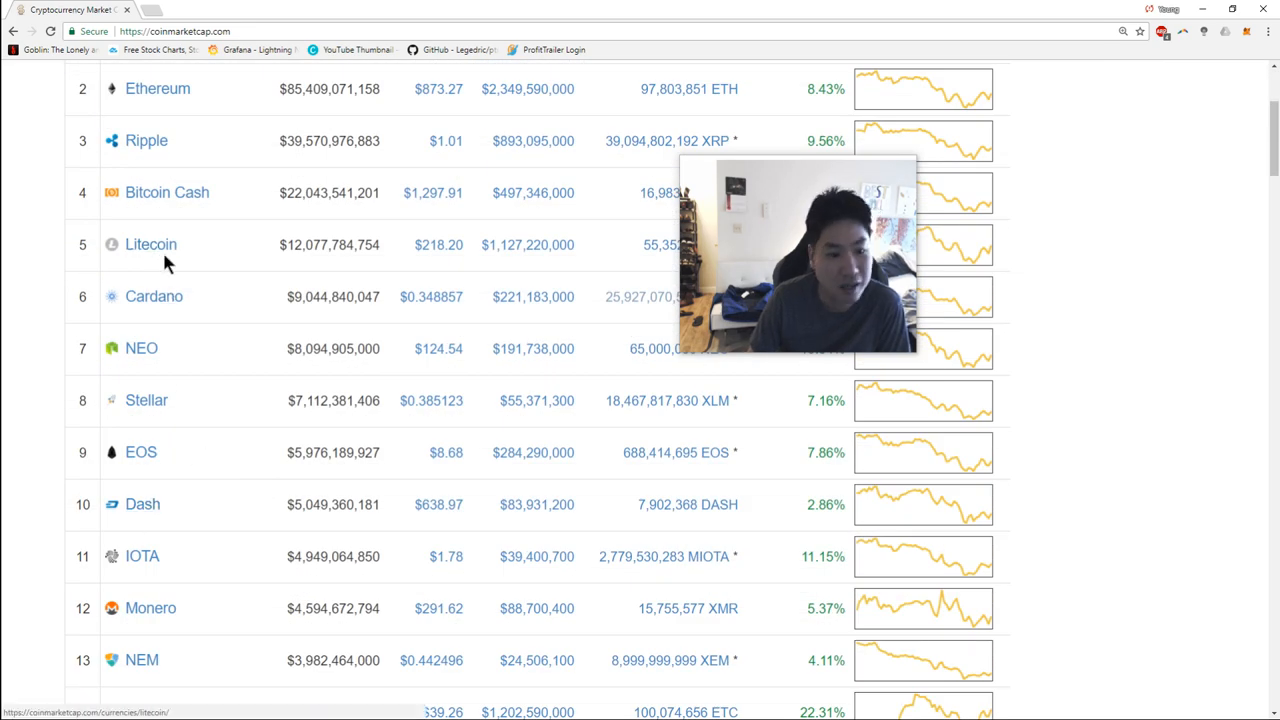
{"action": "scroll", "scroll_direction": "down", "scroll_amount": 3}
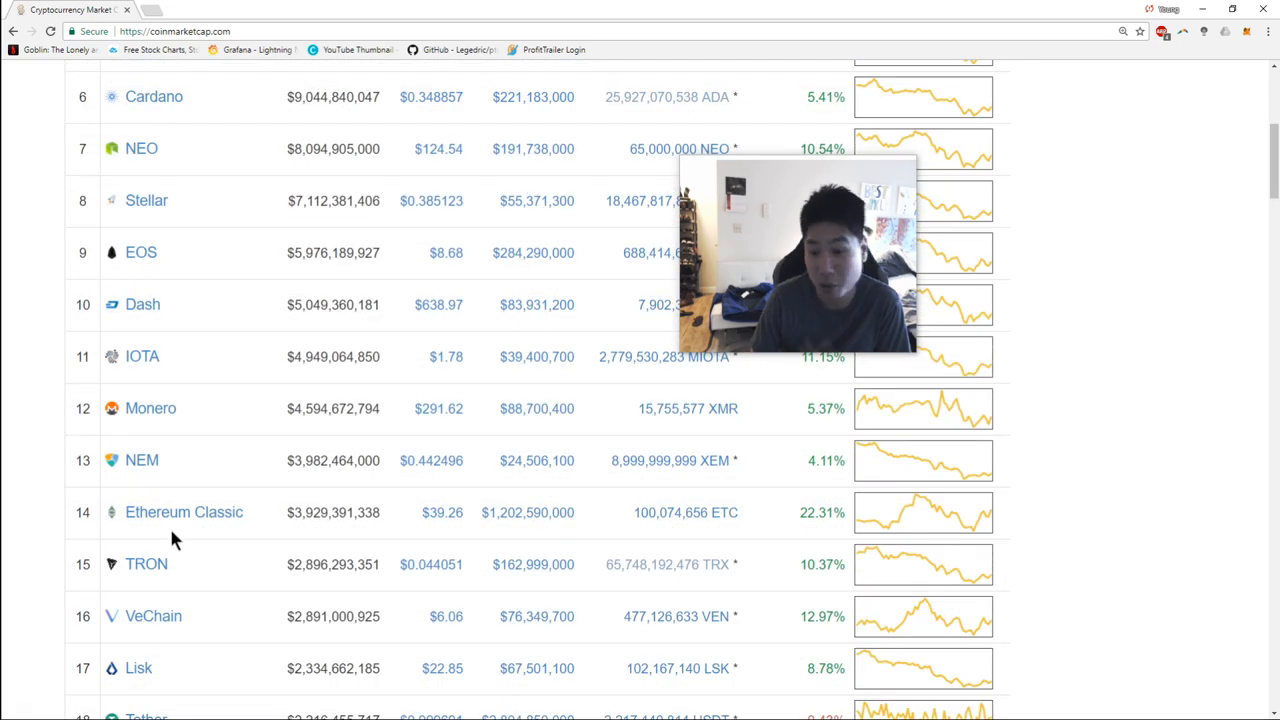
{"action": "mouse_move", "coordinate": [220, 531]}
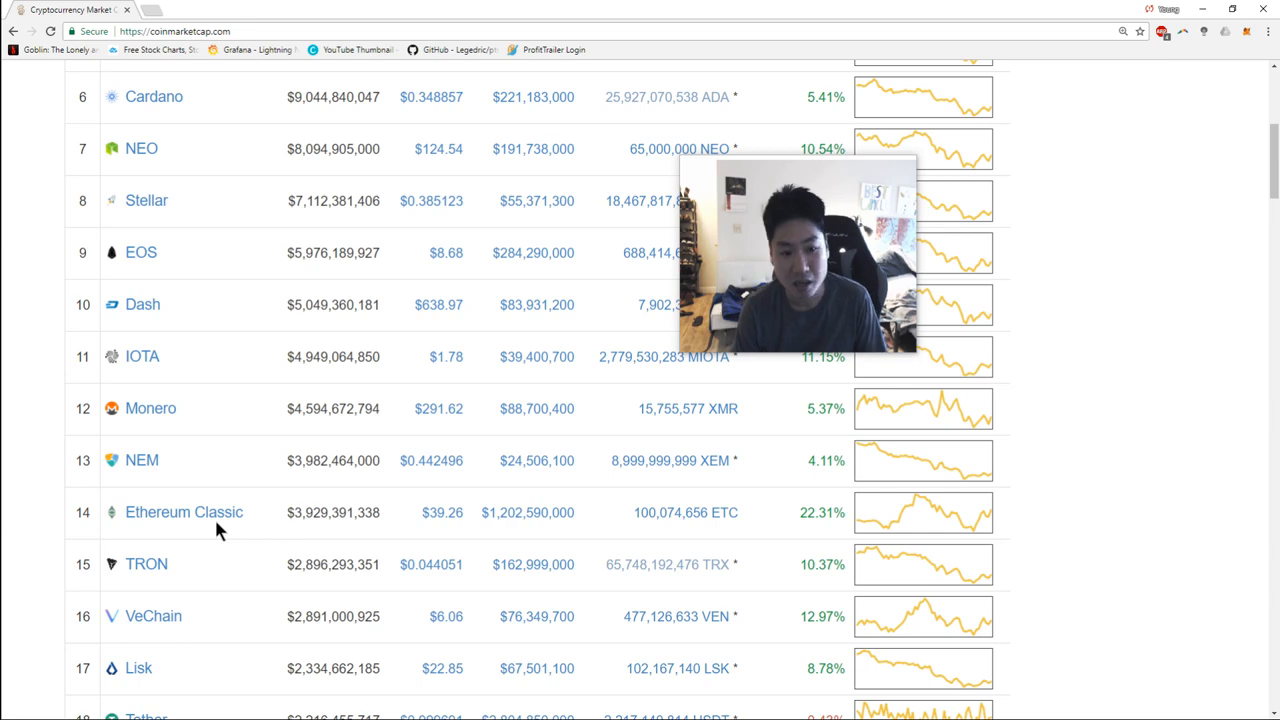
{"action": "scroll", "scroll_direction": "up", "scroll_amount": 3}
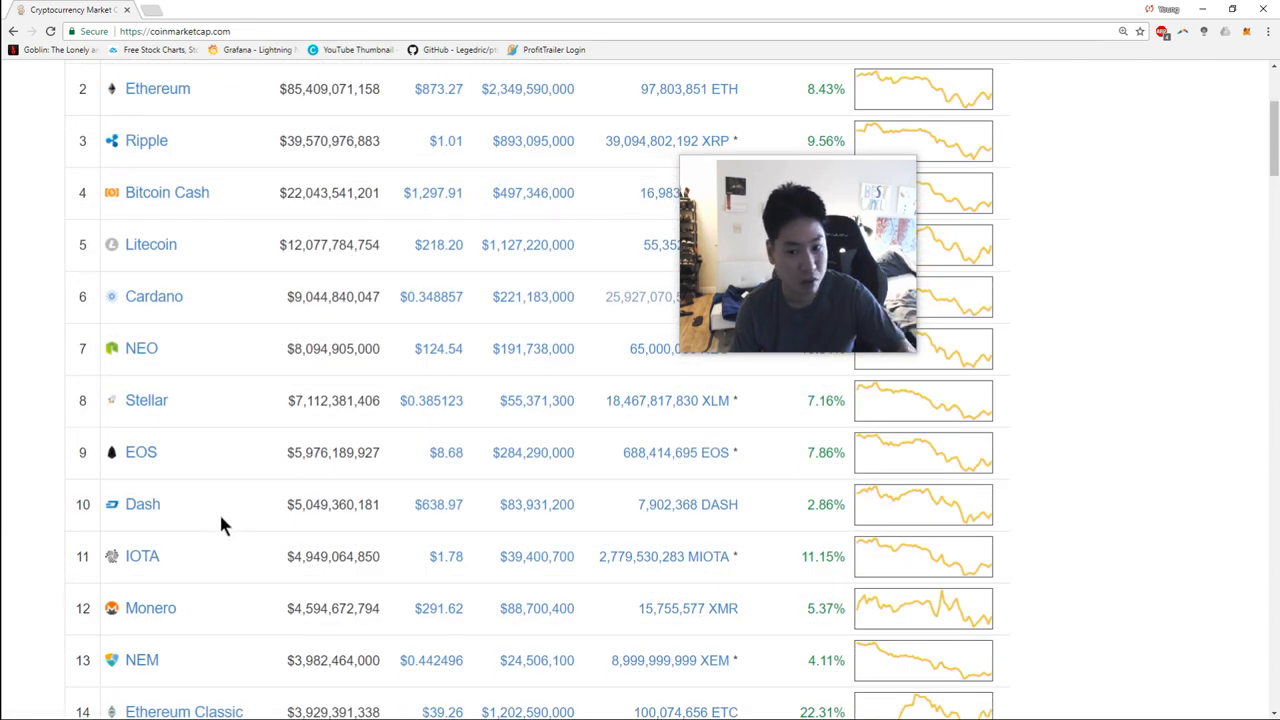
{"action": "scroll", "scroll_direction": "up", "scroll_amount": 3}
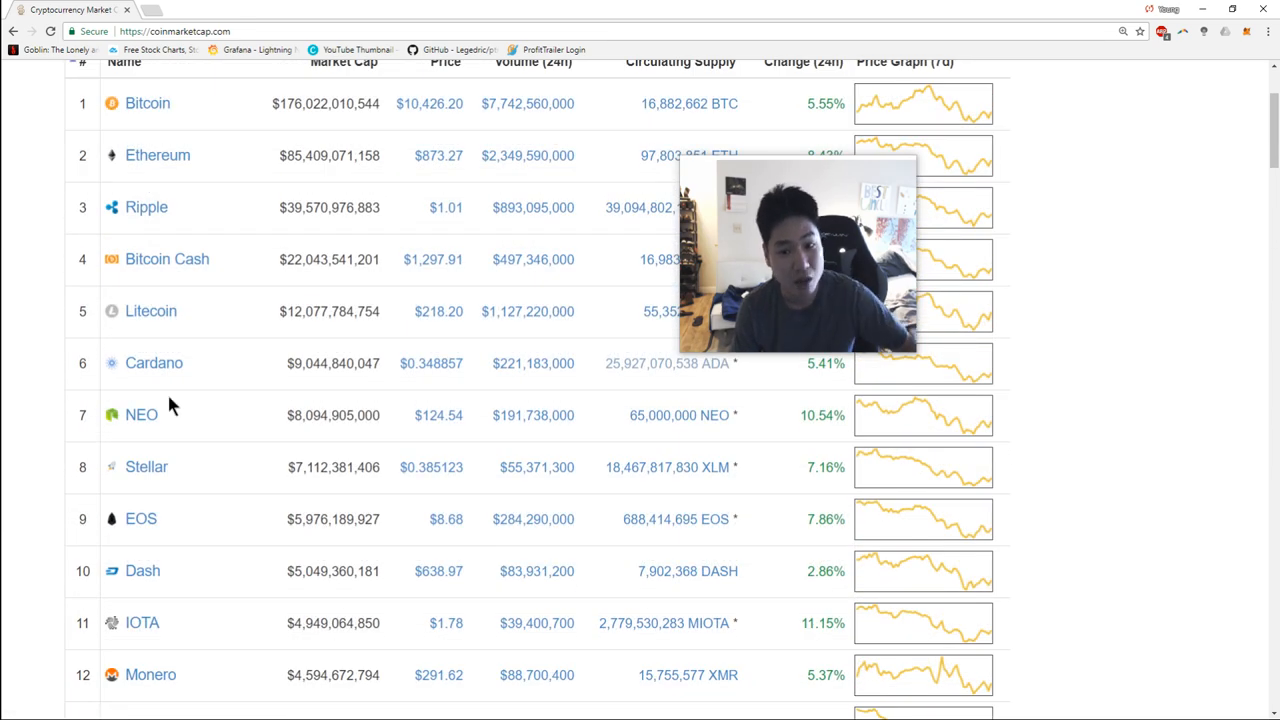
{"action": "mouse_move", "coordinate": [208, 420]}
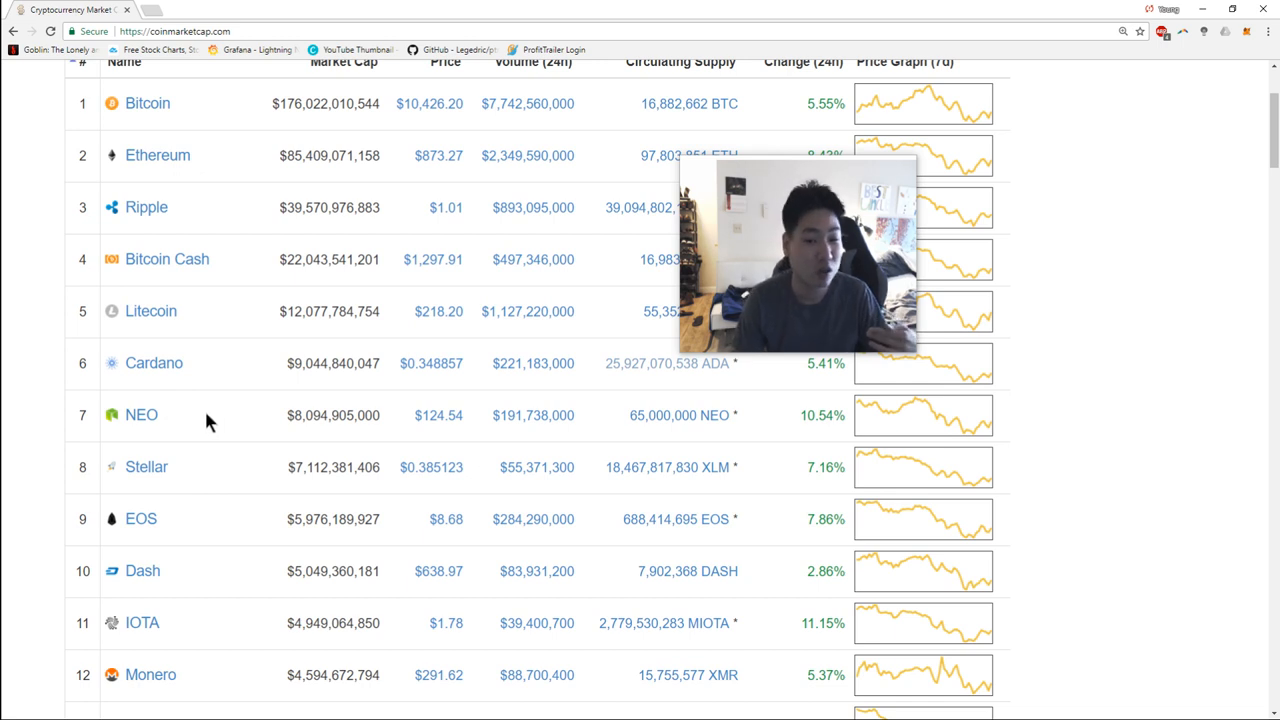
{"action": "mouse_move", "coordinate": [207, 478]}
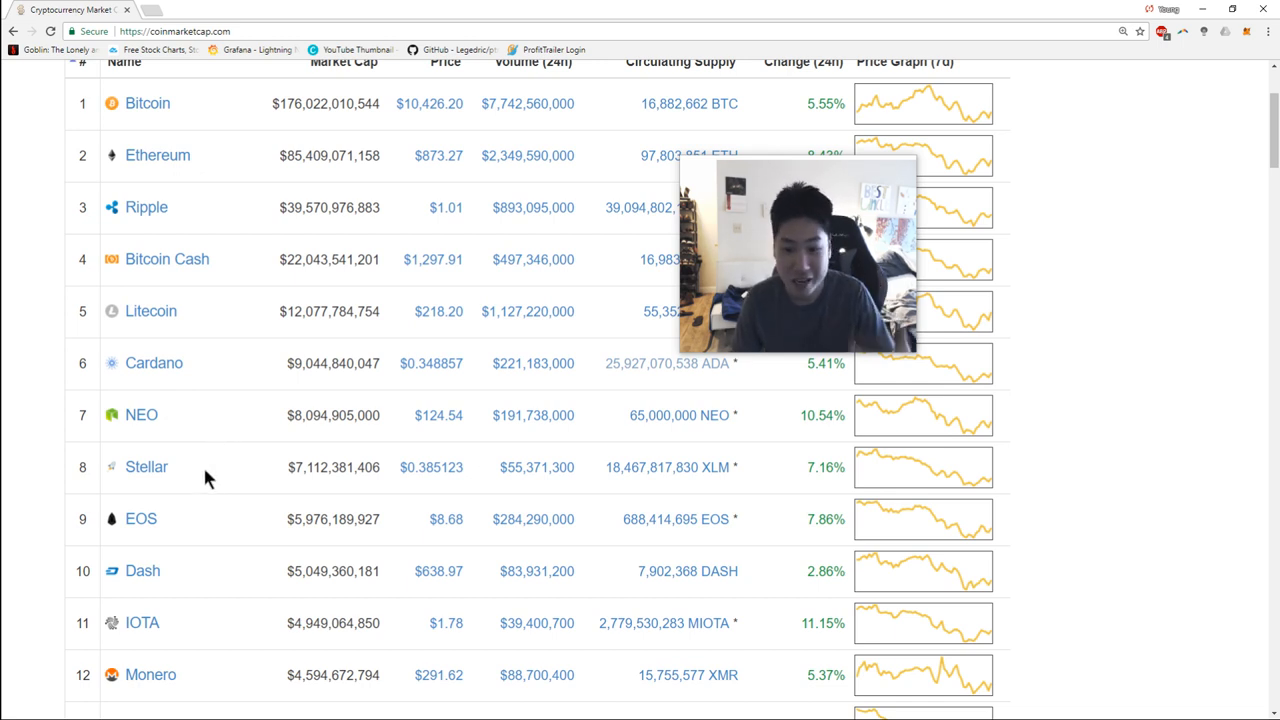
{"action": "mouse_move", "coordinate": [207, 491]}
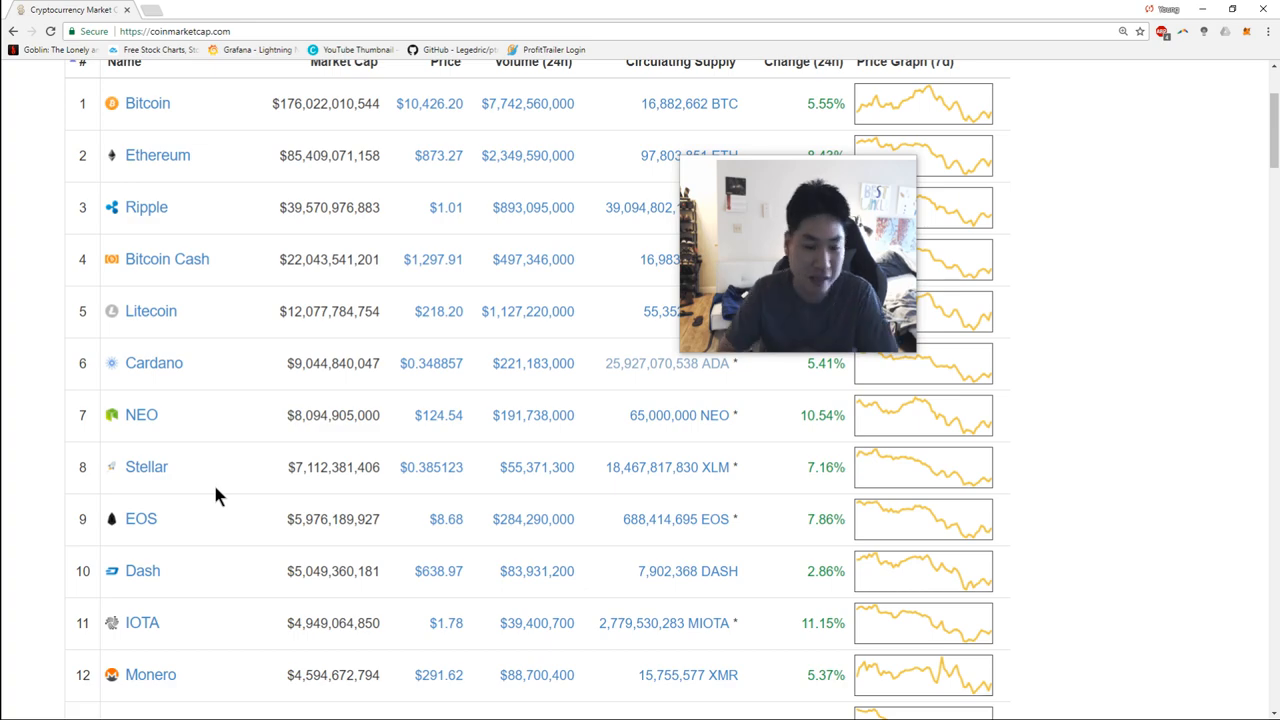
{"action": "mouse_move", "coordinate": [505, 8]}
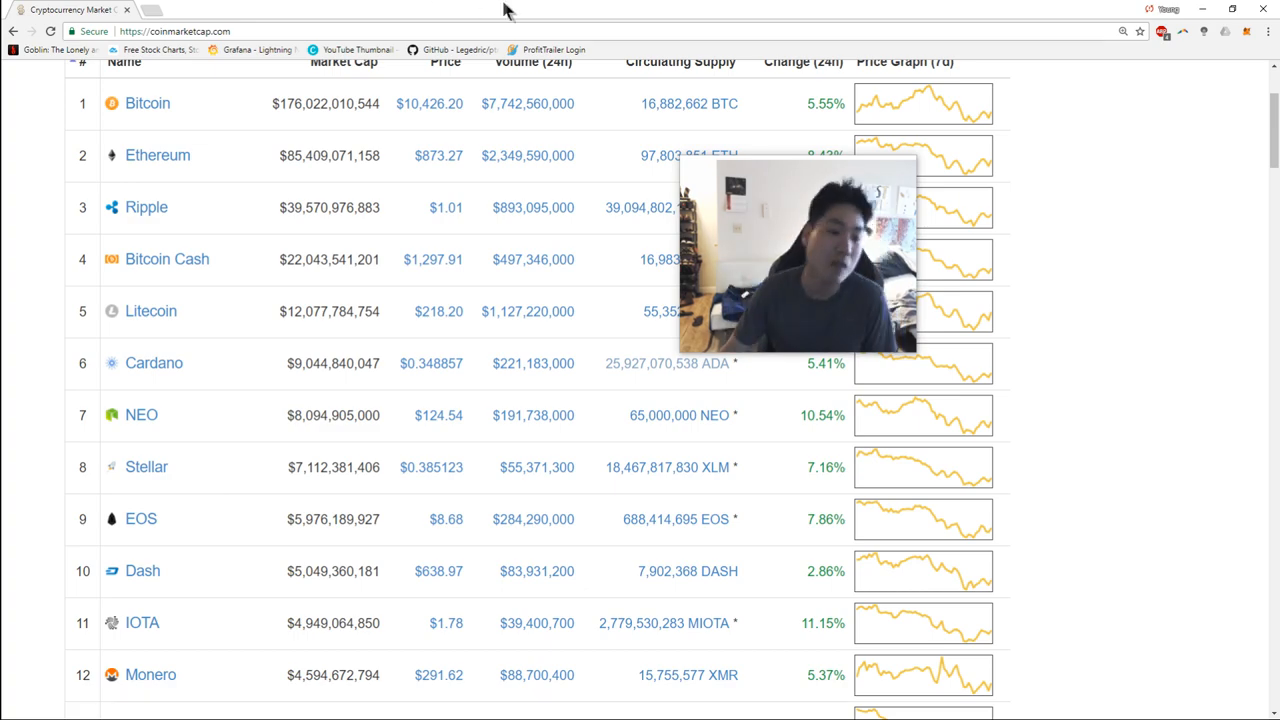
{"action": "scroll", "scroll_direction": "down", "scroll_amount": 3}
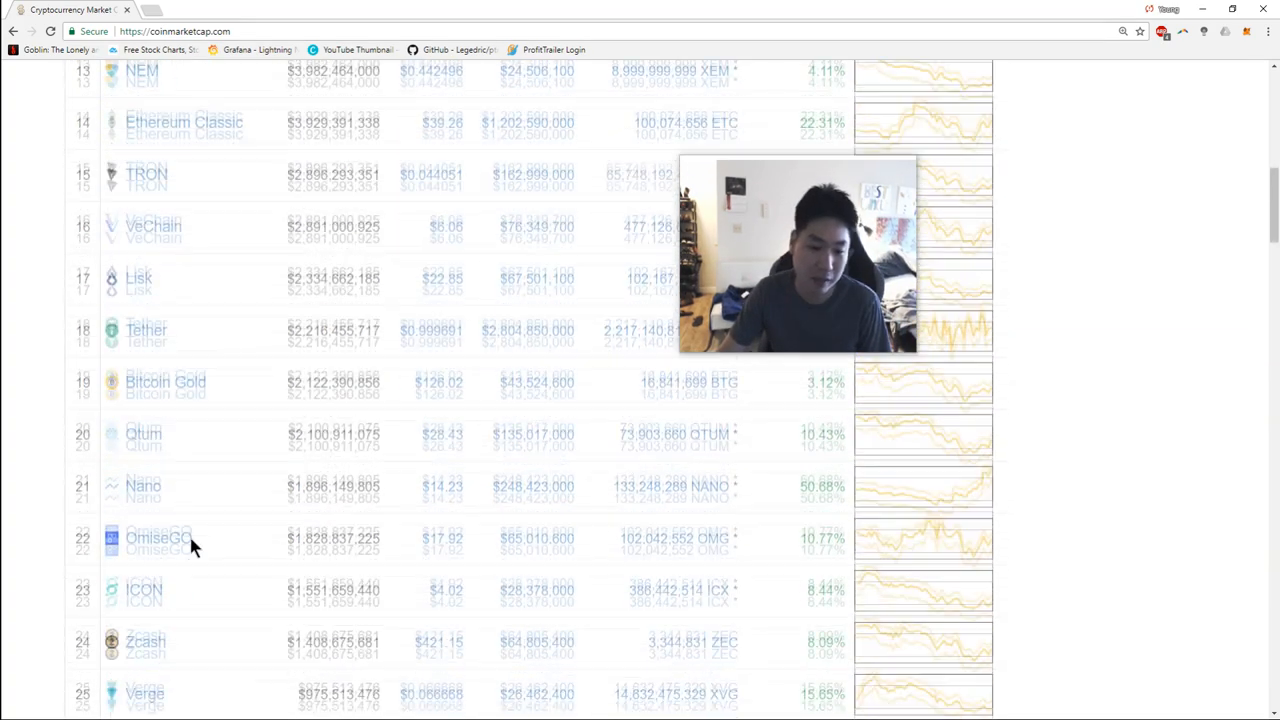
{"action": "left_click", "coordinate": [143, 486]}
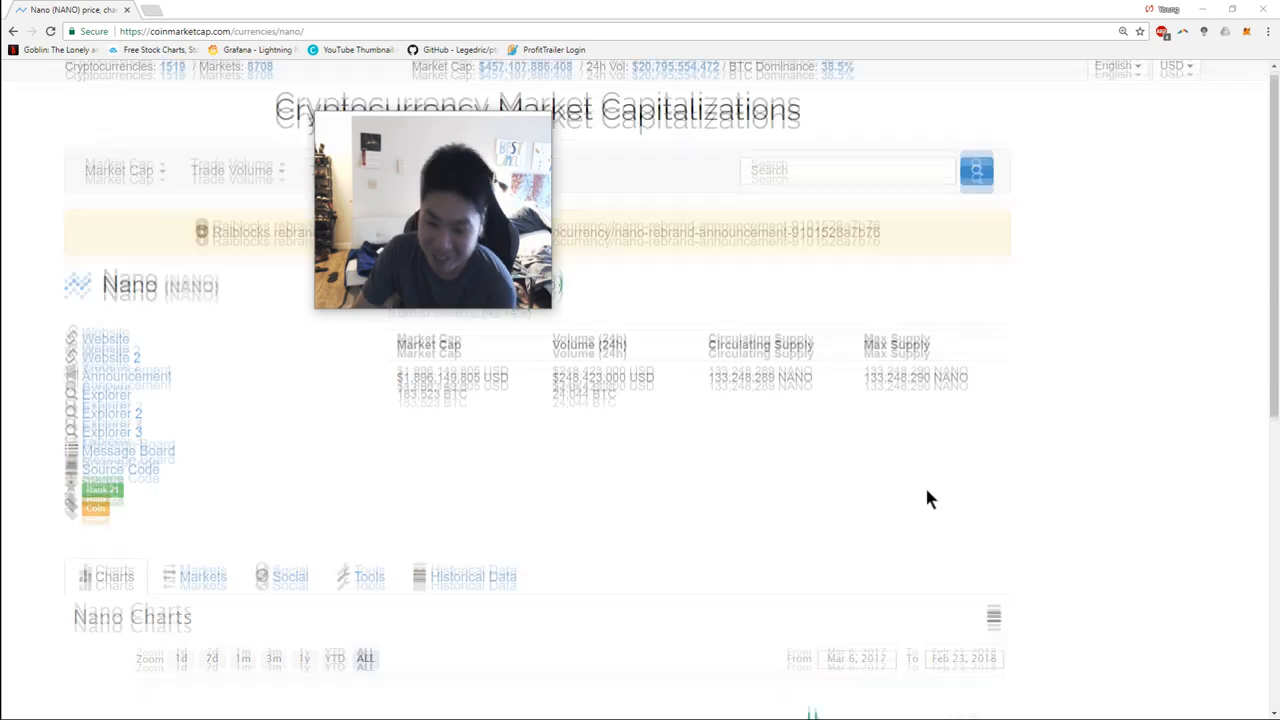
Step: Scroll Nano's page down to its all-time price history chart
{"action": "scroll", "scroll_direction": "down", "scroll_amount": 3}
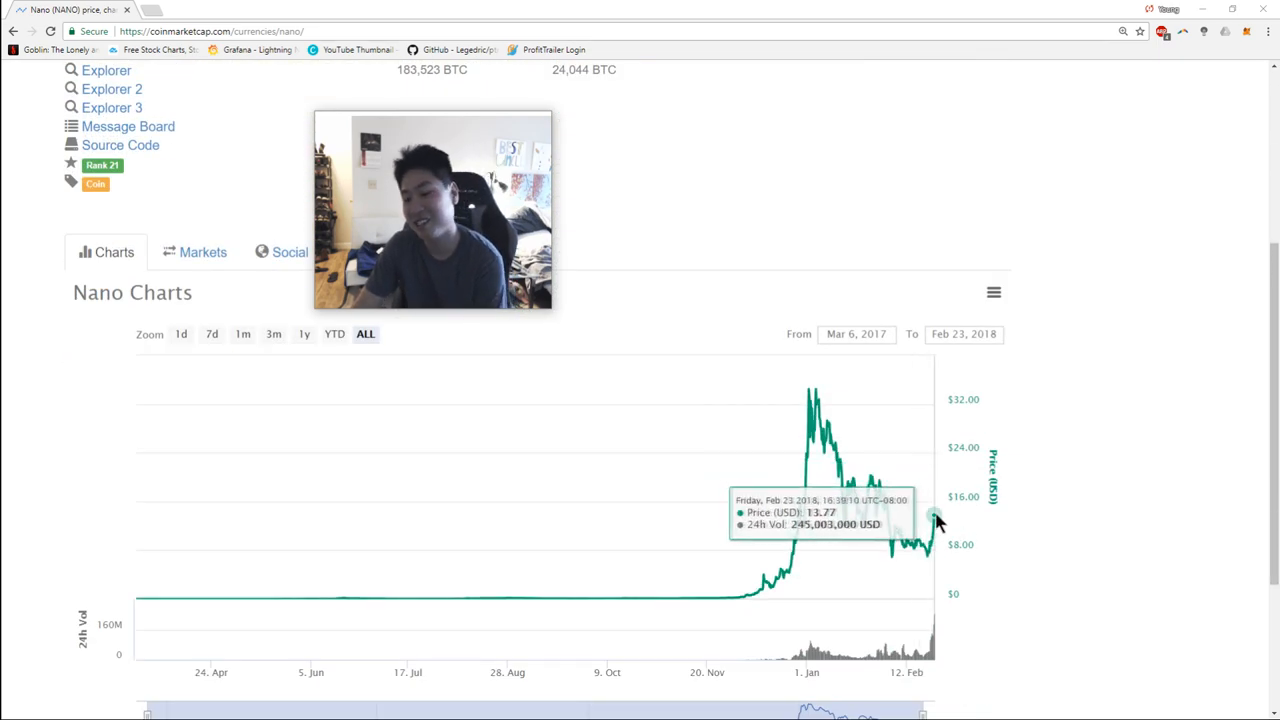
{"action": "mouse_move", "coordinate": [455, 272]}
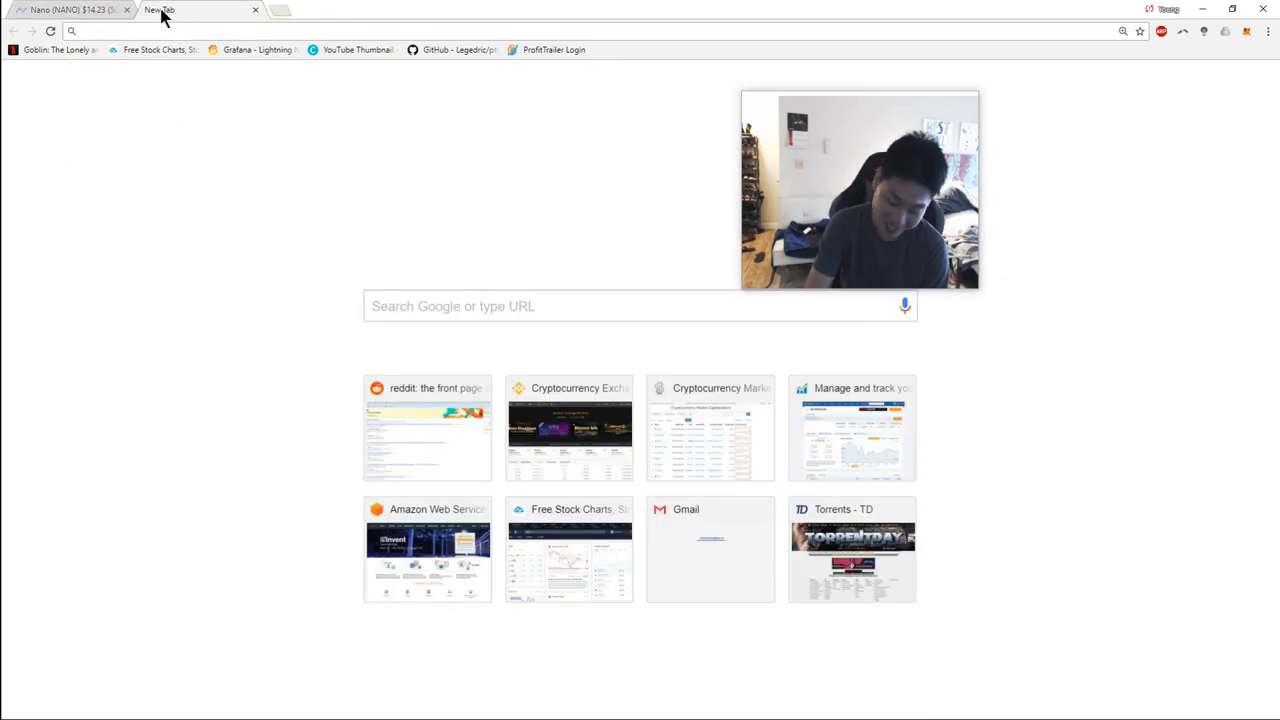
Step: Search Google for 'nano to twitch reddit' and select the r/nanocurrency 'Nano on Twitch!!!' thread
{"action": "type", "text": "www.goog.e"}
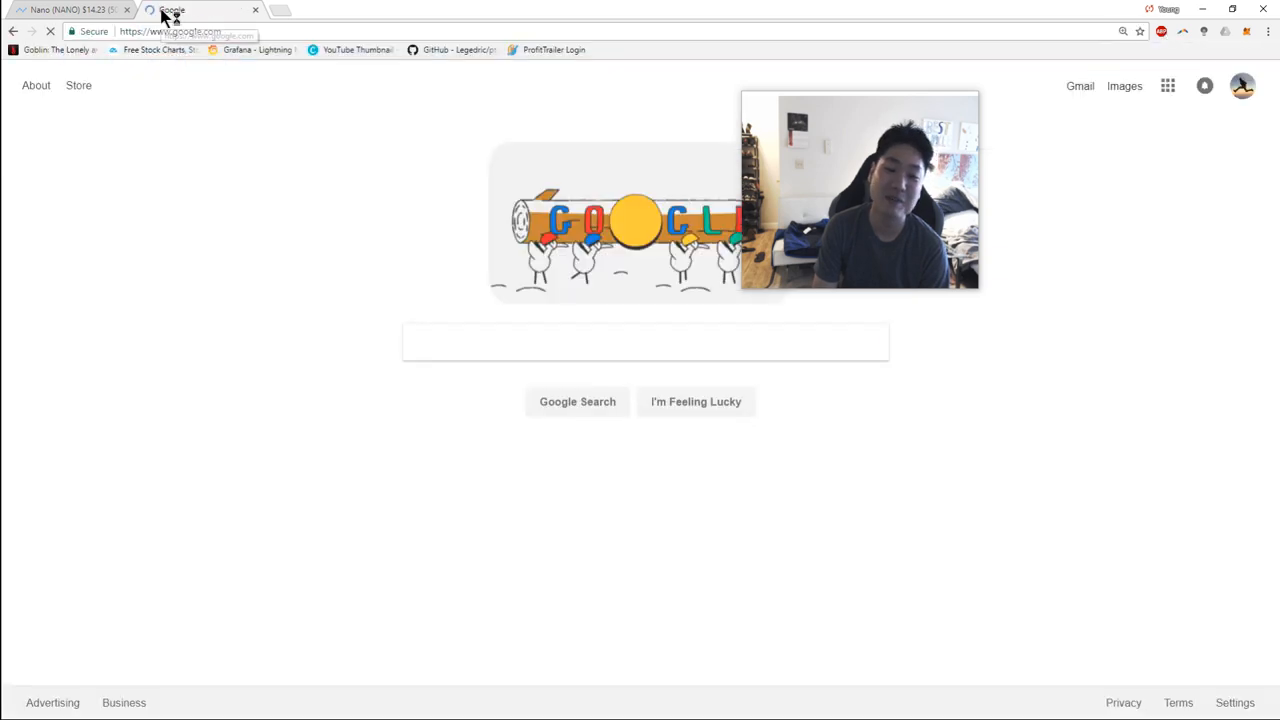
{"action": "type", "text": "nano to twitch"}
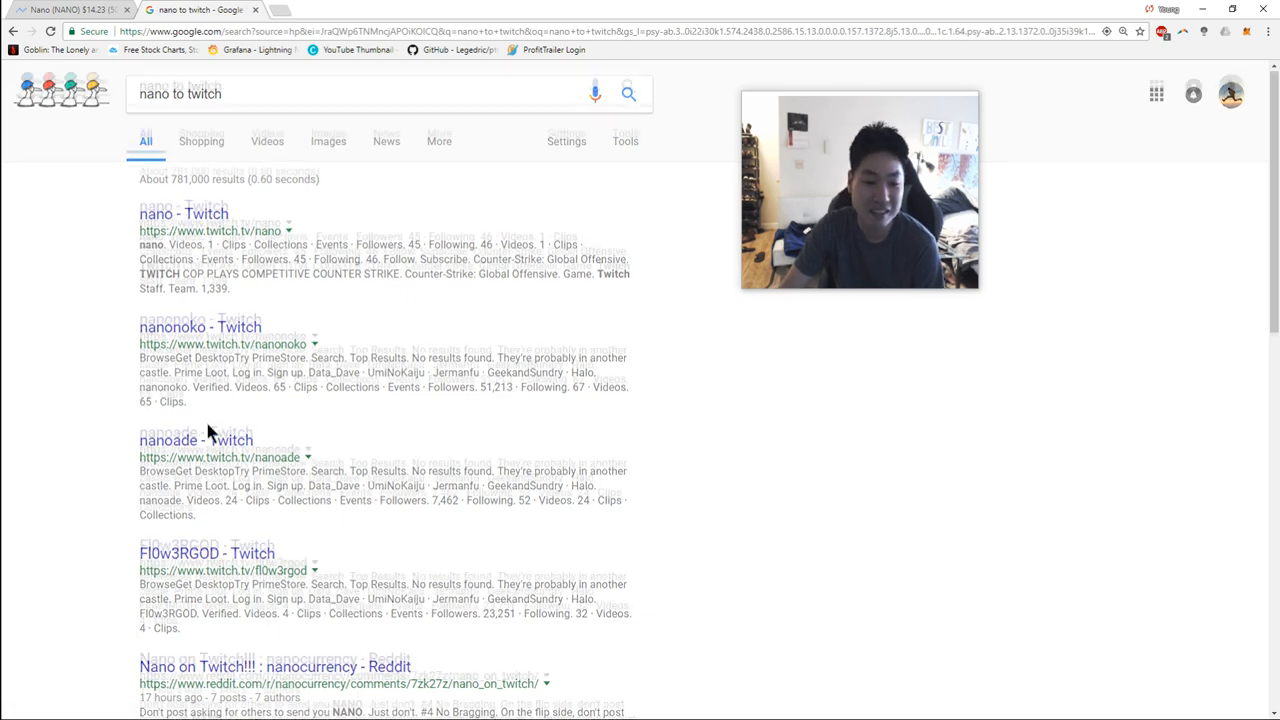
{"action": "type", "text": "reddit"}
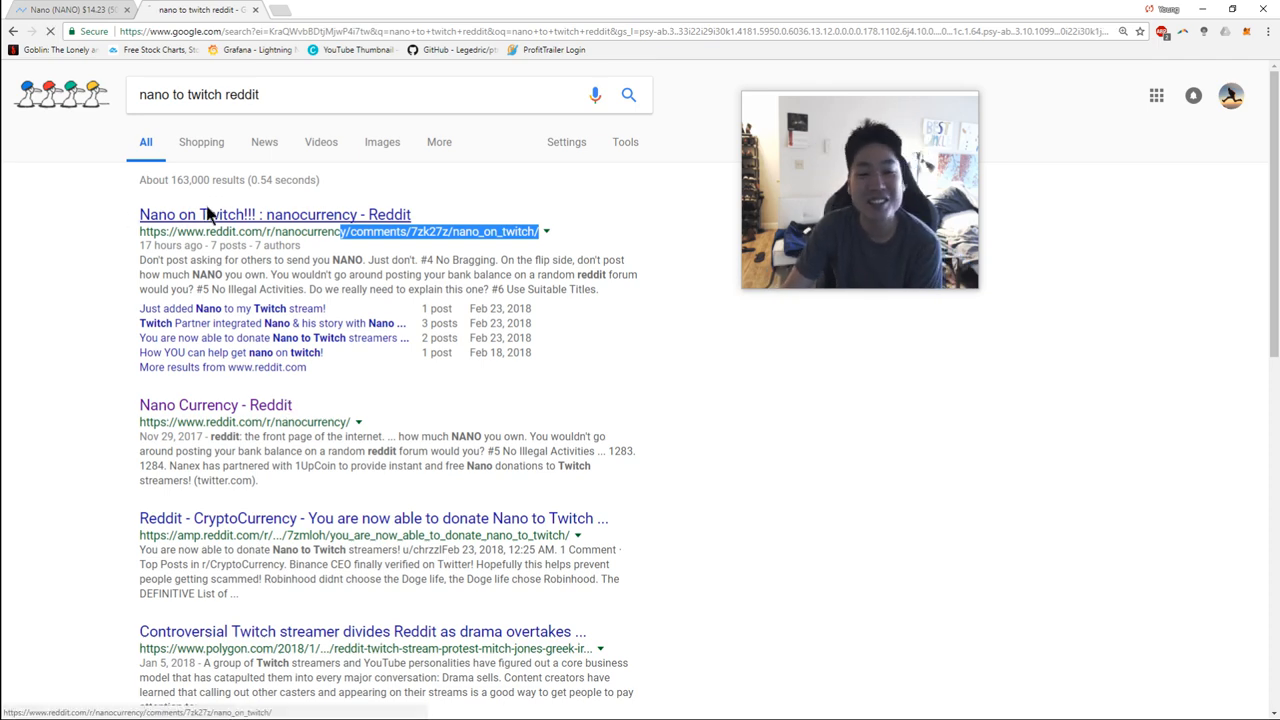
{"action": "left_click", "coordinate": [274, 214]}
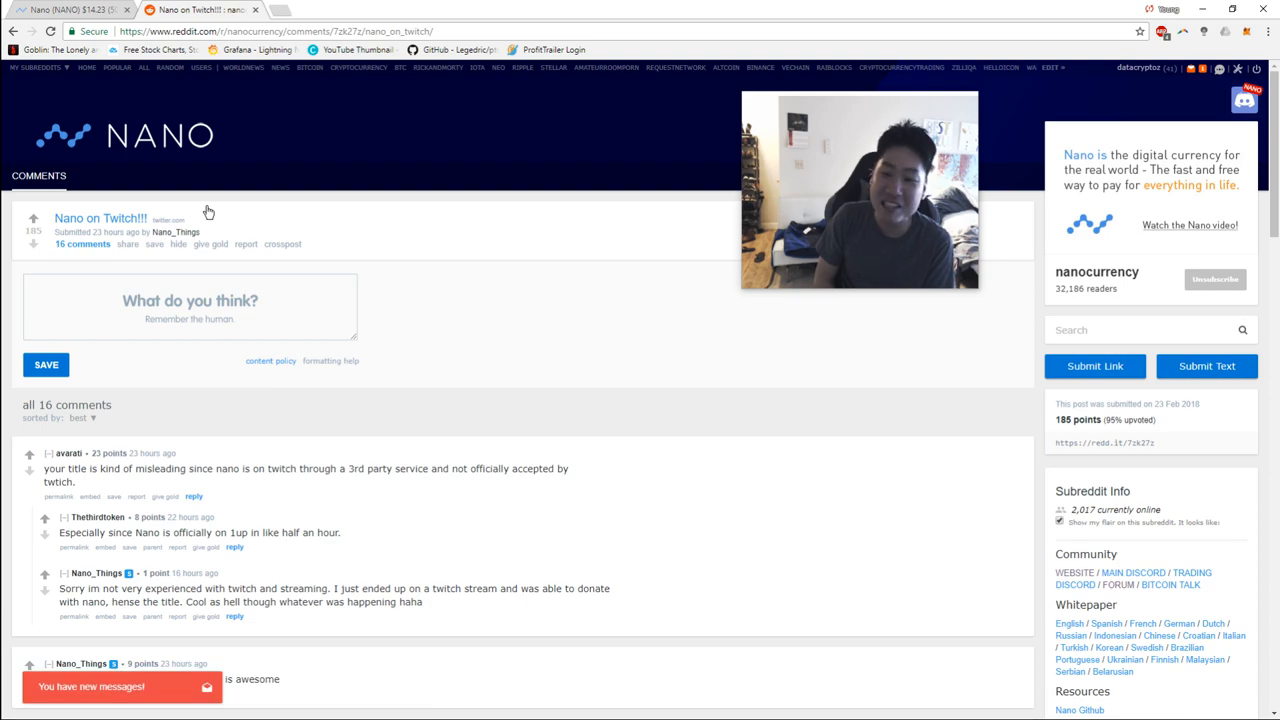
Step: Read the thread and the unread Reddit inbox reply, then move to the ProfitTrailer dashboard
{"action": "scroll", "scroll_direction": "down", "scroll_amount": 3}
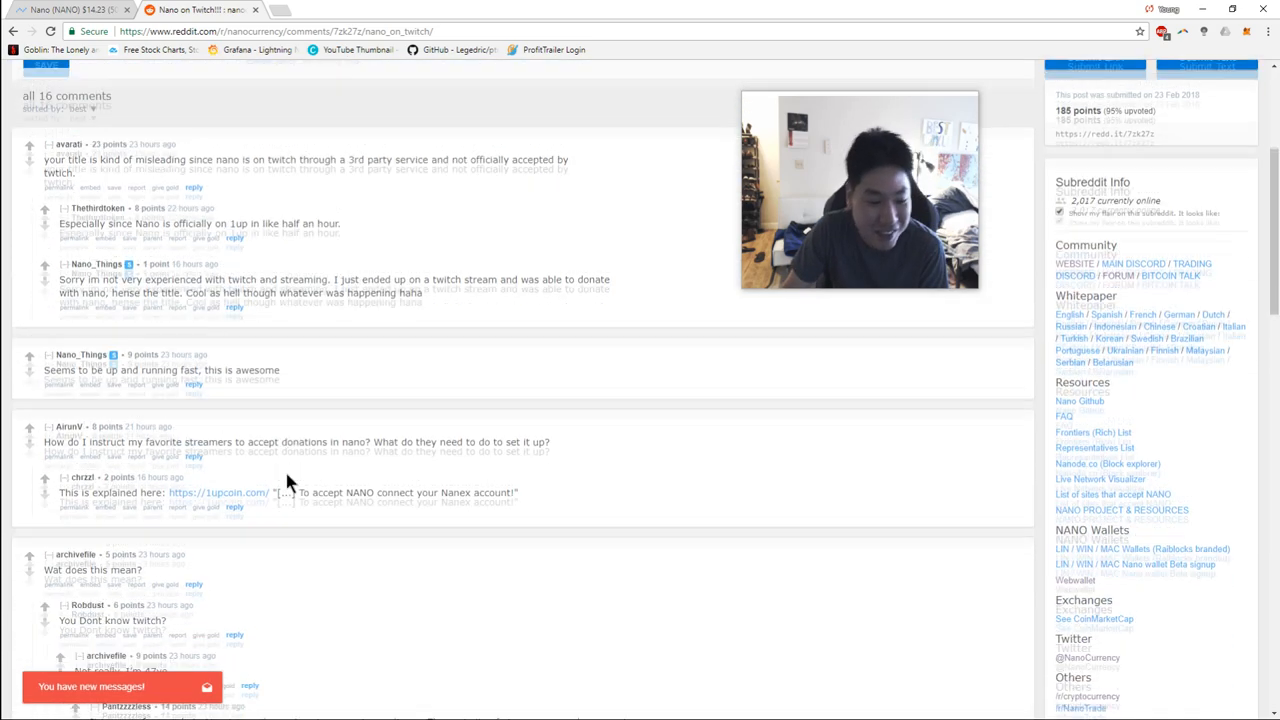
{"action": "left_click", "coordinate": [120, 686]}
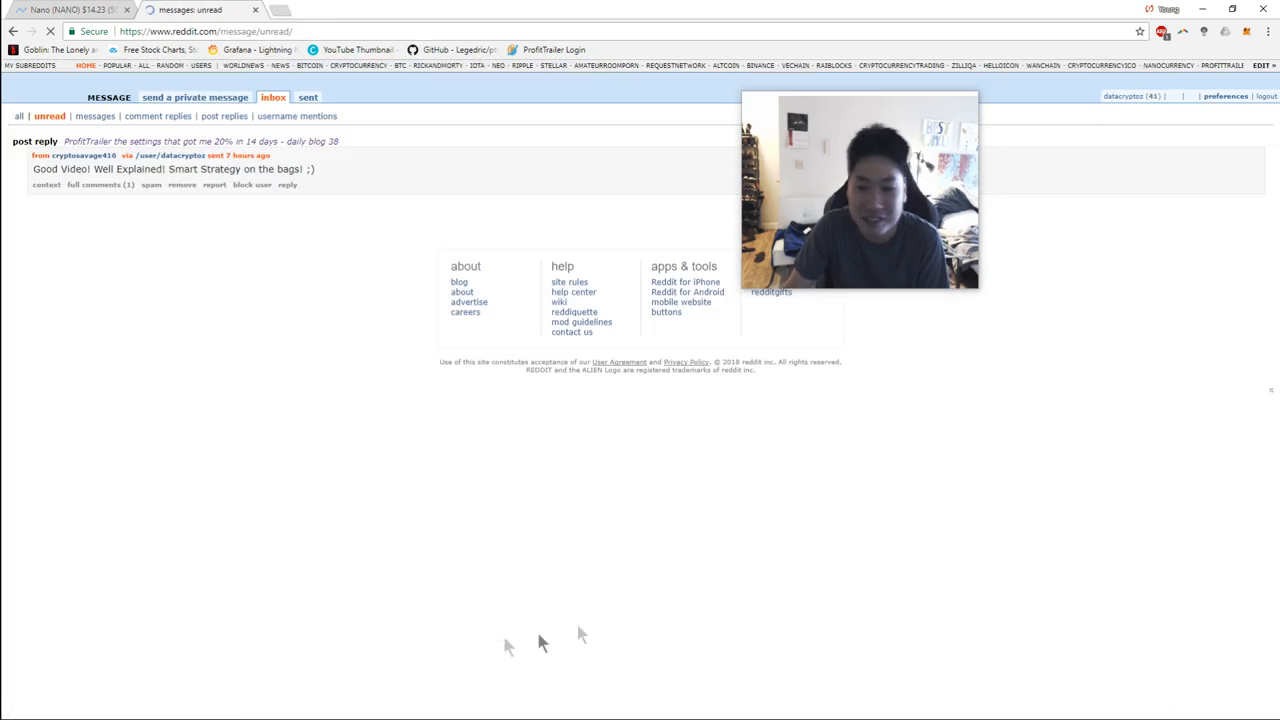
{"action": "mouse_move", "coordinate": [155, 169]}
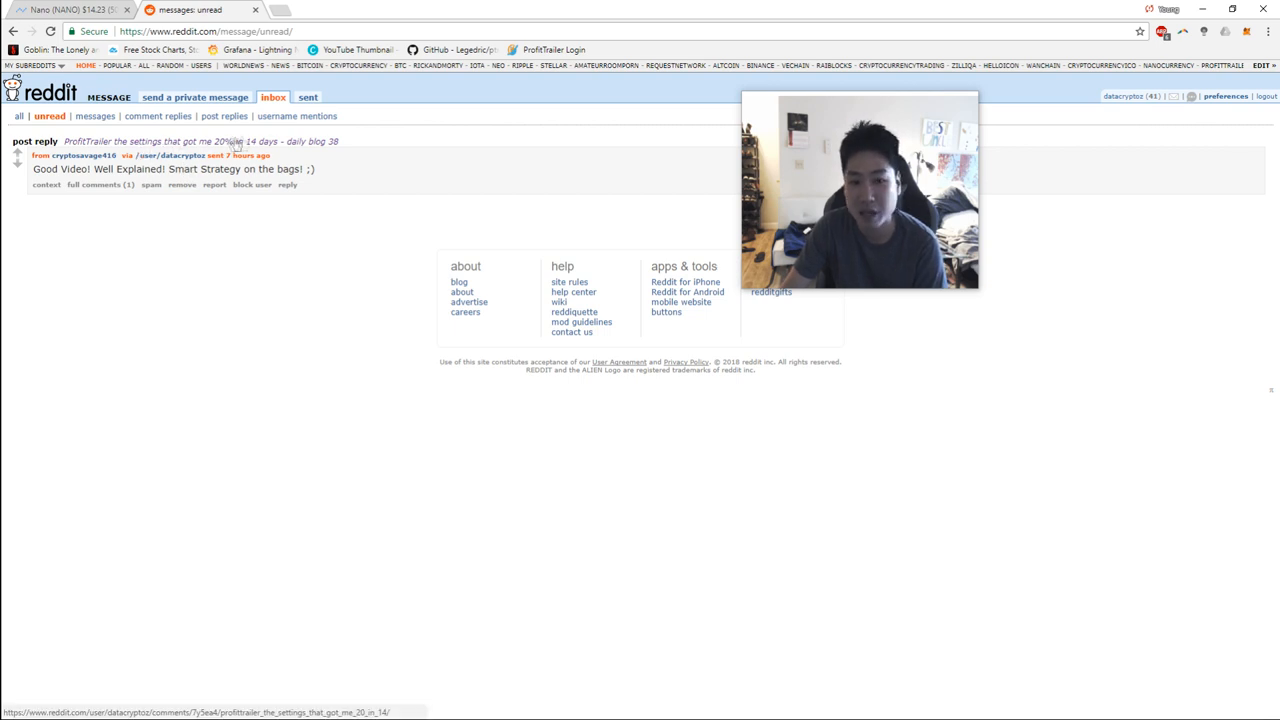
{"action": "mouse_move", "coordinate": [240, 155]}
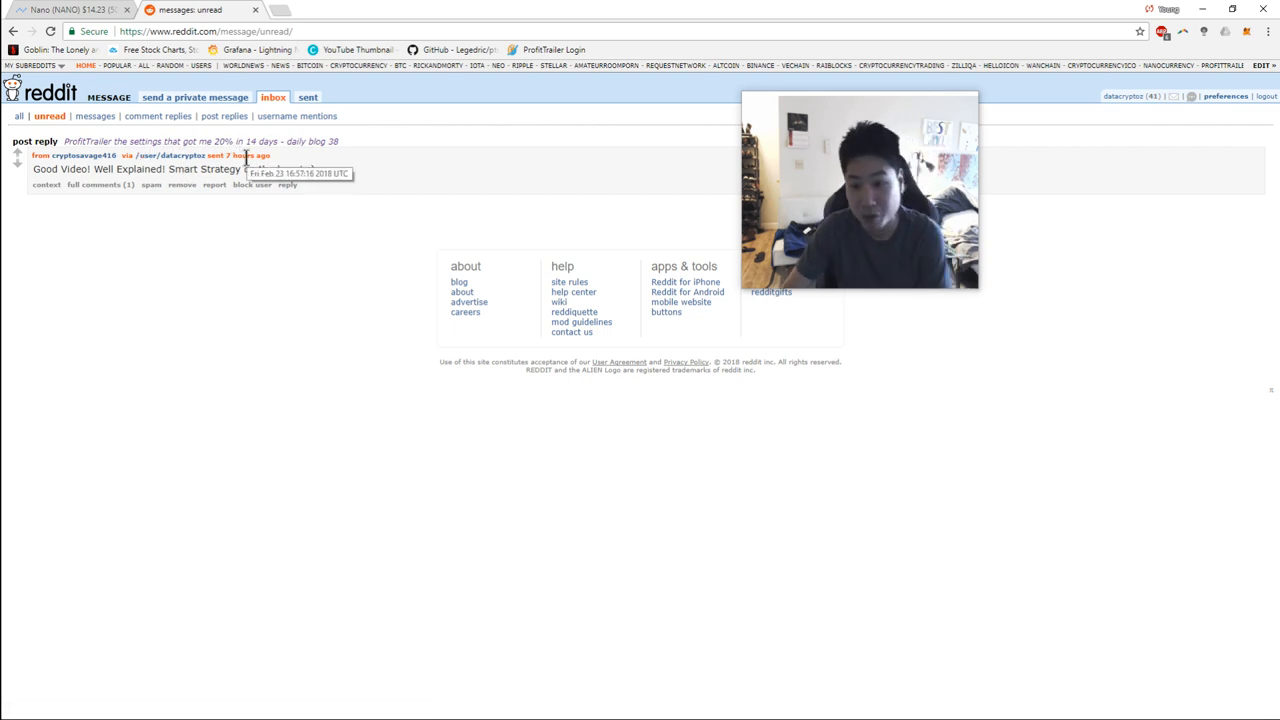
{"action": "mouse_move", "coordinate": [530, 8]}
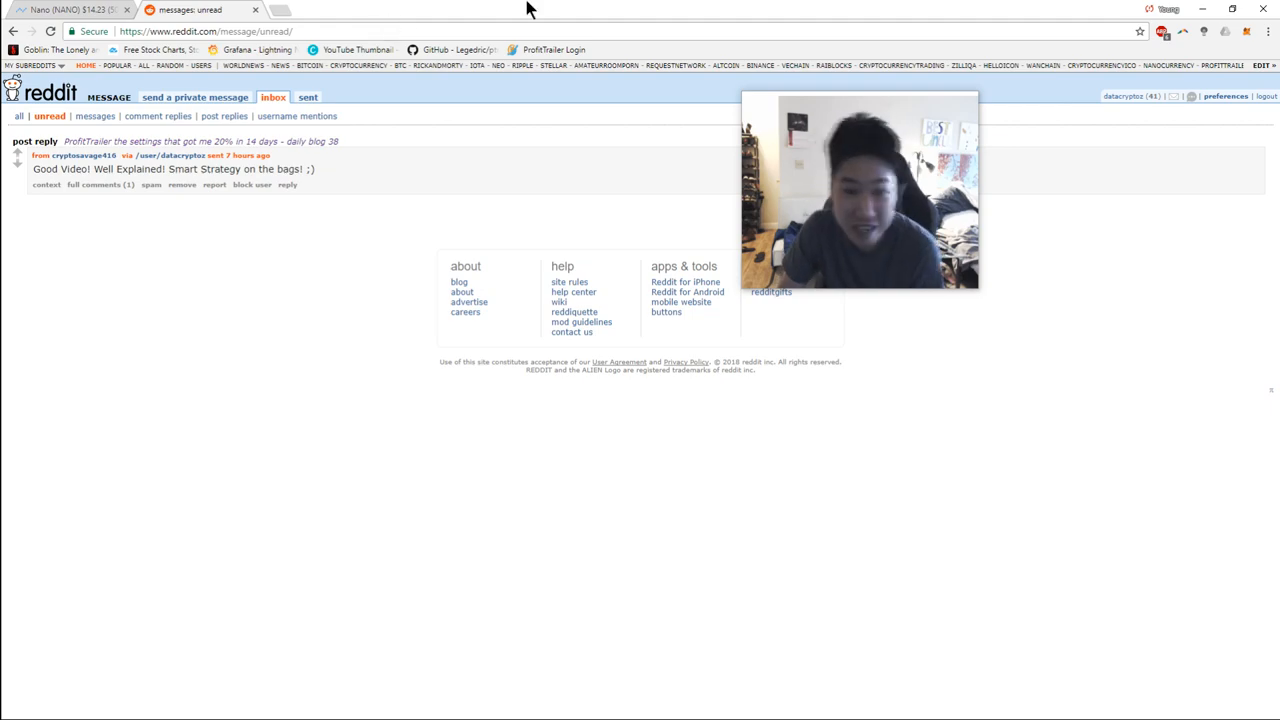
{"action": "left_click", "coordinate": [455, 9]}
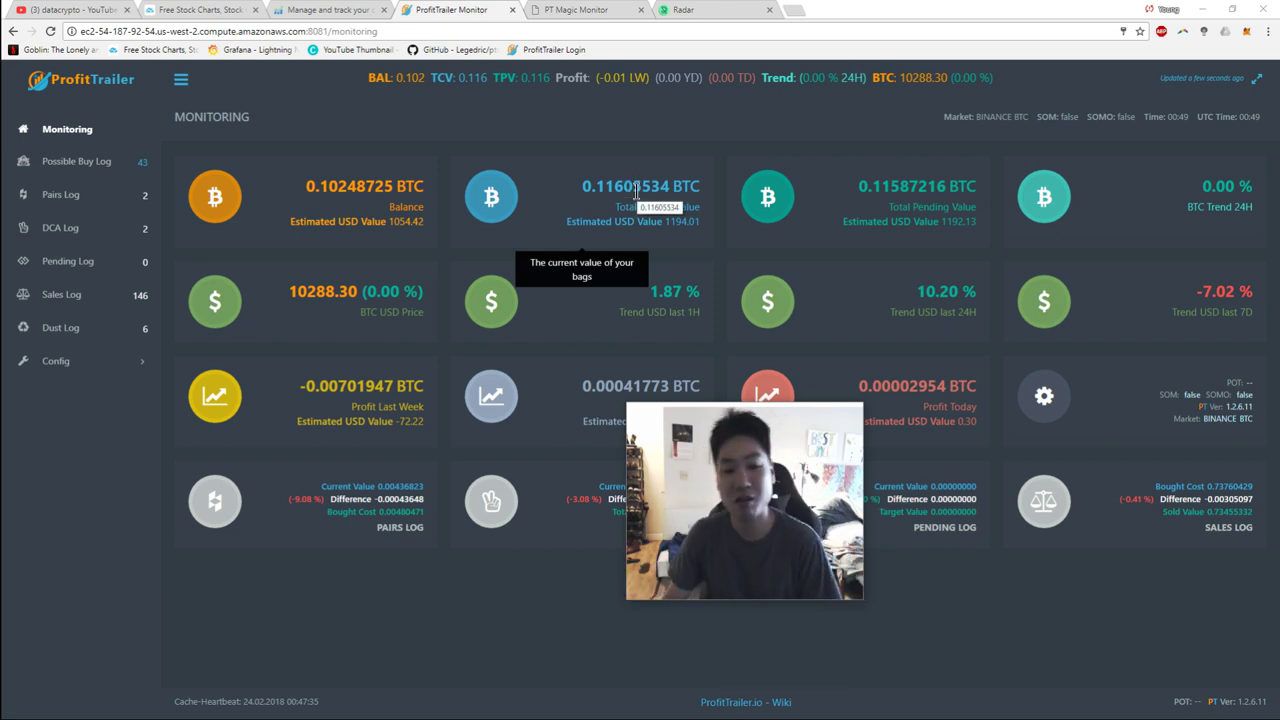
Step: Show the Sales Log listing 146 completed sales with profit percentages and totals
{"action": "left_click", "coordinate": [62, 294]}
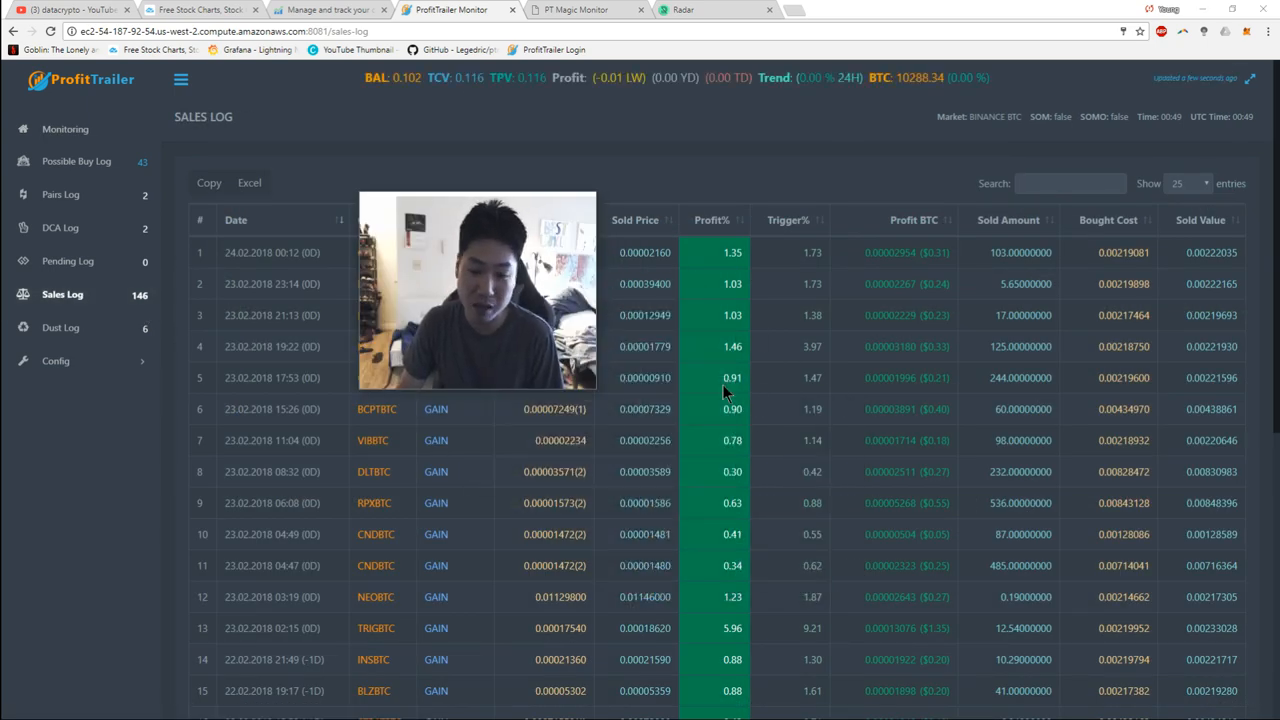
{"action": "scroll", "scroll_direction": "down", "scroll_amount": 3}
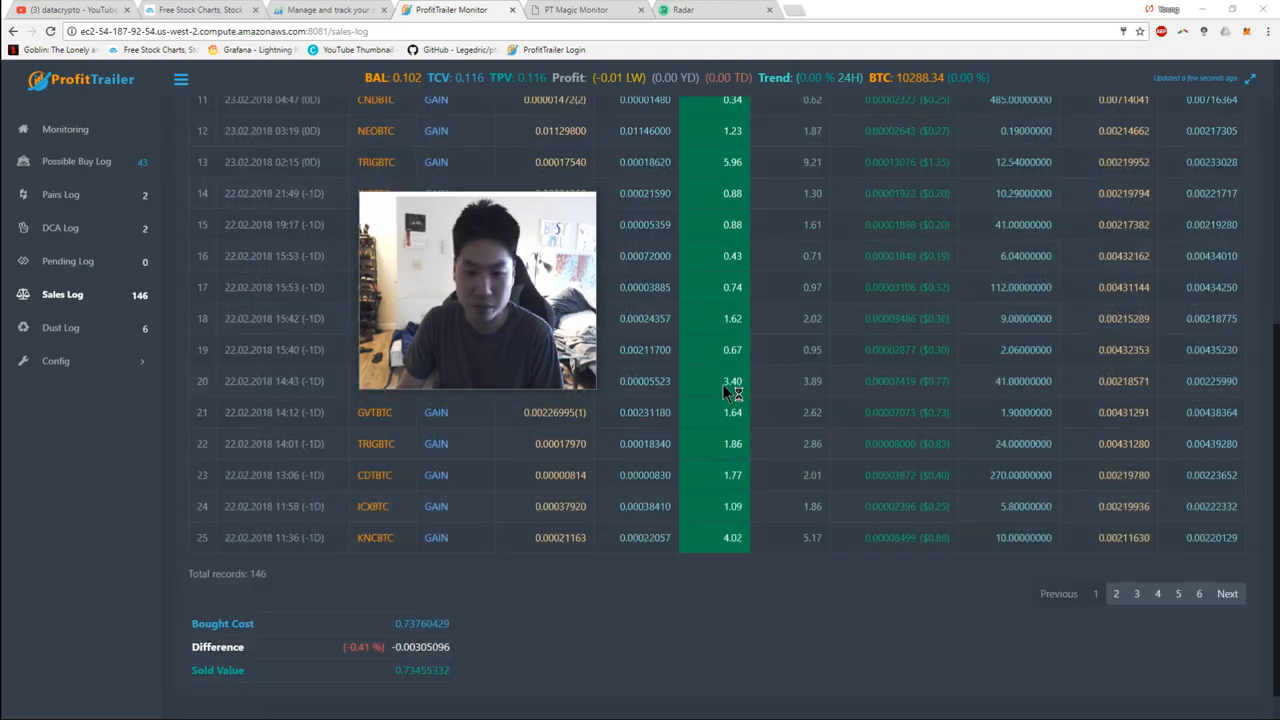
Step: Review the sales table and go to page 2, entries 38 to 50
{"action": "scroll", "scroll_direction": "up", "scroll_amount": 3}
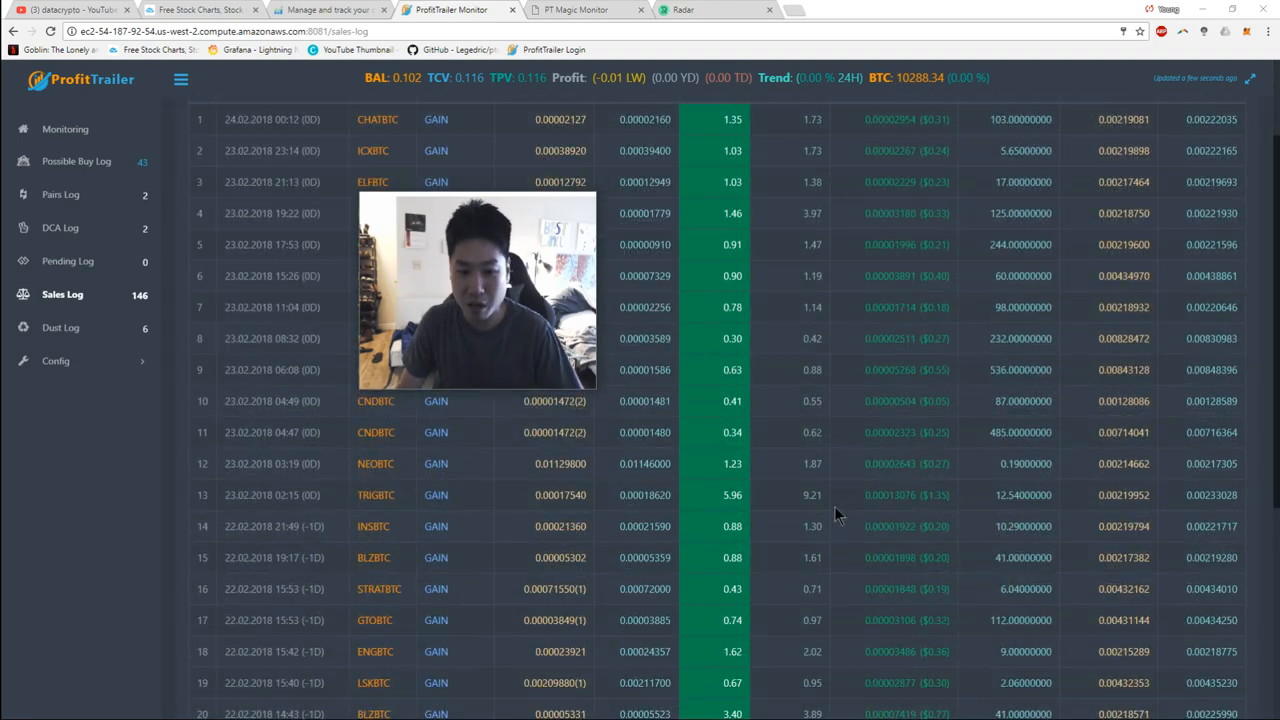
{"action": "scroll", "scroll_direction": "down", "scroll_amount": 3}
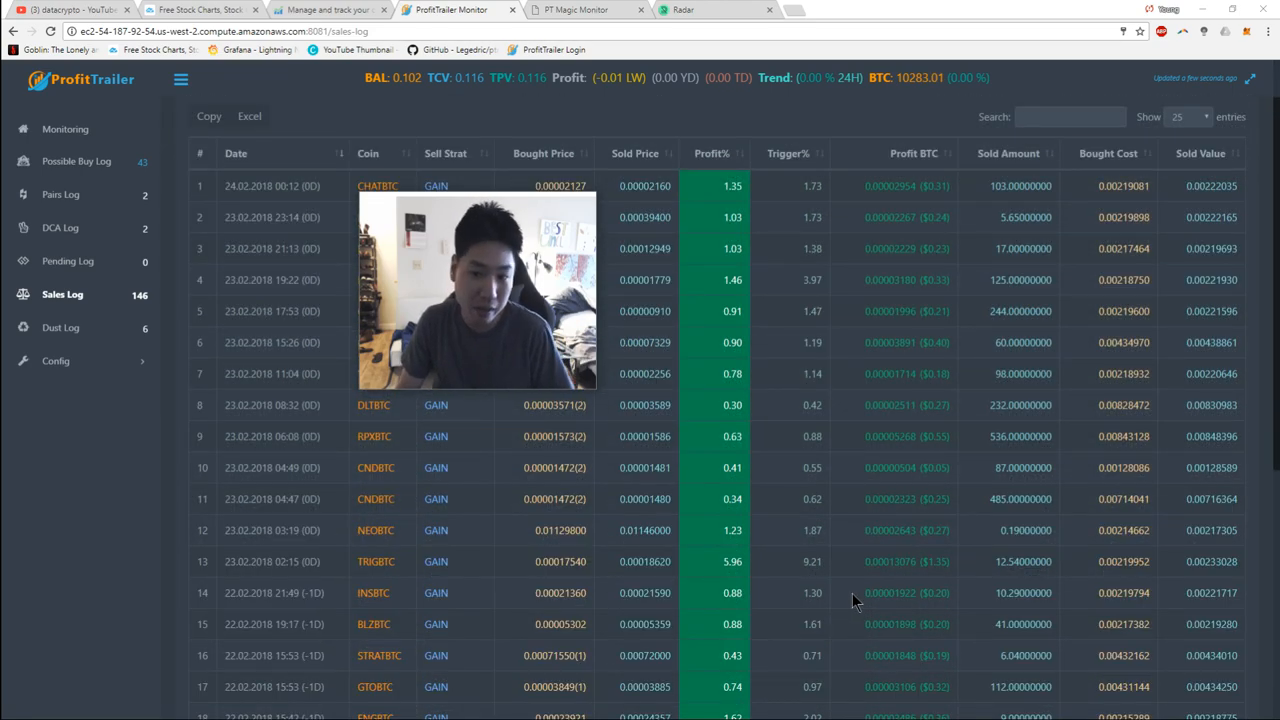
{"action": "scroll", "scroll_direction": "down", "scroll_amount": 3}
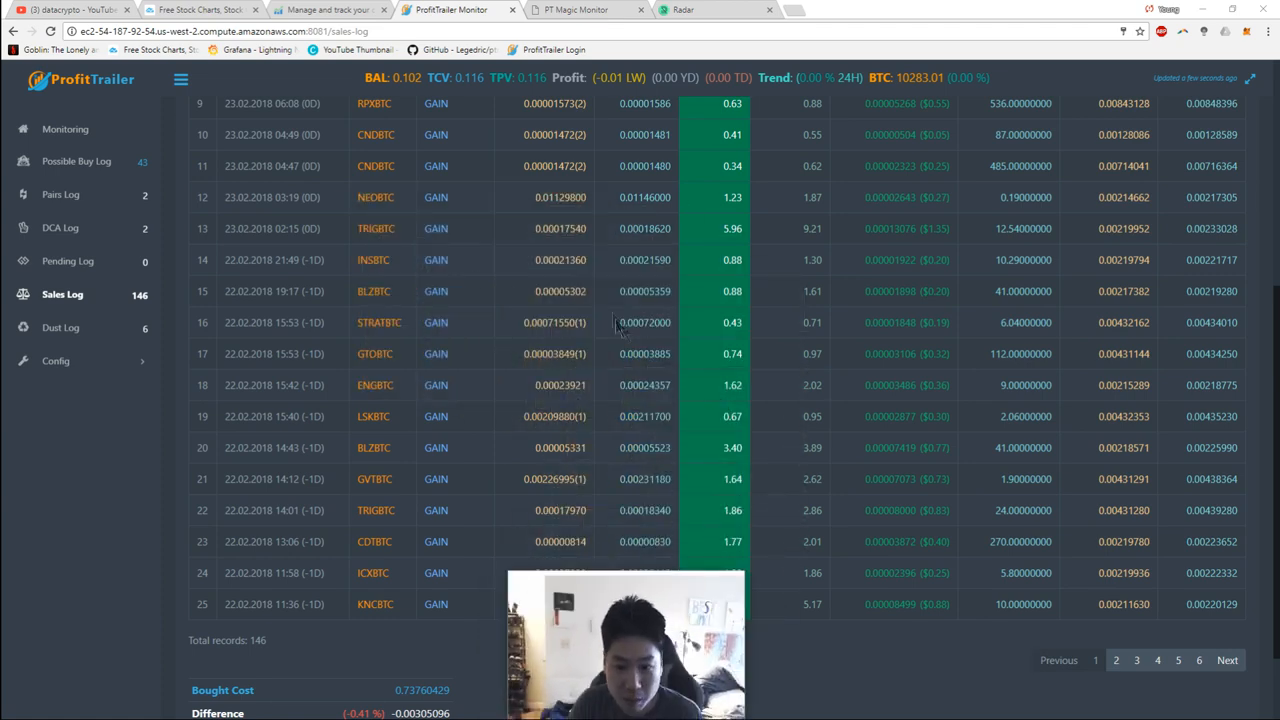
{"action": "mouse_move", "coordinate": [553, 353]}
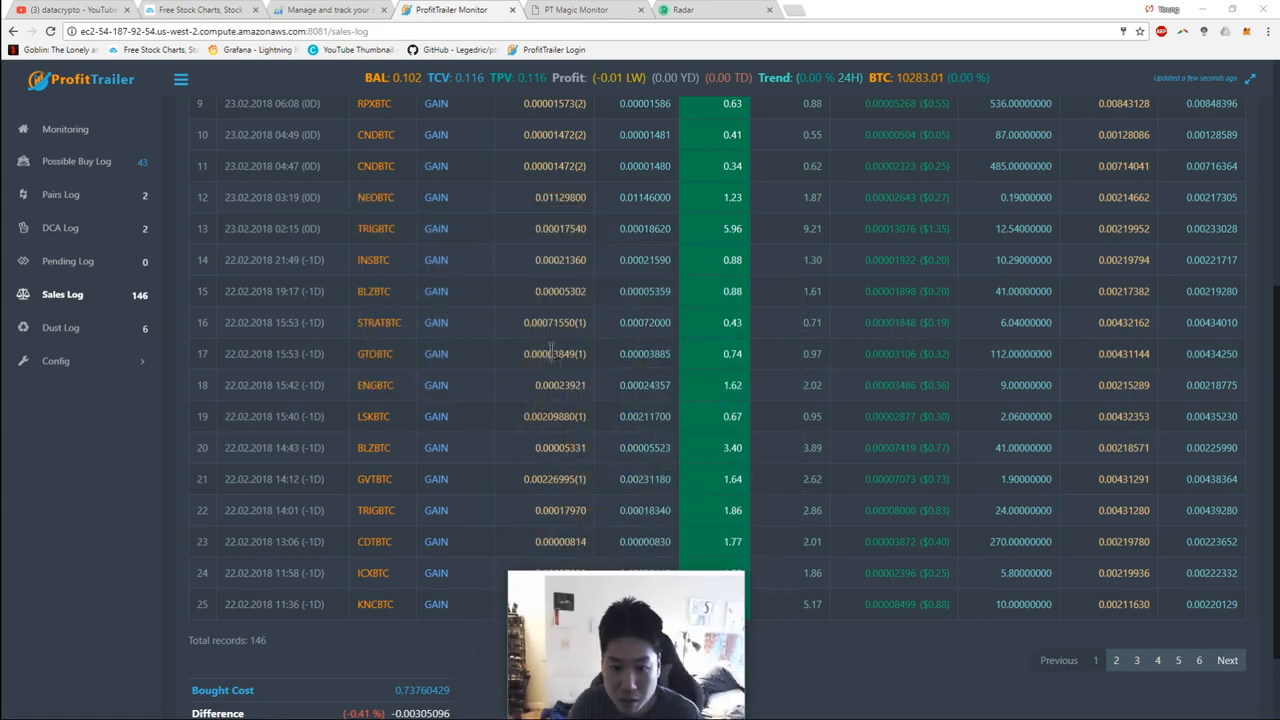
{"action": "scroll", "scroll_direction": "up", "scroll_amount": 3}
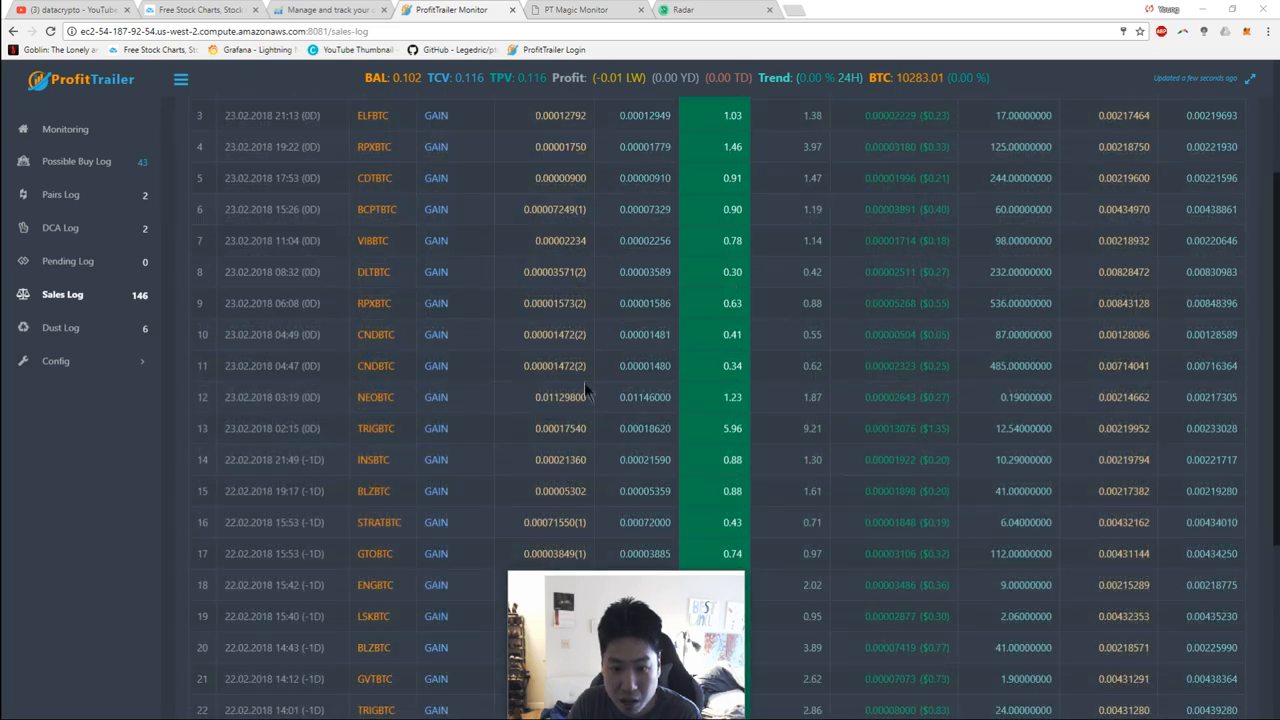
{"action": "scroll", "scroll_direction": "up", "scroll_amount": 3}
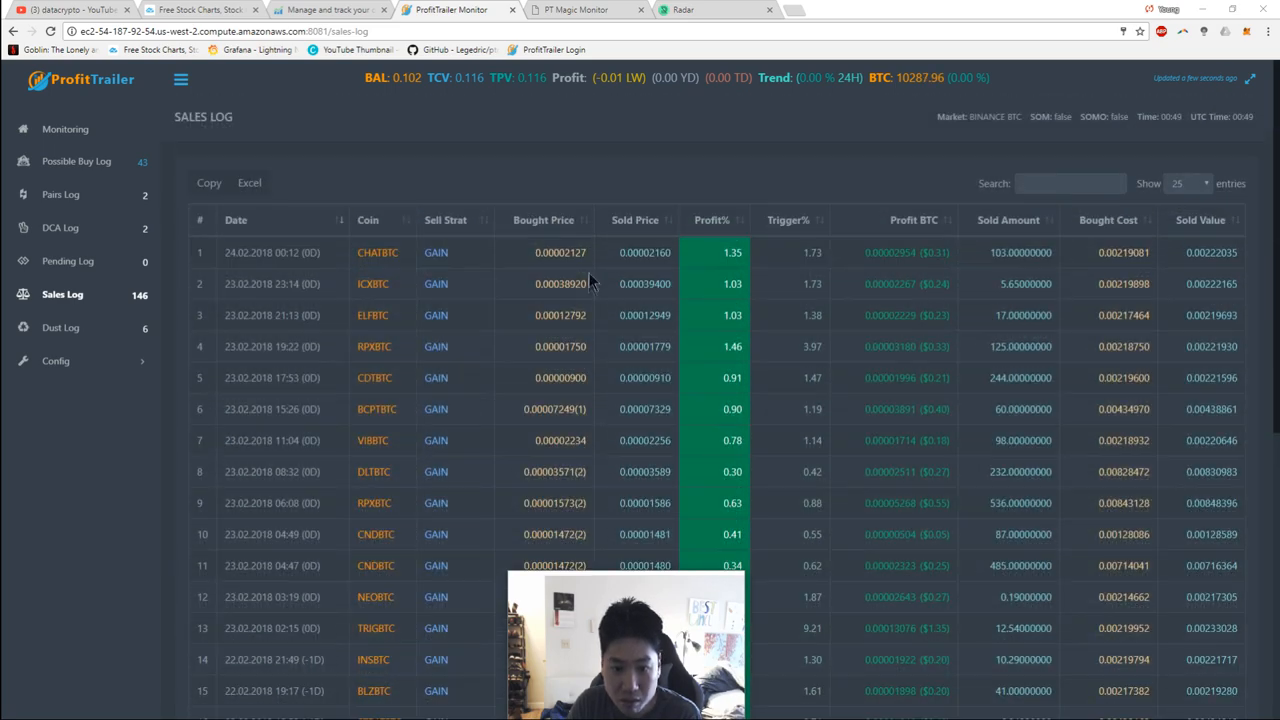
{"action": "scroll", "scroll_direction": "down", "scroll_amount": 3}
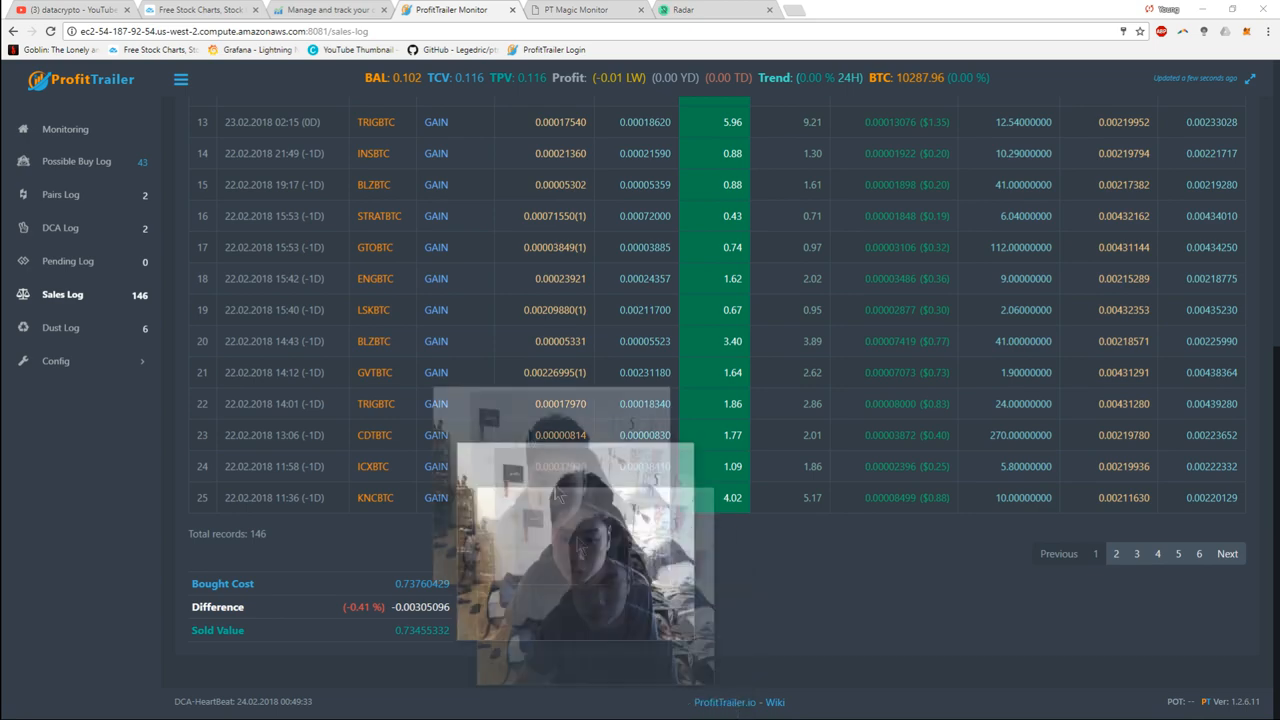
{"action": "left_click", "coordinate": [1115, 553]}
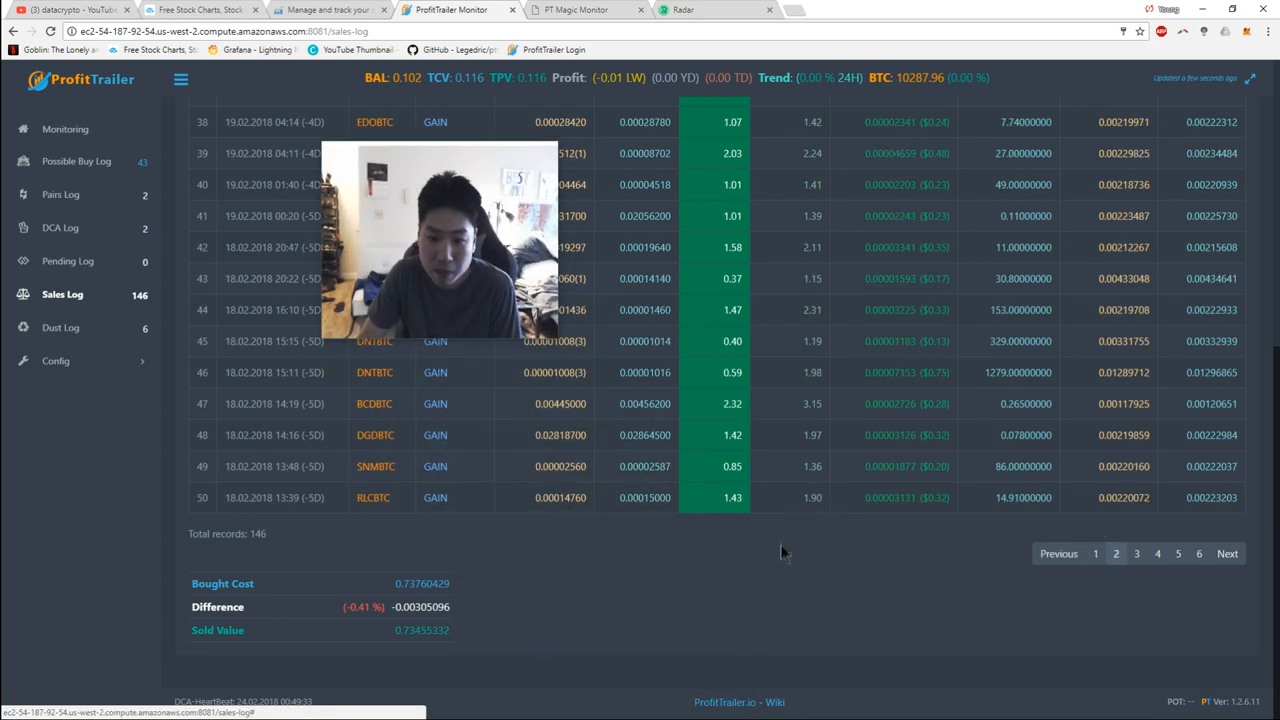
{"action": "mouse_move", "coordinate": [1197, 603]}
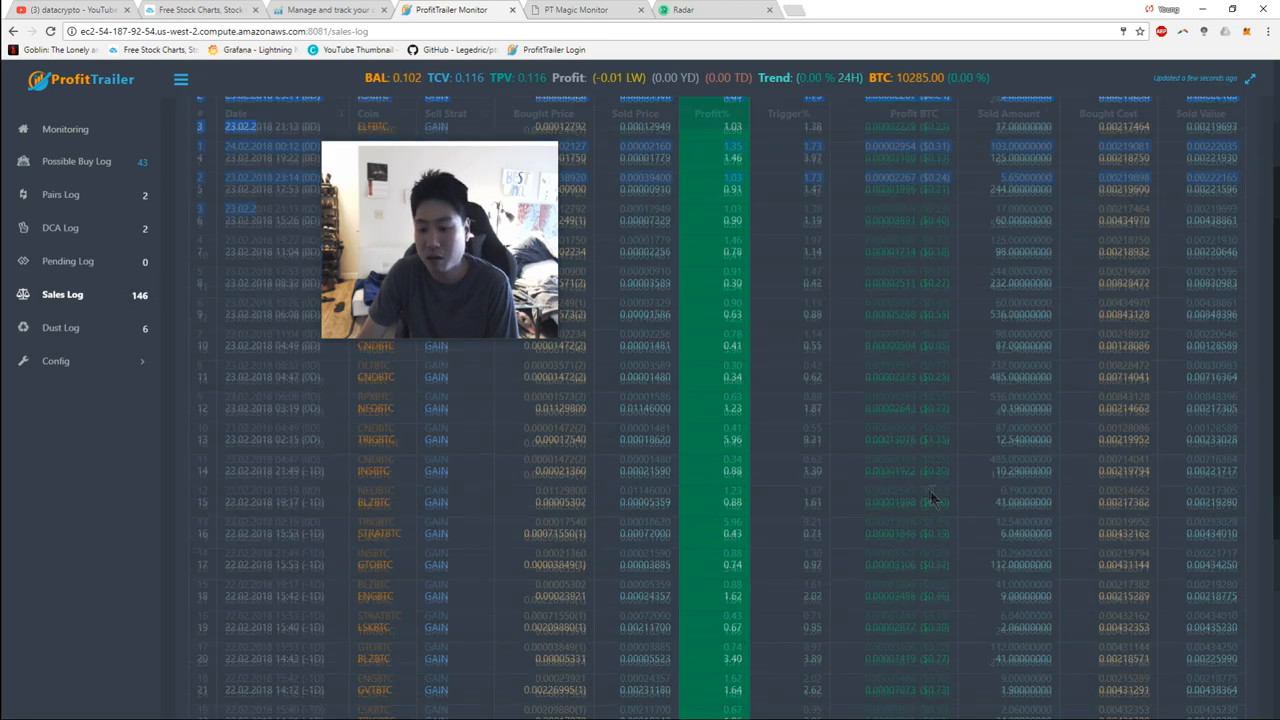
Step: Scroll the sales log's second page down to the PANICSELL loss rows
{"action": "scroll", "scroll_direction": "down", "scroll_amount": 3}
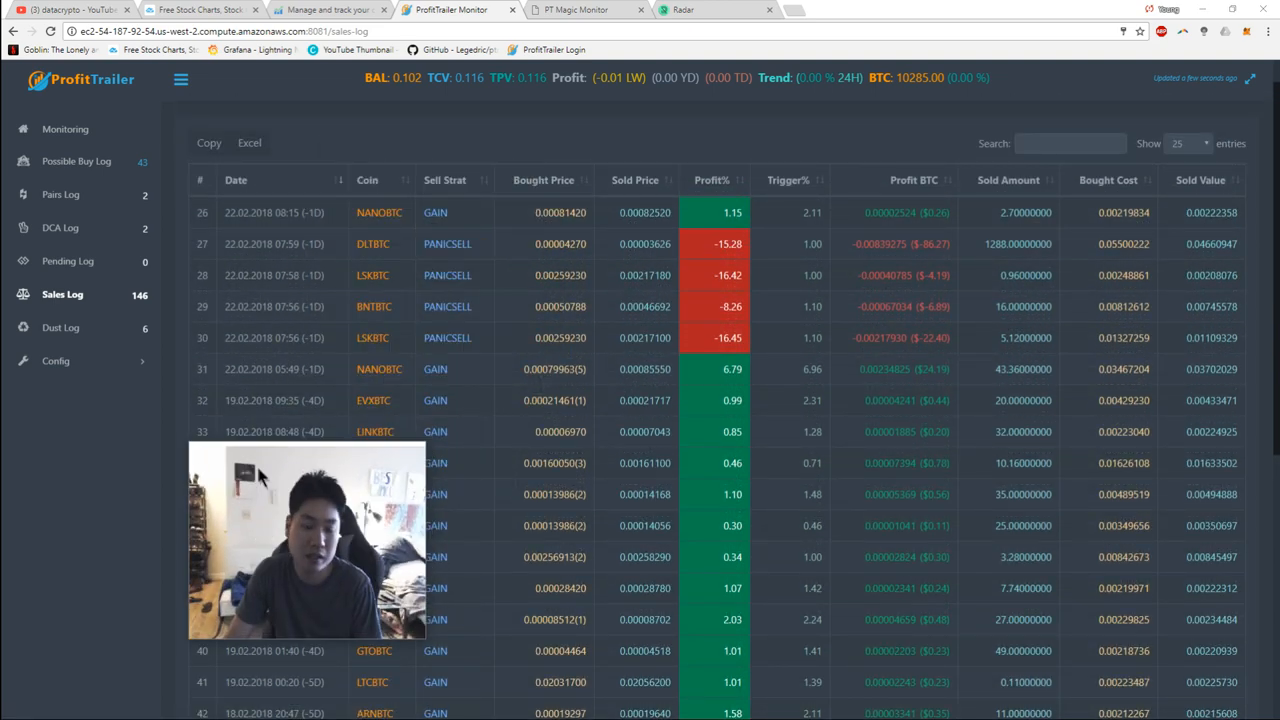
{"action": "mouse_move", "coordinate": [423, 276]}
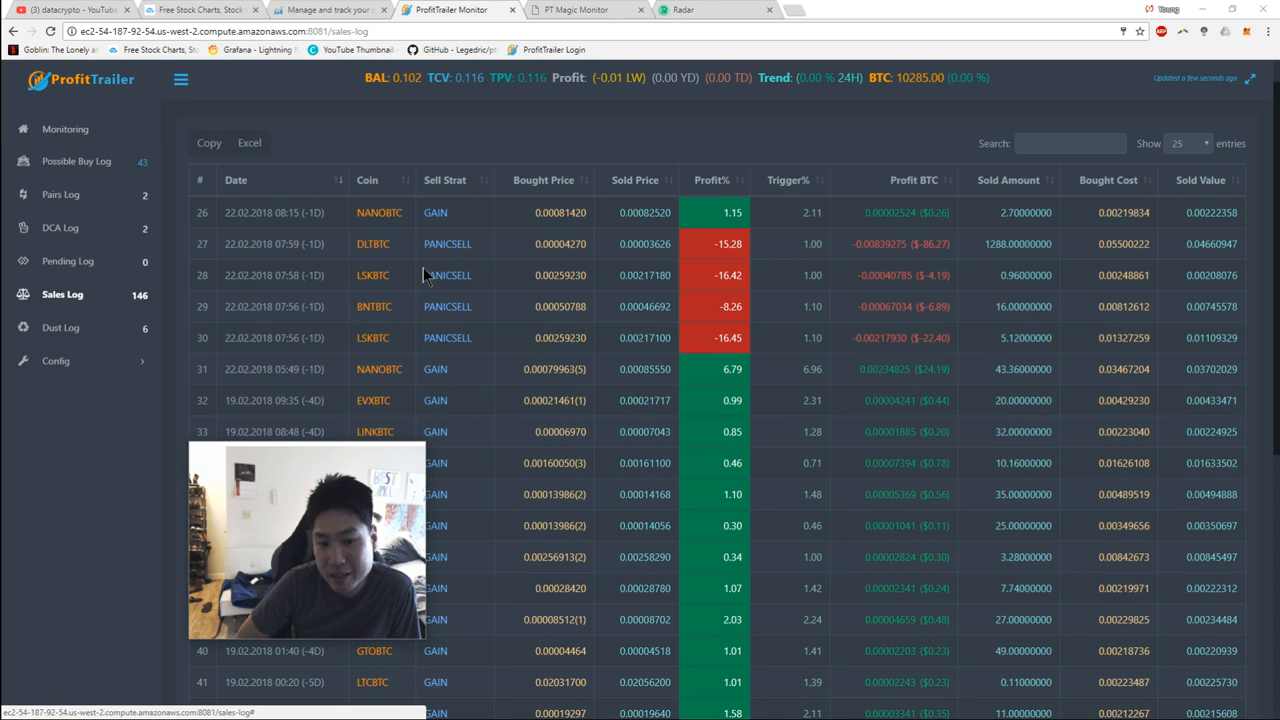
{"action": "scroll", "scroll_direction": "down", "scroll_amount": 3}
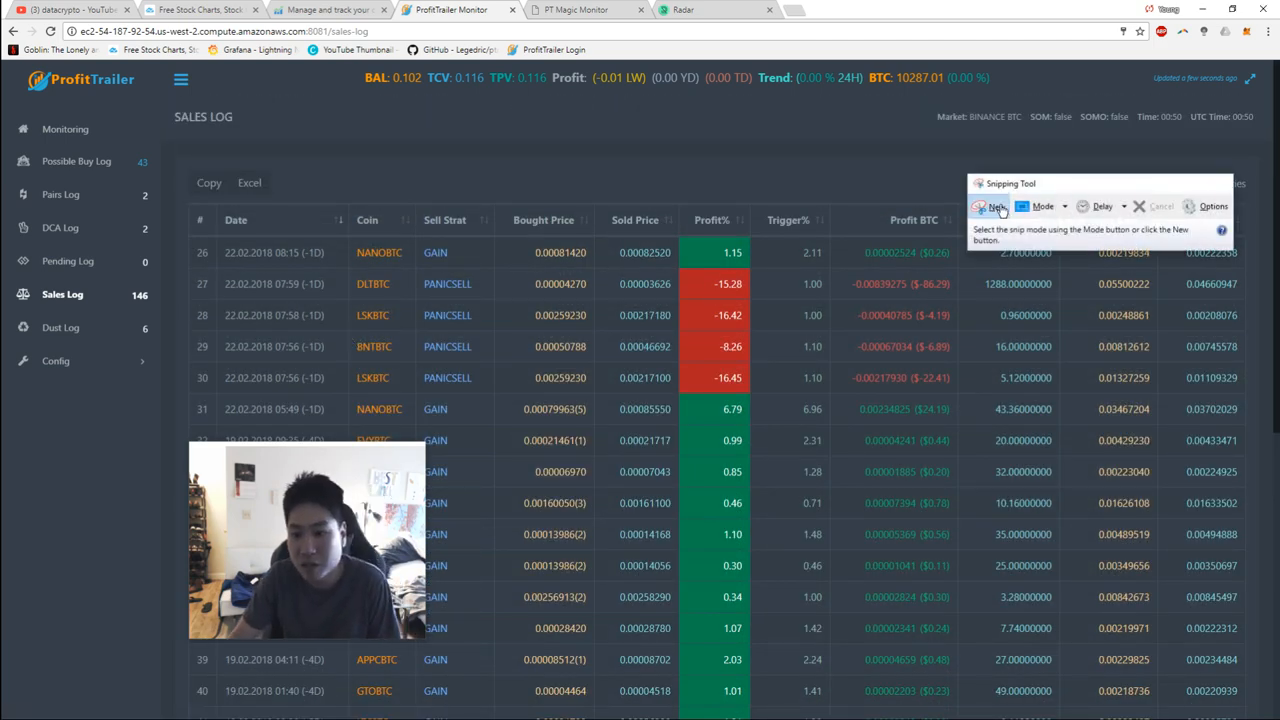
Step: Start a new snip and capture the sales table rows with the four panic-sell losses
{"action": "left_click", "coordinate": [995, 206]}
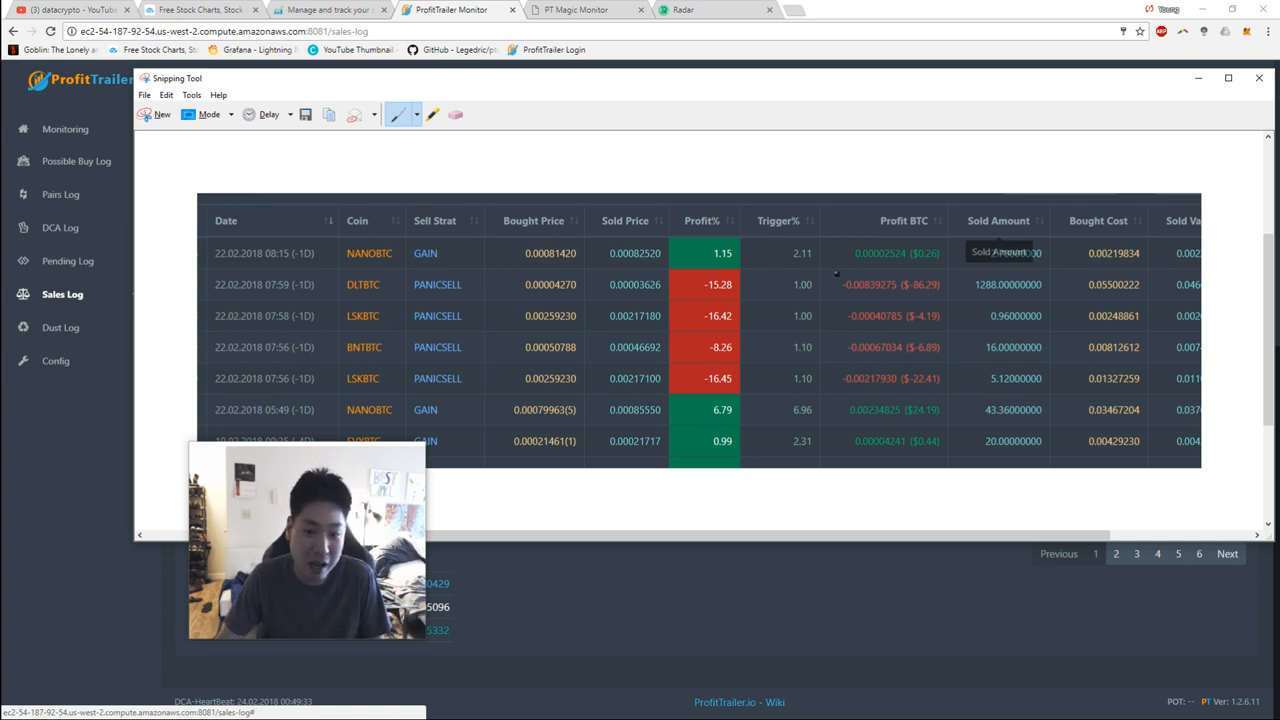
Step: Glance at DLT on Binance, then show the Pairs Log with held ASTBTC and BNBBTC and highlight a current price
{"action": "left_click", "coordinate": [830, 10]}
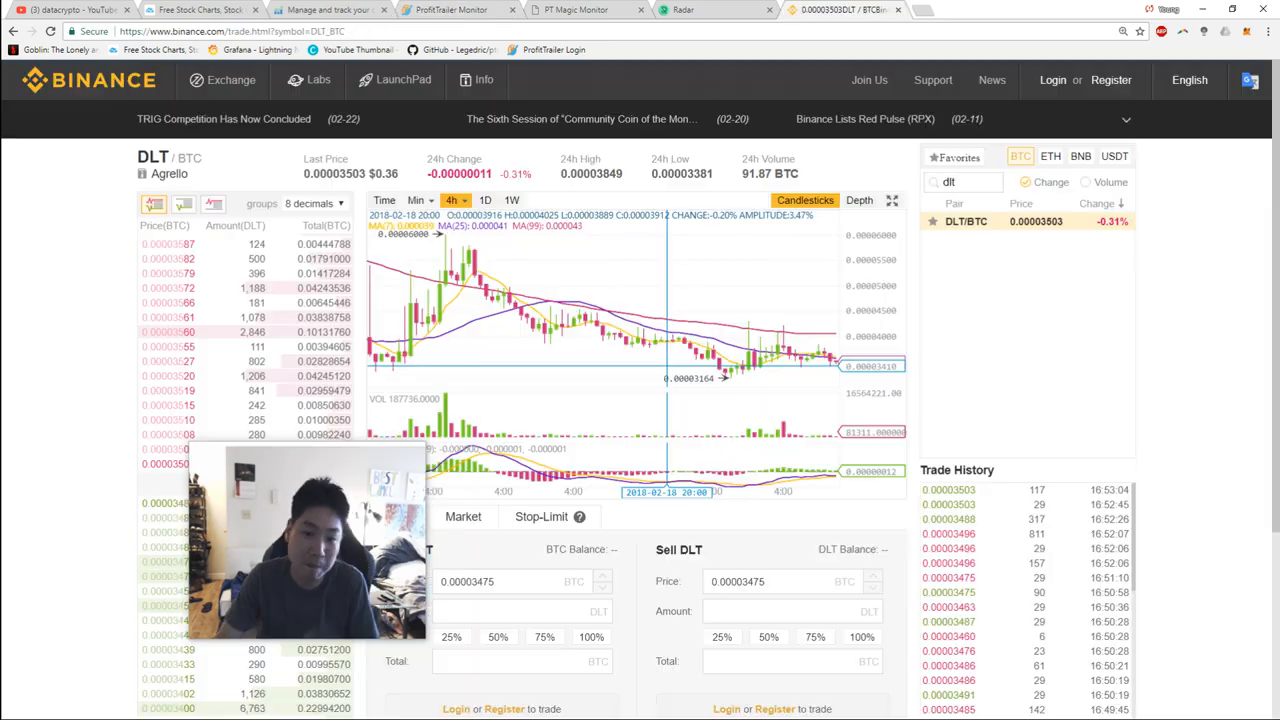
{"action": "left_click", "coordinate": [455, 10]}
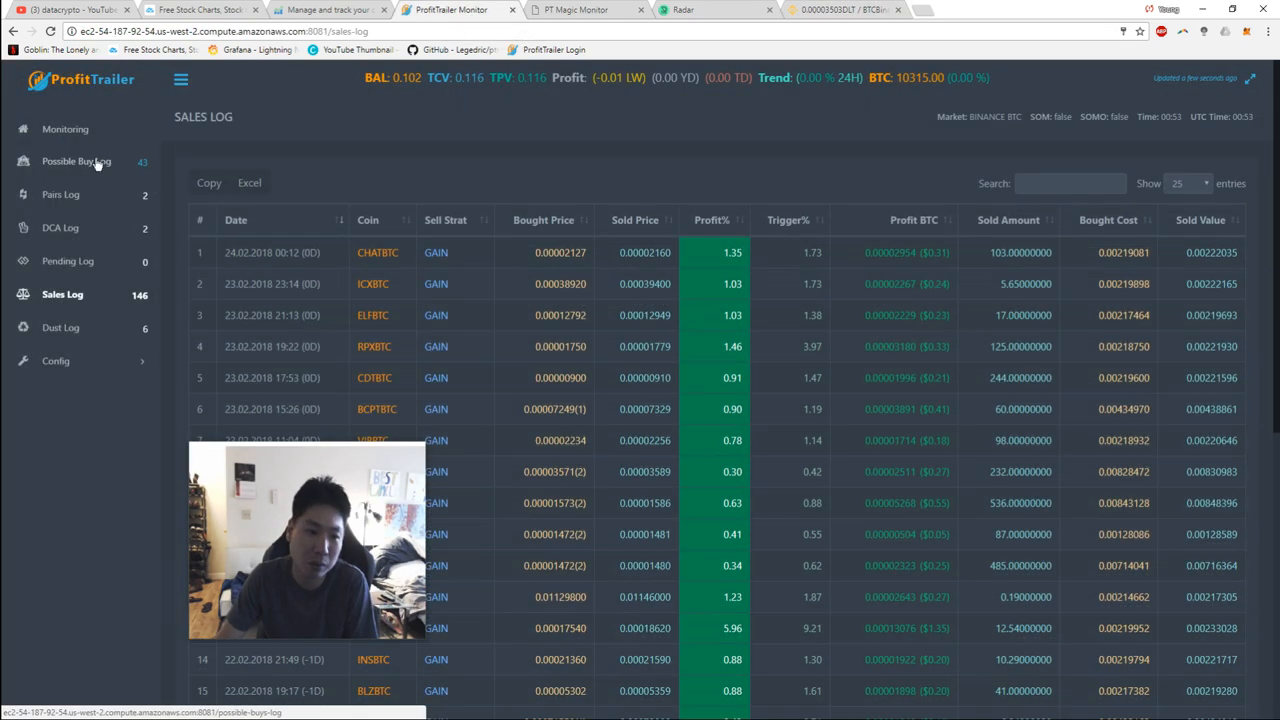
{"action": "left_click", "coordinate": [61, 194]}
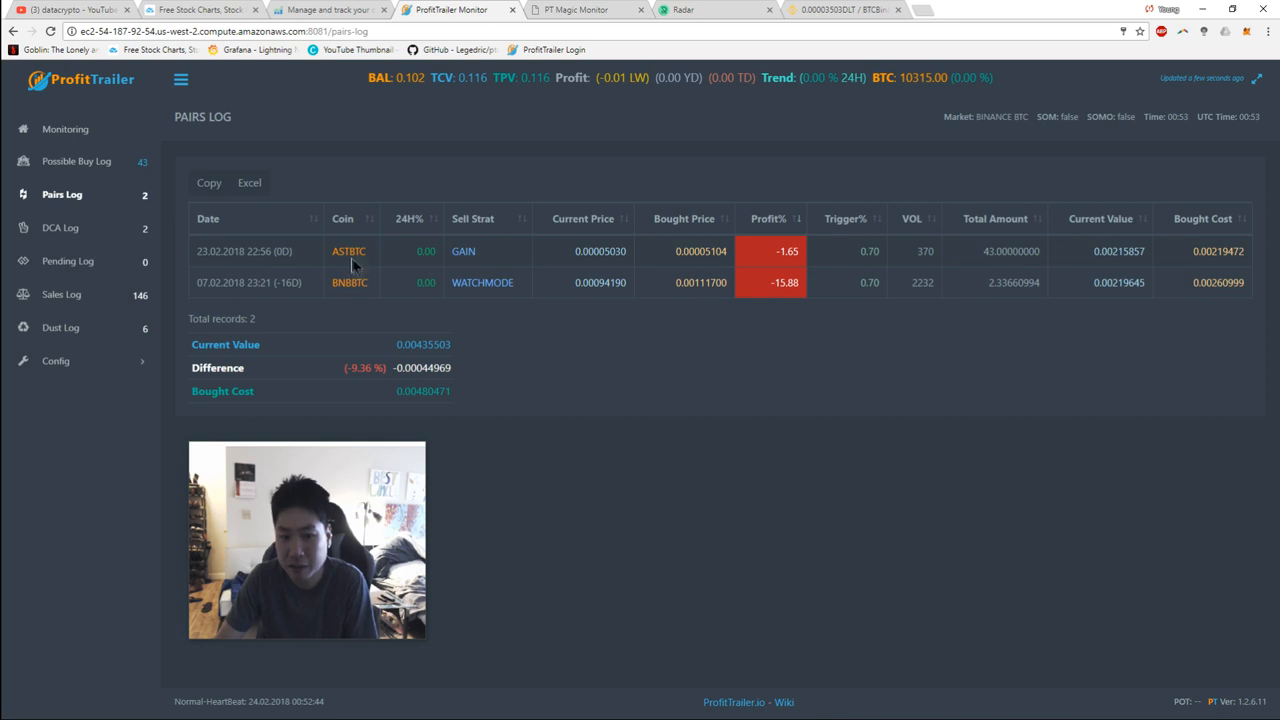
{"action": "mouse_move", "coordinate": [572, 250]}
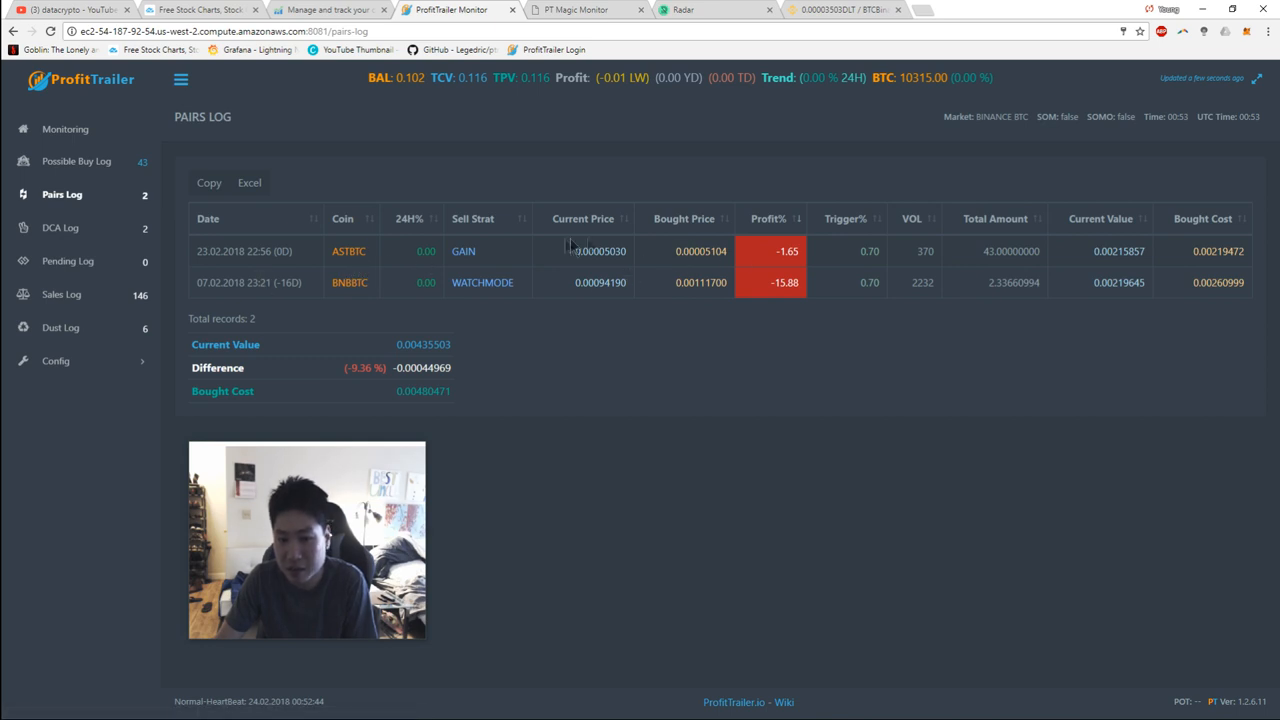
{"action": "double_click", "coordinate": [701, 251]}
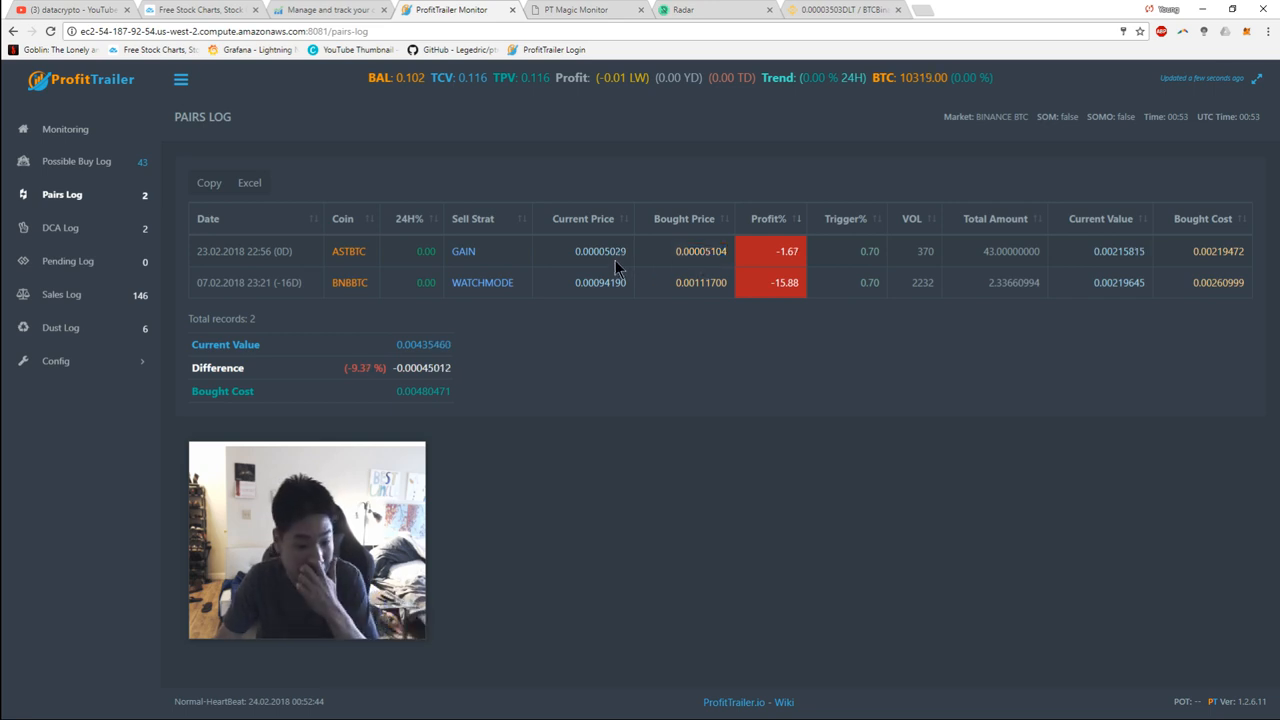
{"action": "mouse_move", "coordinate": [483, 302]}
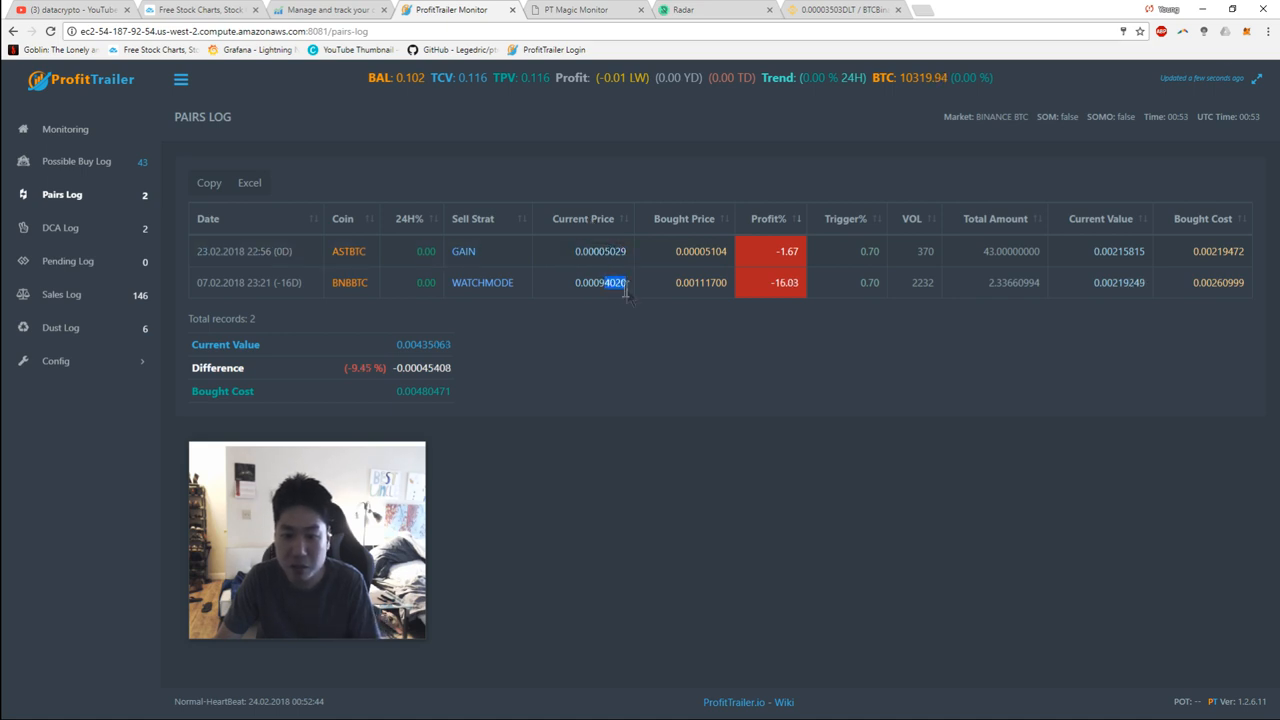
Step: Search 'bnb' on Binance and show the BNB/BTC market near 0.000941 BTC
{"action": "left_click", "coordinate": [840, 9]}
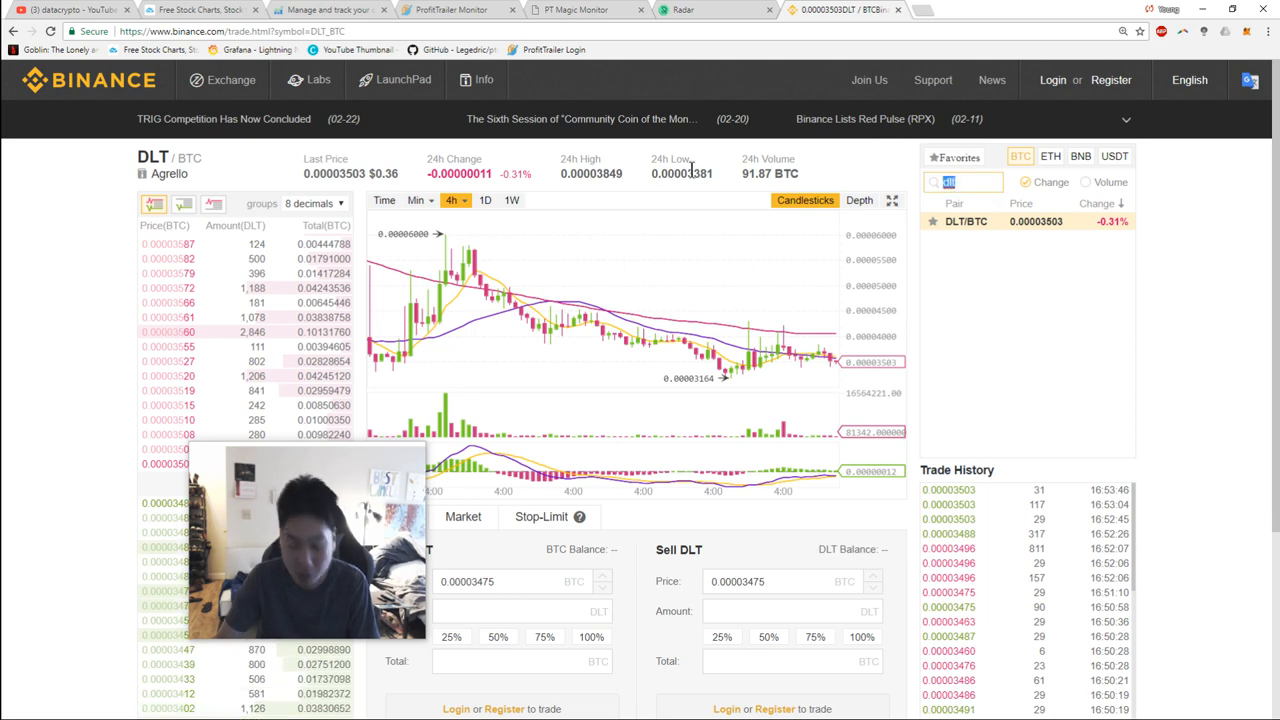
{"action": "type", "text": "bnb"}
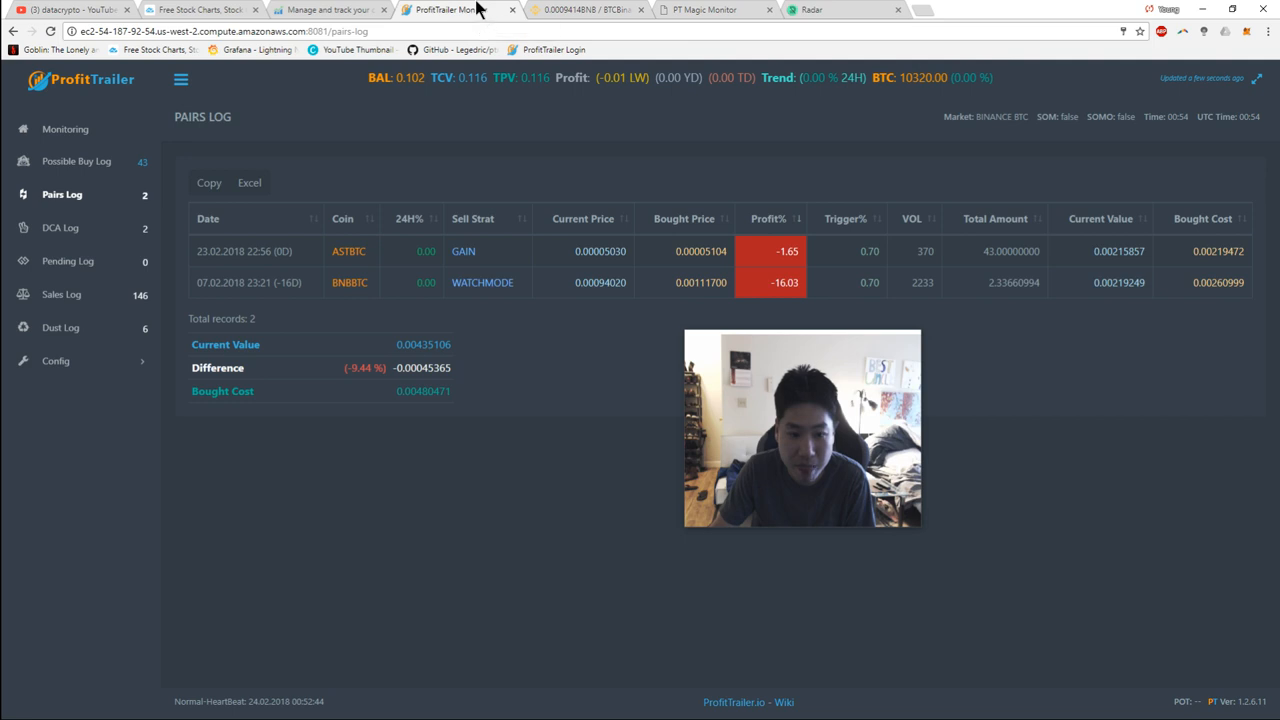
{"action": "left_click", "coordinate": [586, 10]}
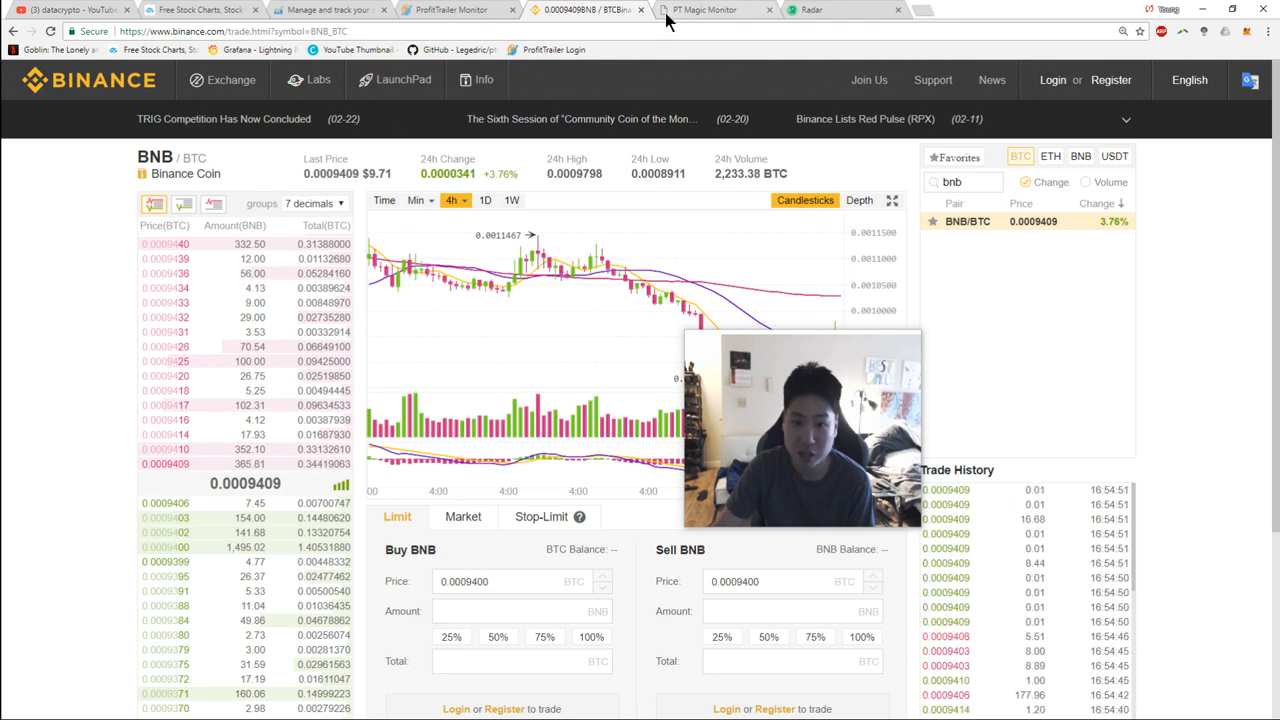
Step: Flip between Binance and the Pairs Log to compare BNB/BTC with the BNBBTC row near -15.97%
{"action": "left_click", "coordinate": [450, 10]}
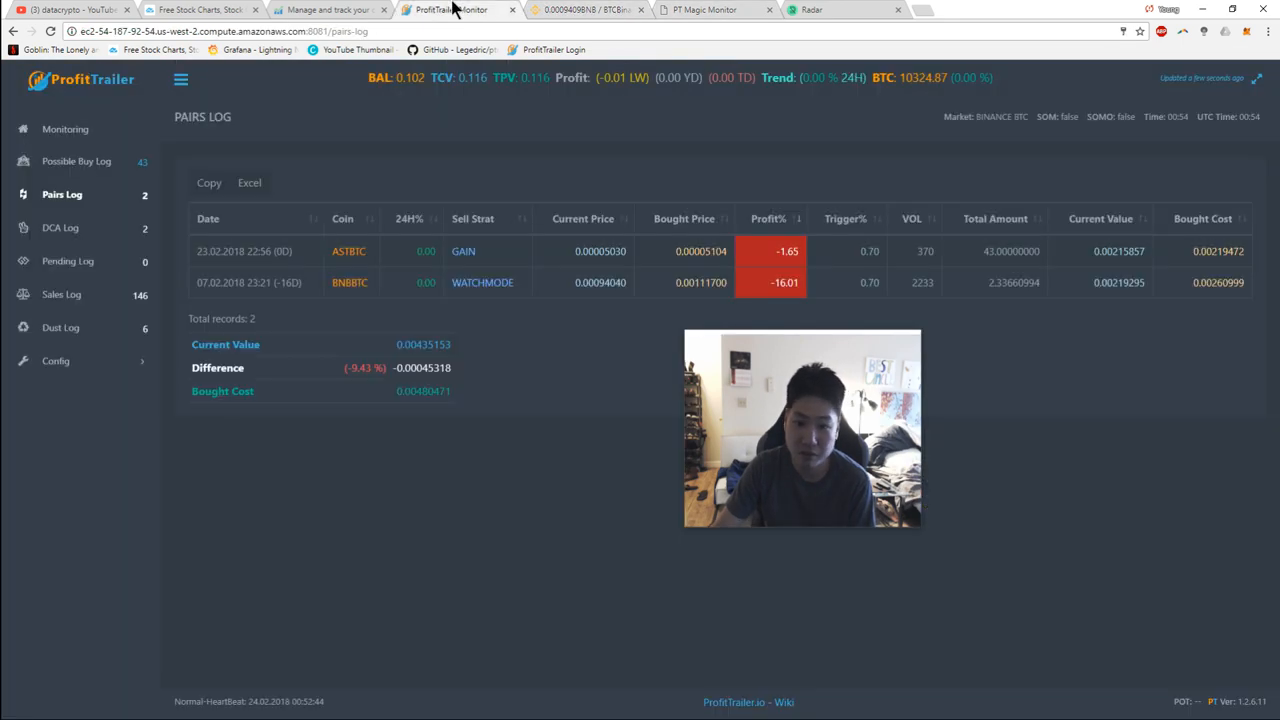
{"action": "left_click", "coordinate": [585, 10]}
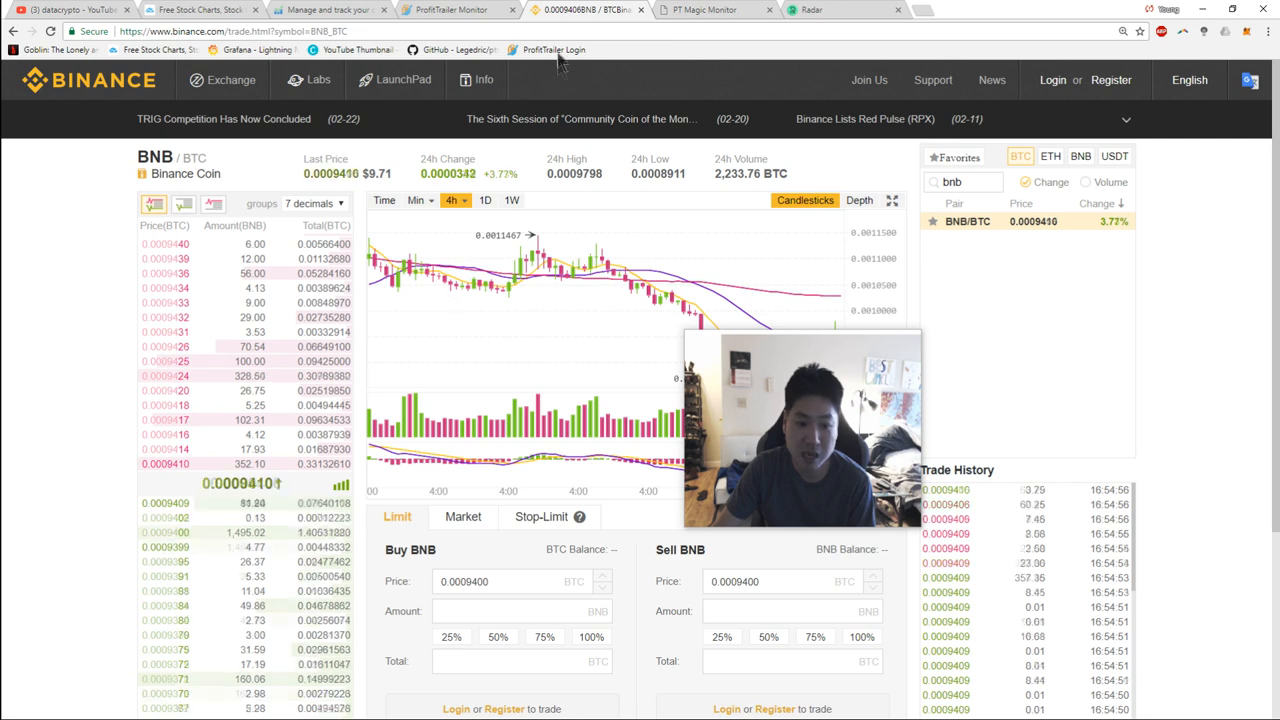
{"action": "left_click", "coordinate": [455, 10]}
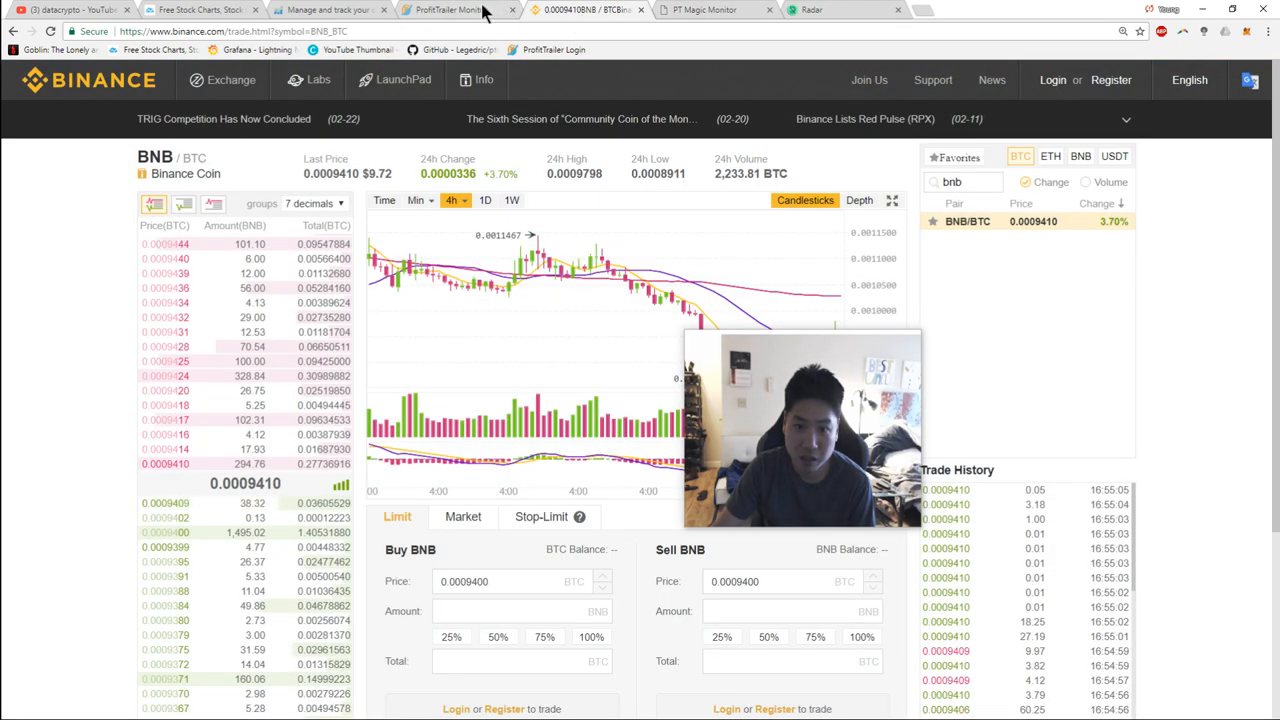
{"action": "left_click", "coordinate": [448, 10]}
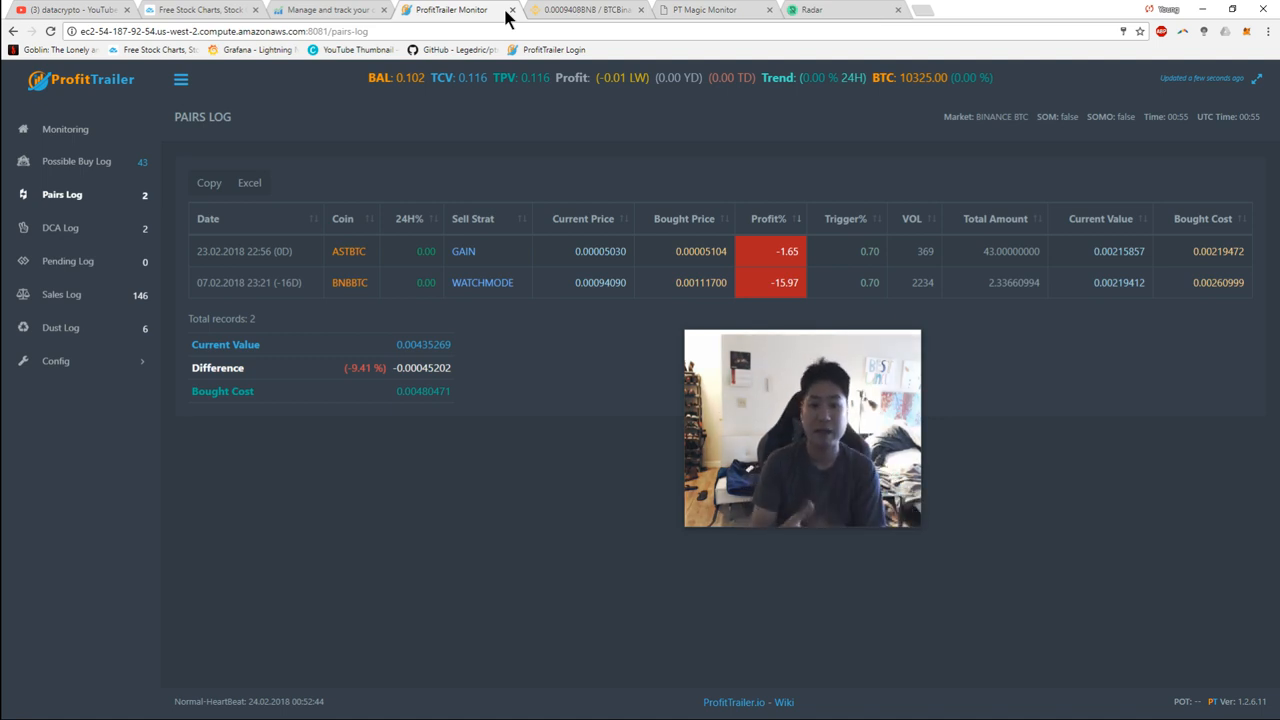
{"action": "mouse_move", "coordinate": [715, 40]}
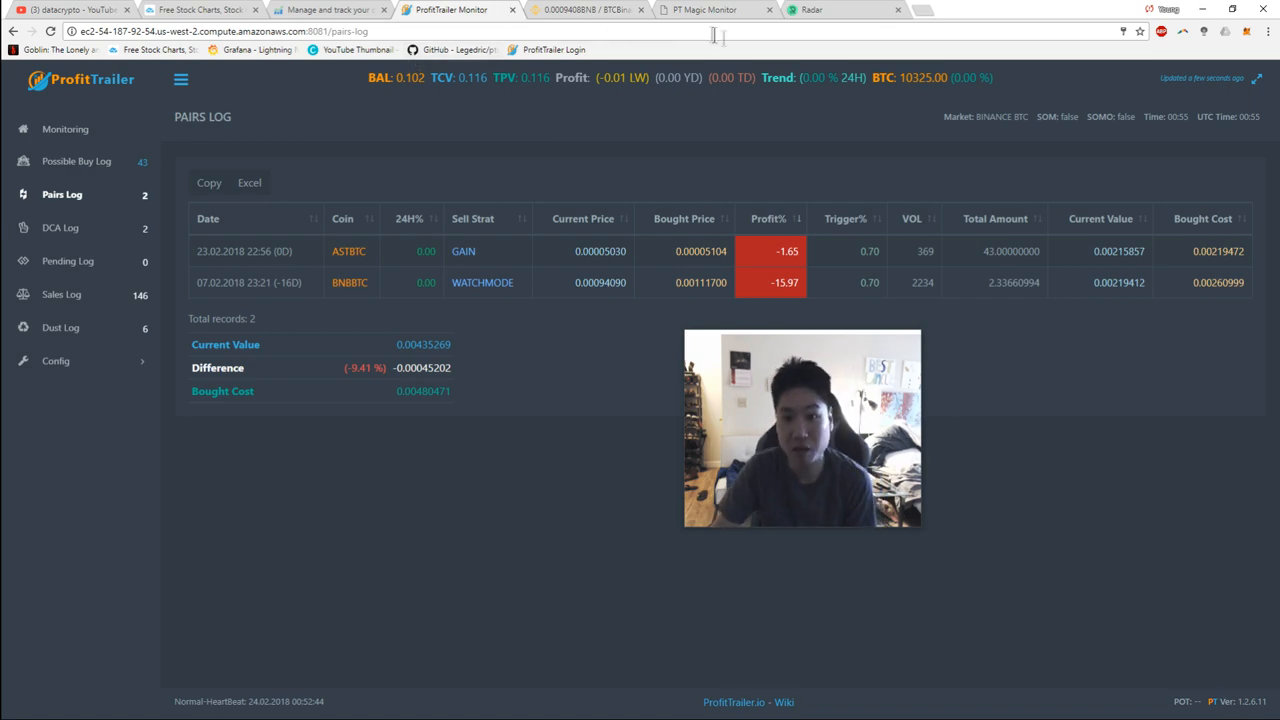
Step: Move through the browser tabs to PT Magic and show Market Trends for the 110 Binance markets
{"action": "left_click", "coordinate": [200, 10]}
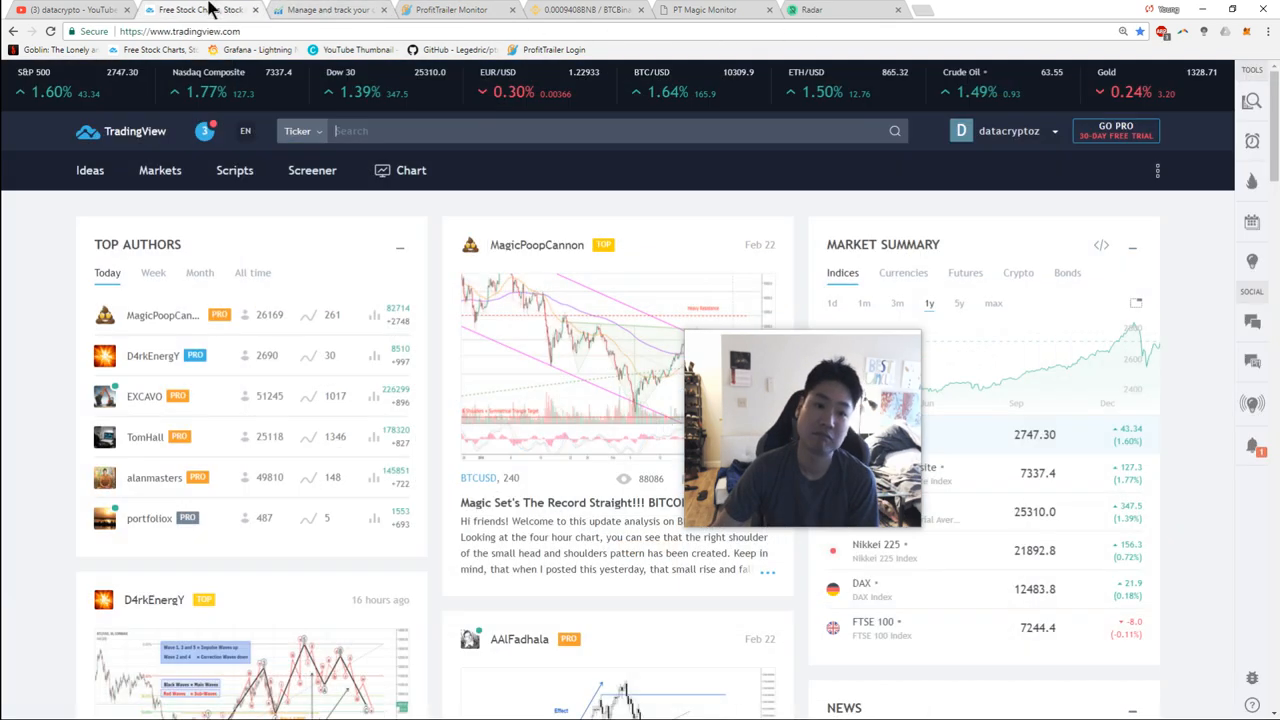
{"action": "left_click", "coordinate": [583, 10]}
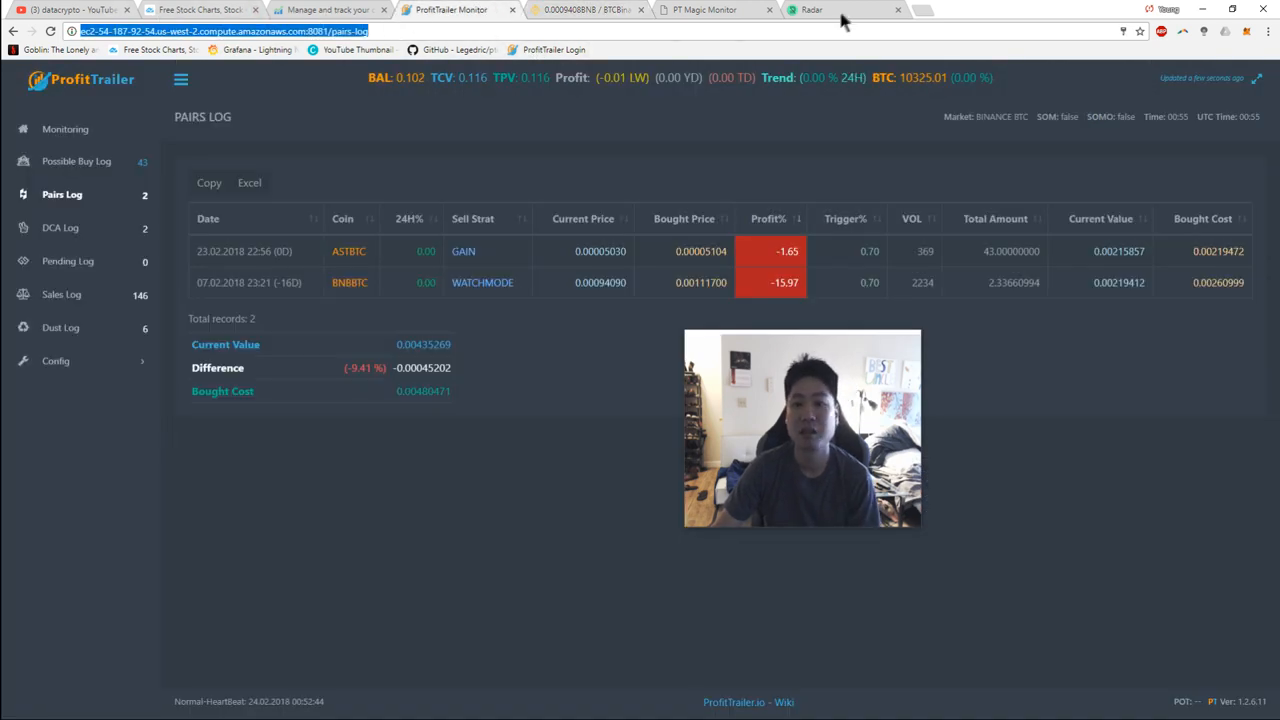
{"action": "left_click", "coordinate": [703, 10]}
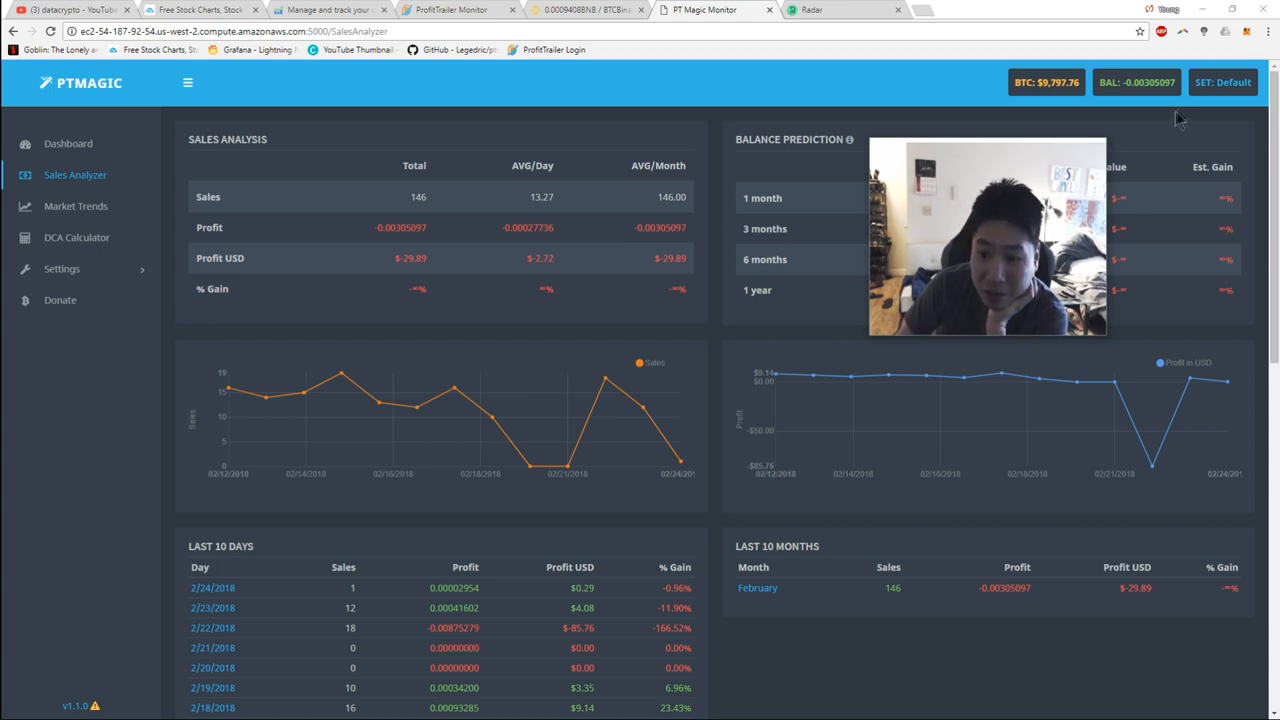
{"action": "mouse_move", "coordinate": [1222, 82]}
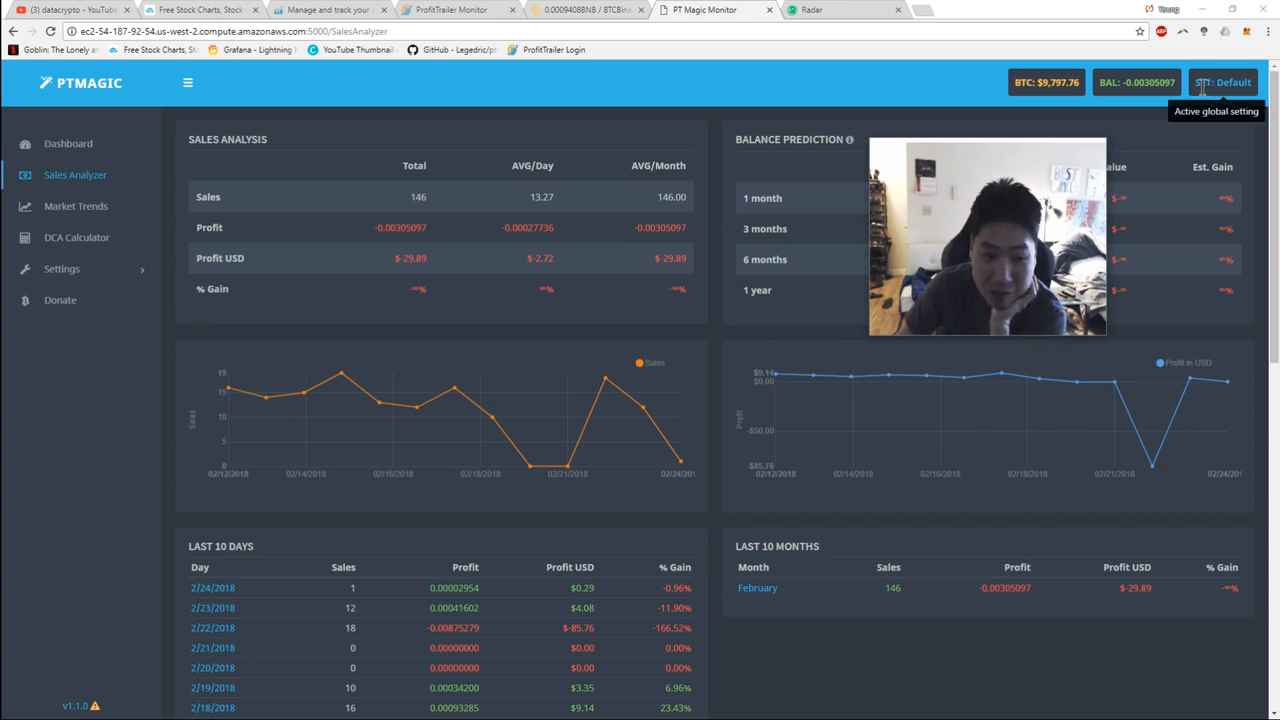
{"action": "left_click", "coordinate": [76, 205]}
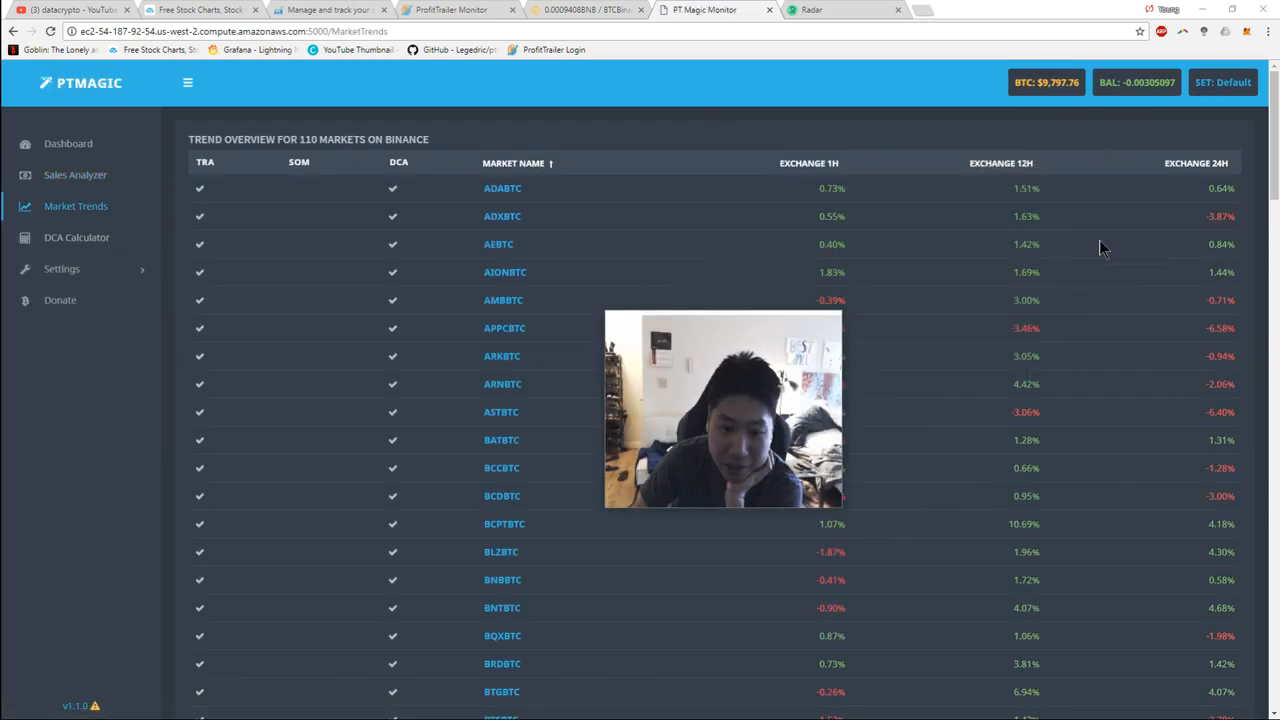
{"action": "scroll", "scroll_direction": "down", "scroll_amount": 3}
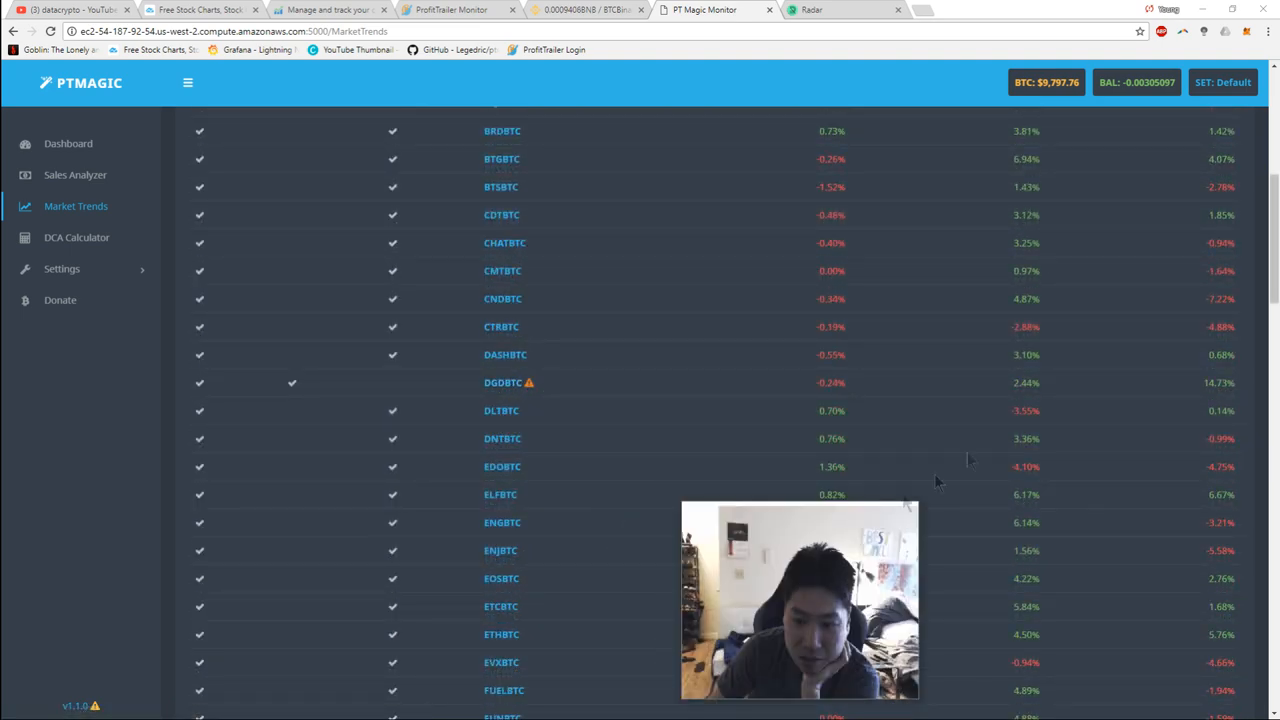
{"action": "mouse_move", "coordinate": [710, 408]}
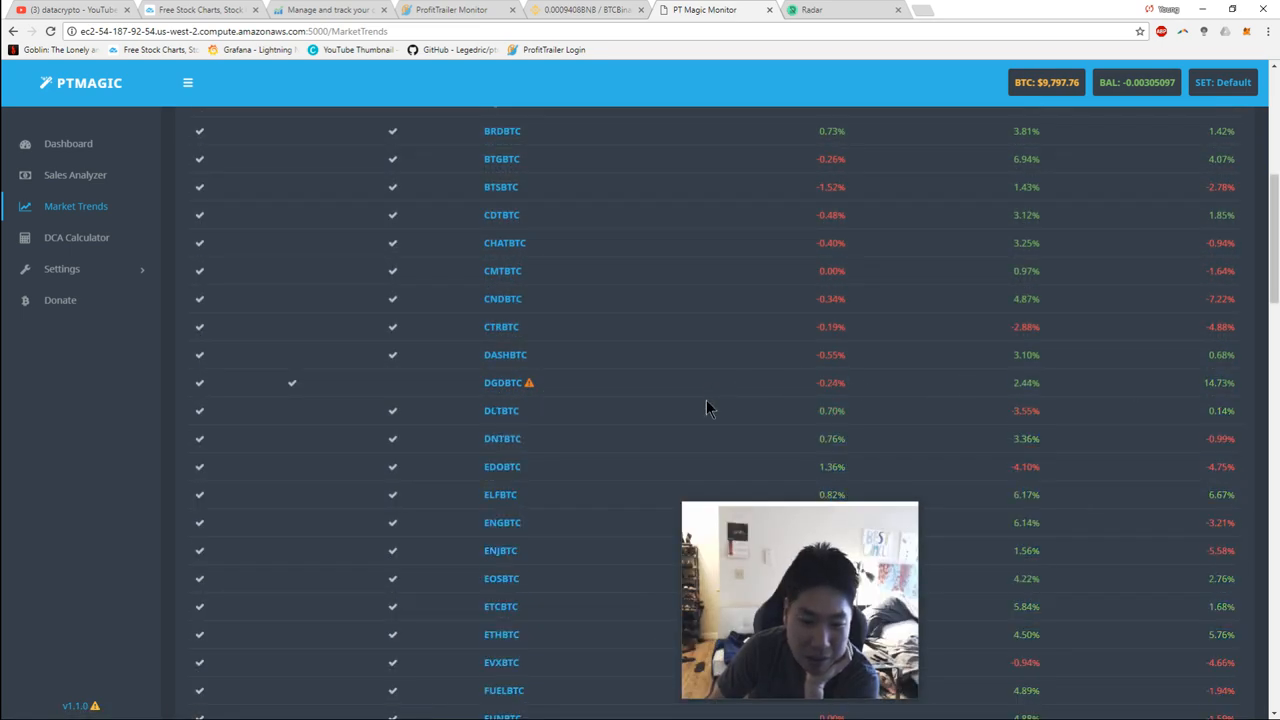
{"action": "scroll", "scroll_direction": "down", "scroll_amount": 3}
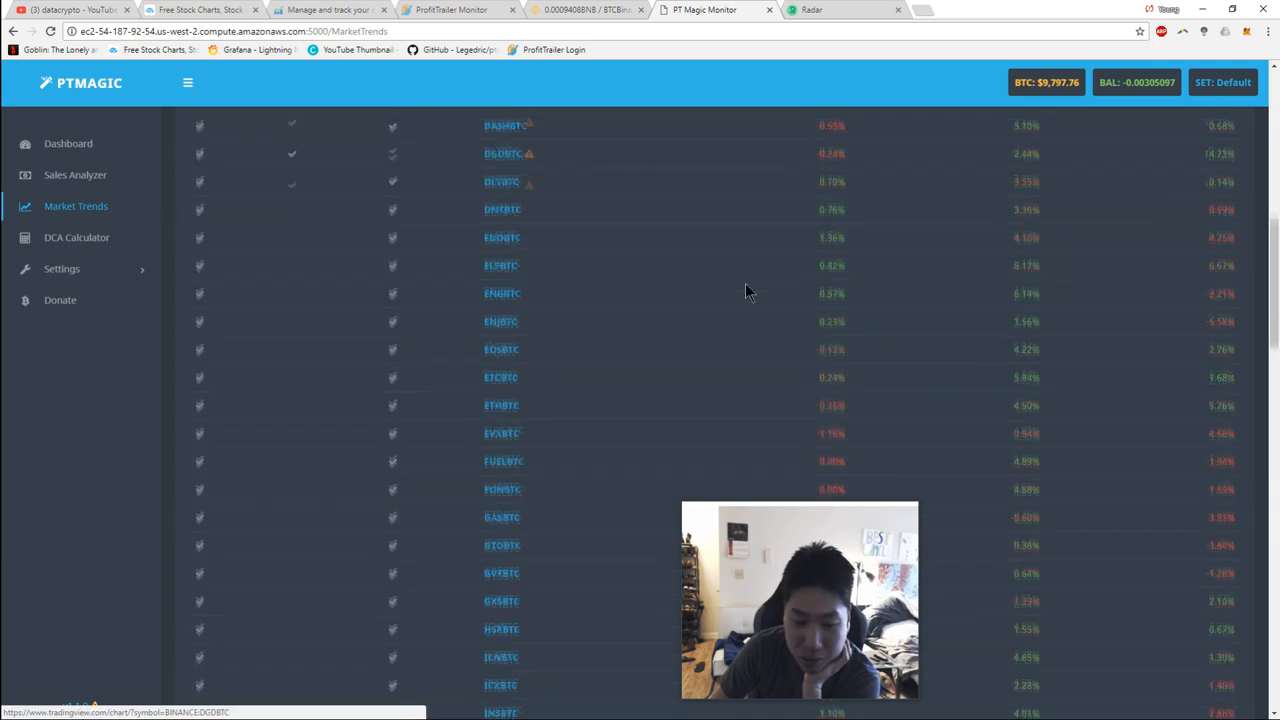
{"action": "scroll", "scroll_direction": "down", "scroll_amount": 3}
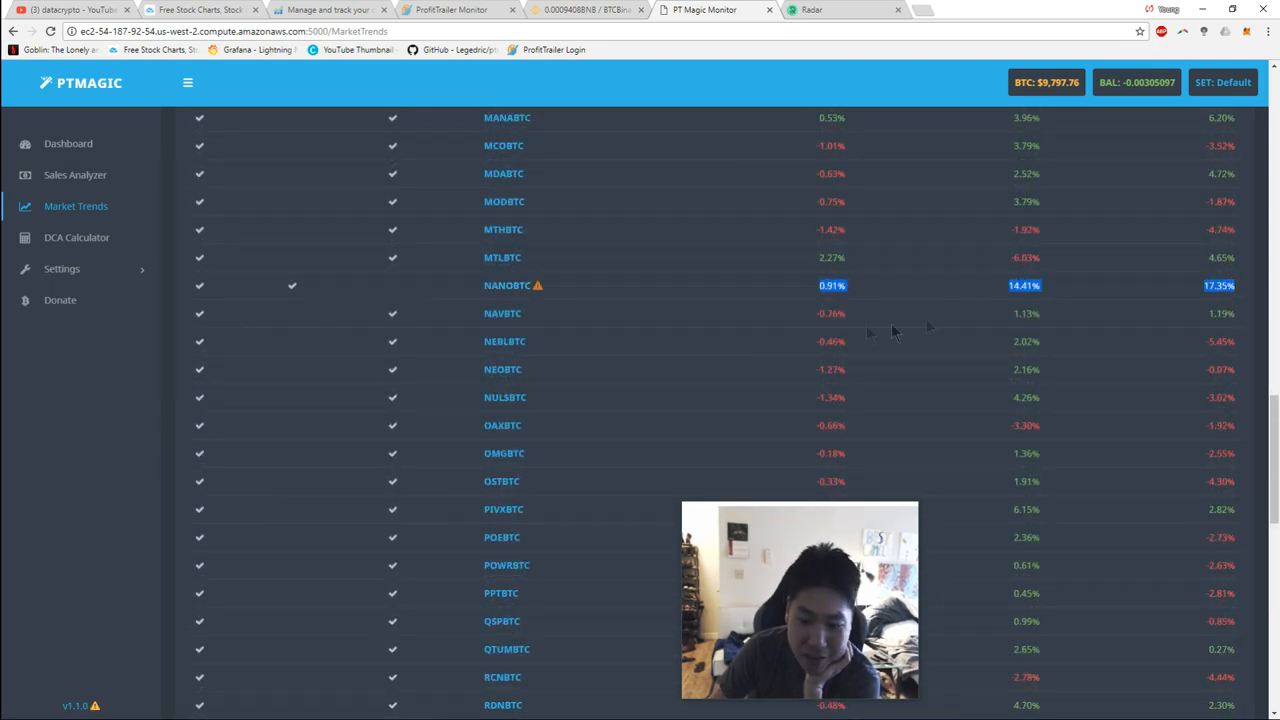
{"action": "scroll", "scroll_direction": "down", "scroll_amount": 3}
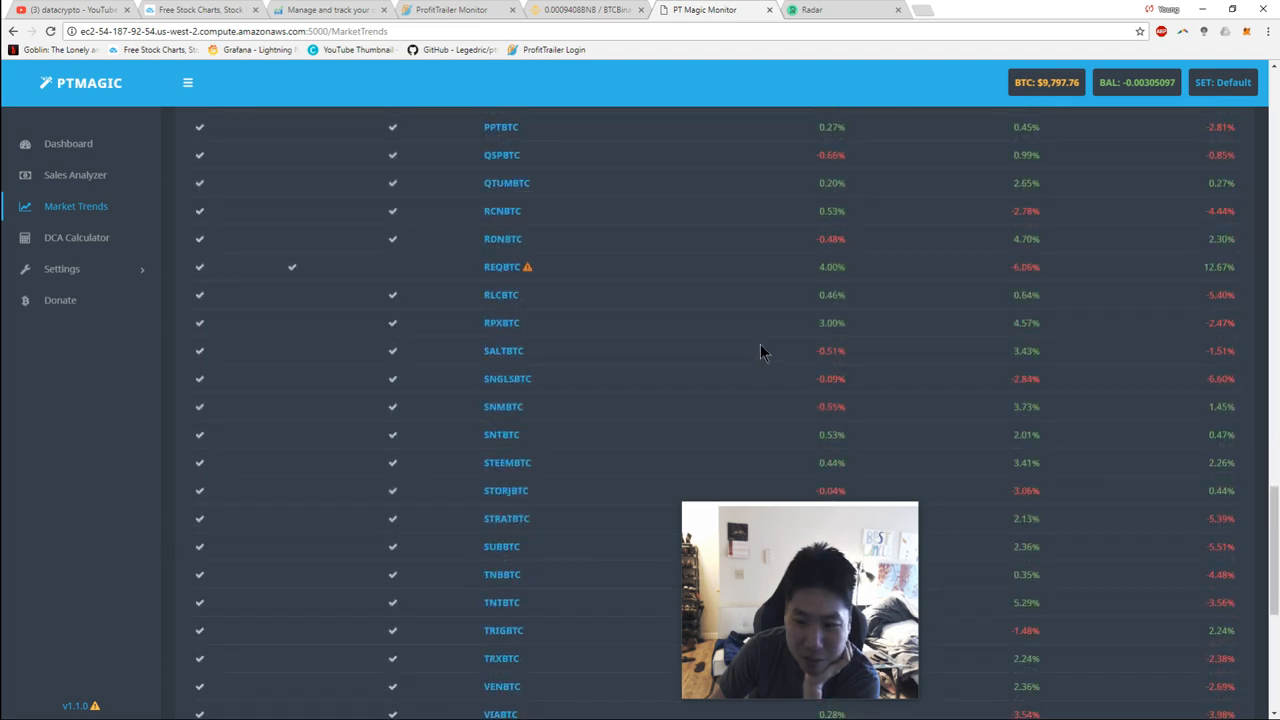
{"action": "scroll", "scroll_direction": "down", "scroll_amount": 3}
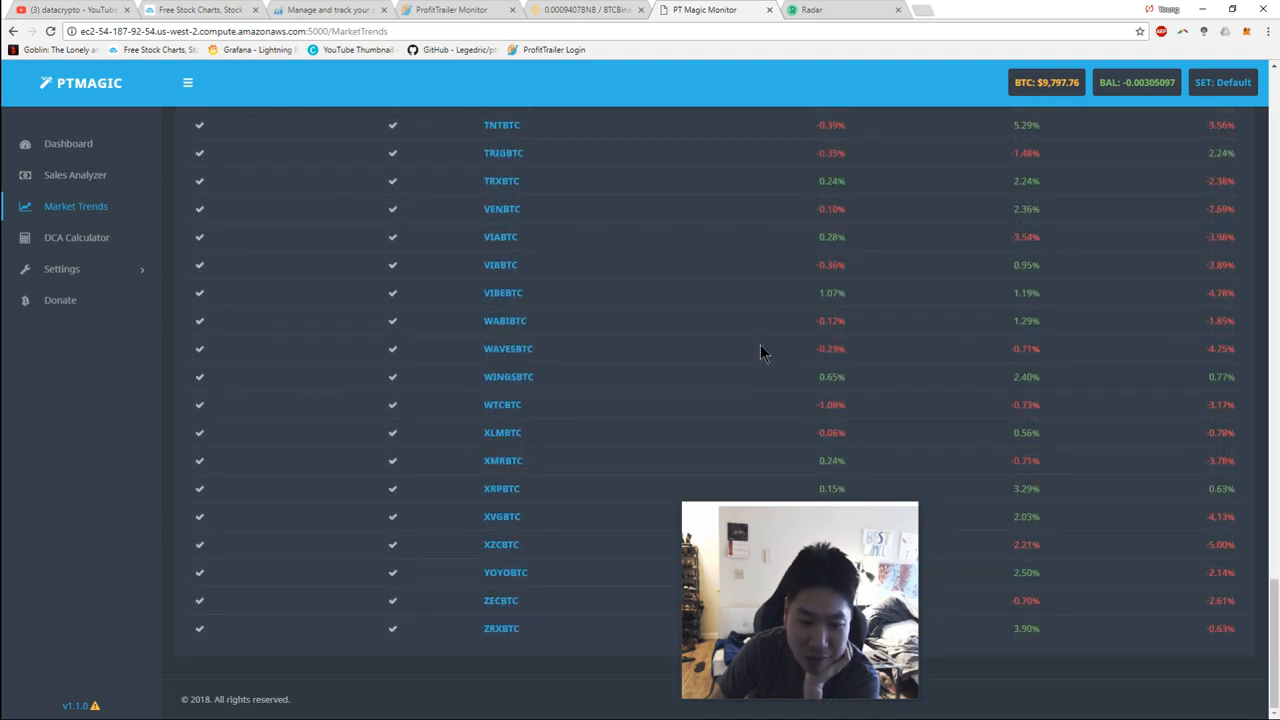
{"action": "scroll", "scroll_direction": "up", "scroll_amount": 3}
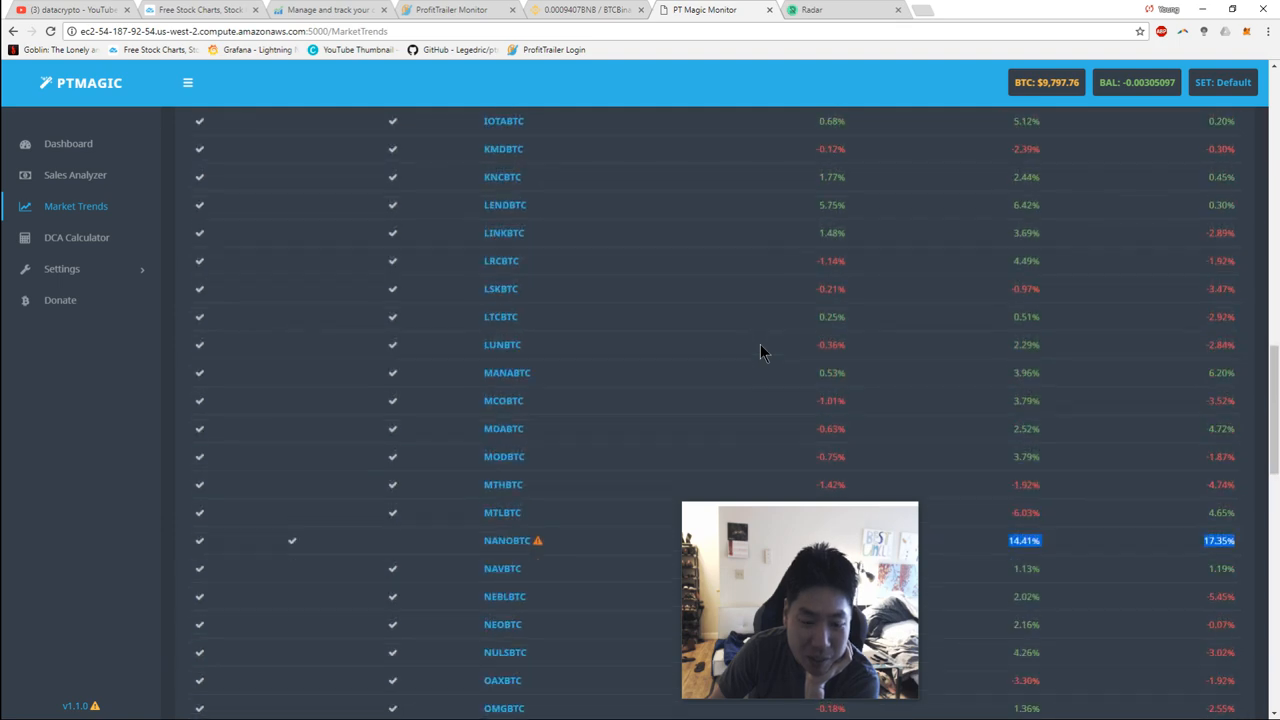
{"action": "scroll", "scroll_direction": "up", "scroll_amount": 3}
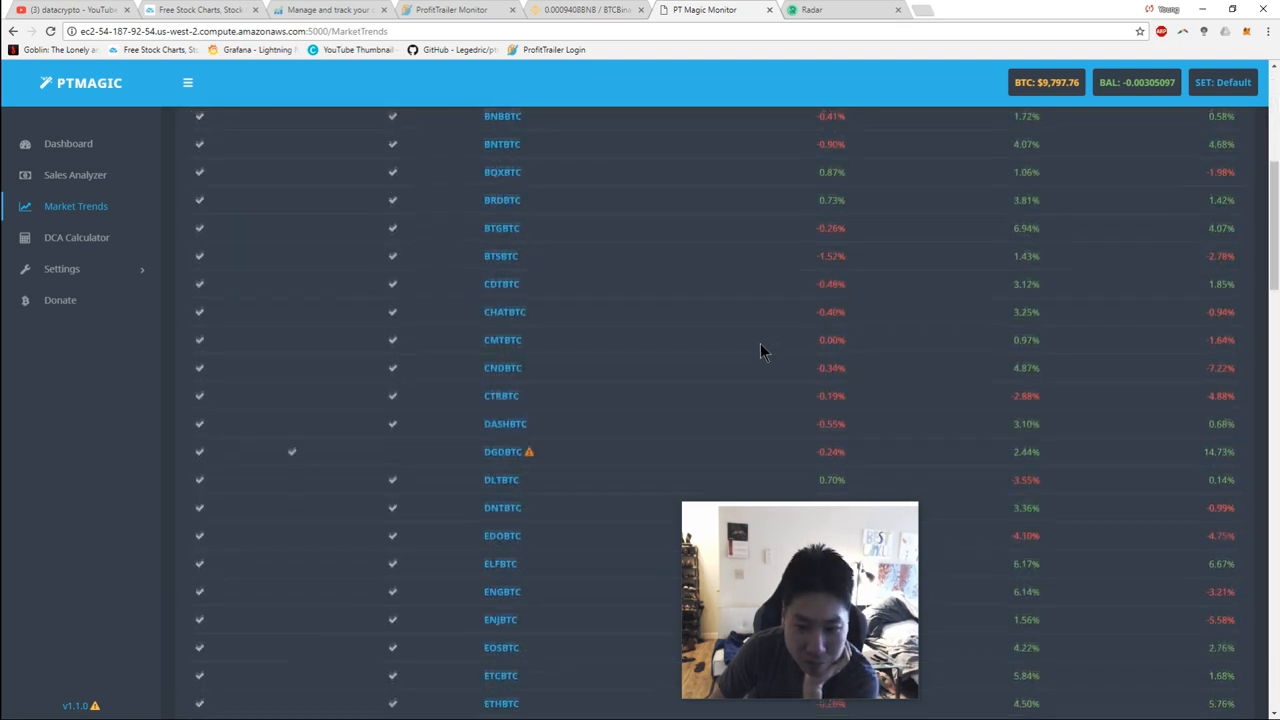
{"action": "scroll", "scroll_direction": "up", "scroll_amount": 3}
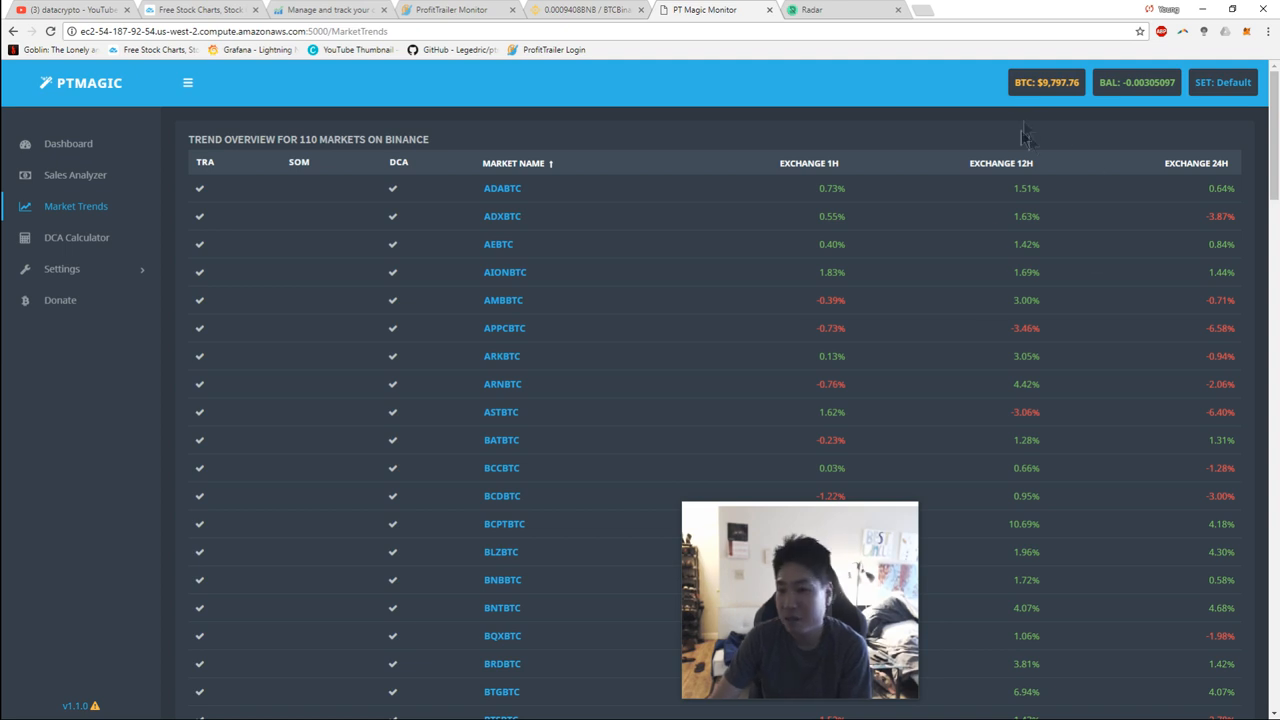
{"action": "mouse_move", "coordinate": [893, 208]}
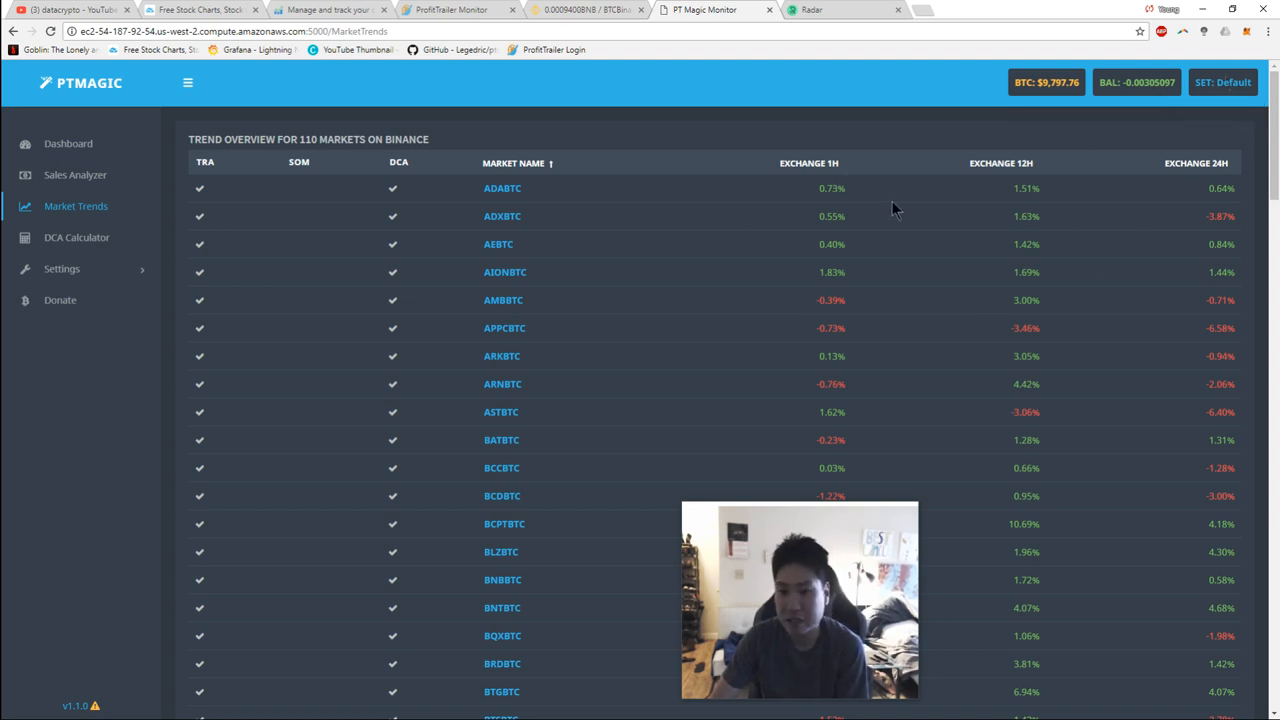
Step: Review PT Magic's dashboard status and settings, highlighting the EMASPREAD buy strategy
{"action": "left_click", "coordinate": [75, 175]}
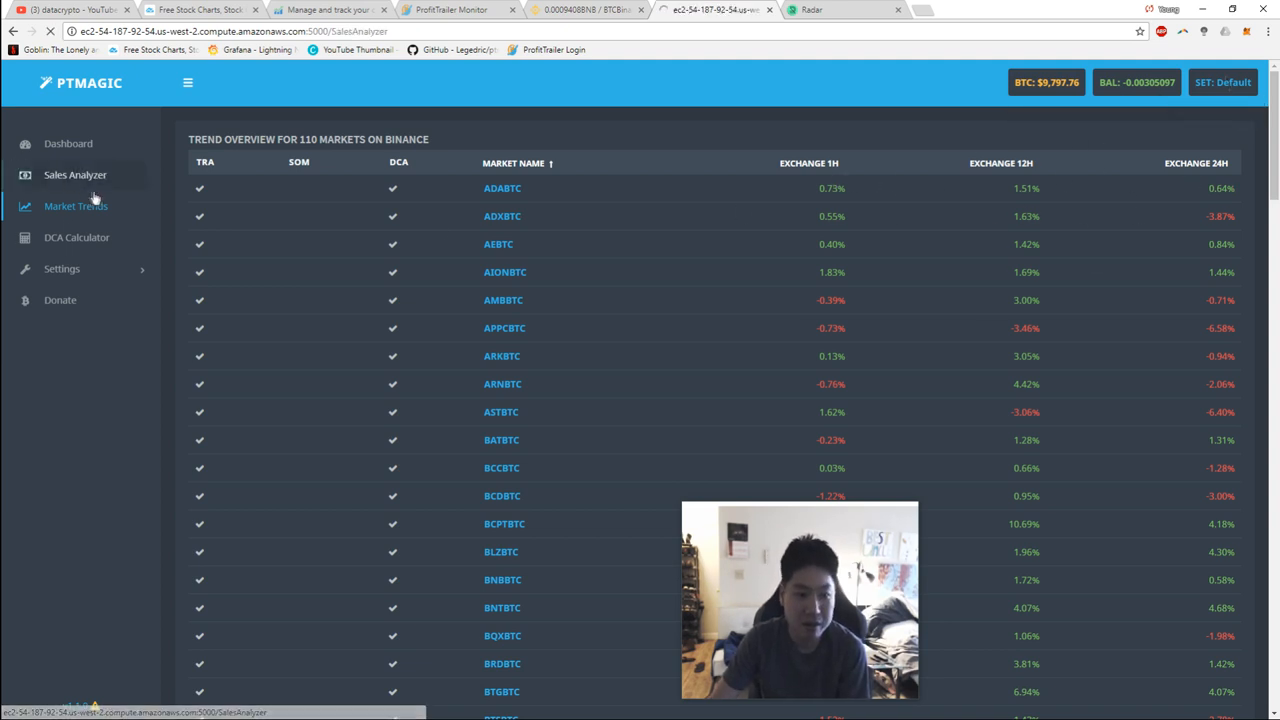
{"action": "left_click", "coordinate": [75, 174]}
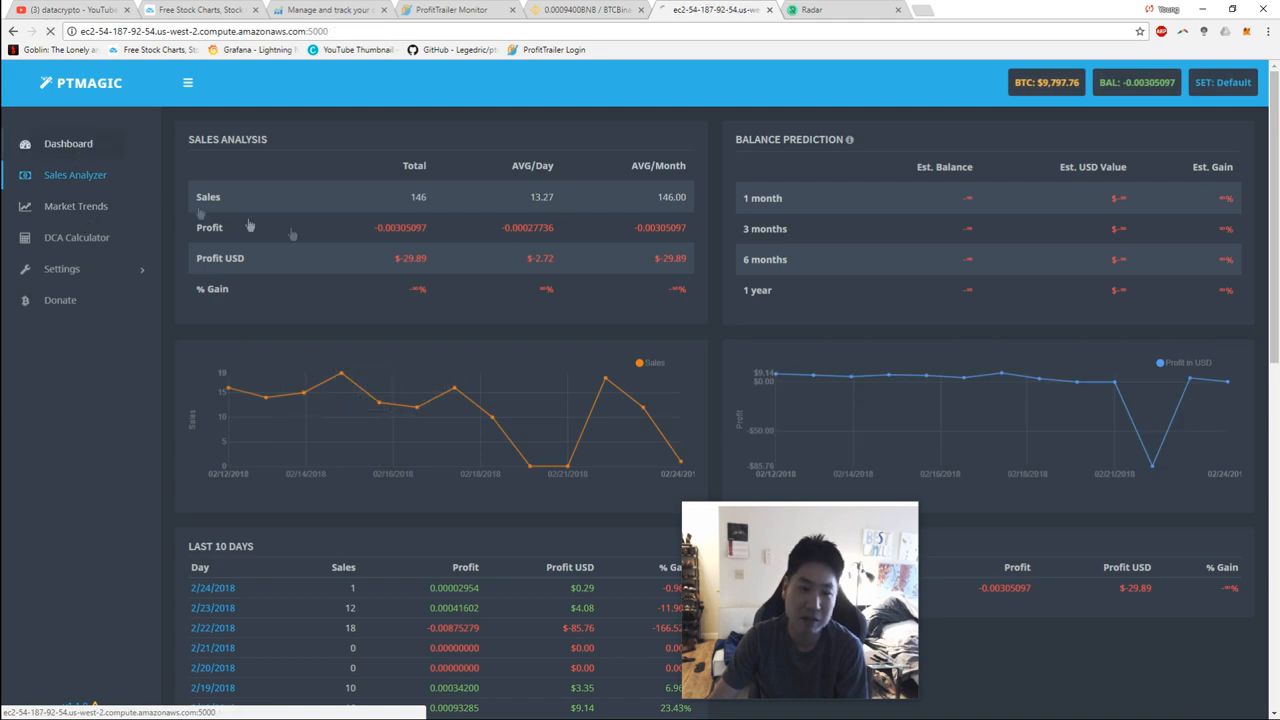
{"action": "left_click", "coordinate": [68, 143]}
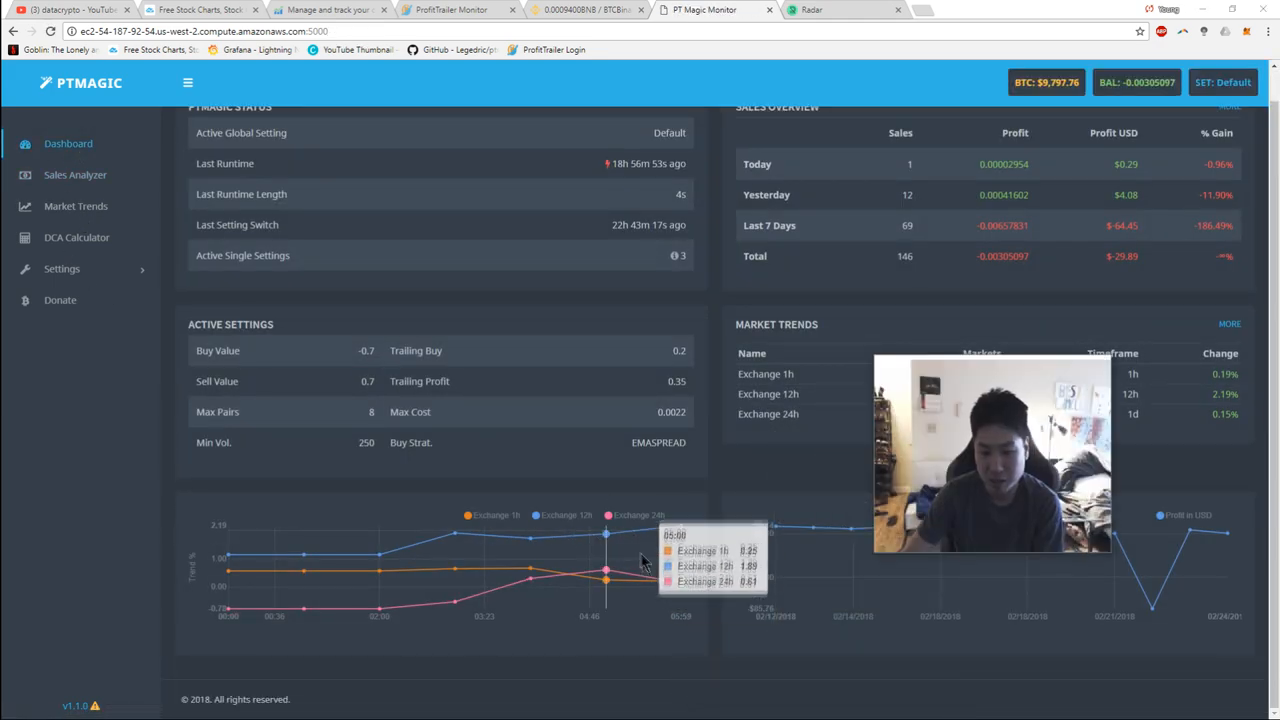
{"action": "mouse_move", "coordinate": [660, 555]}
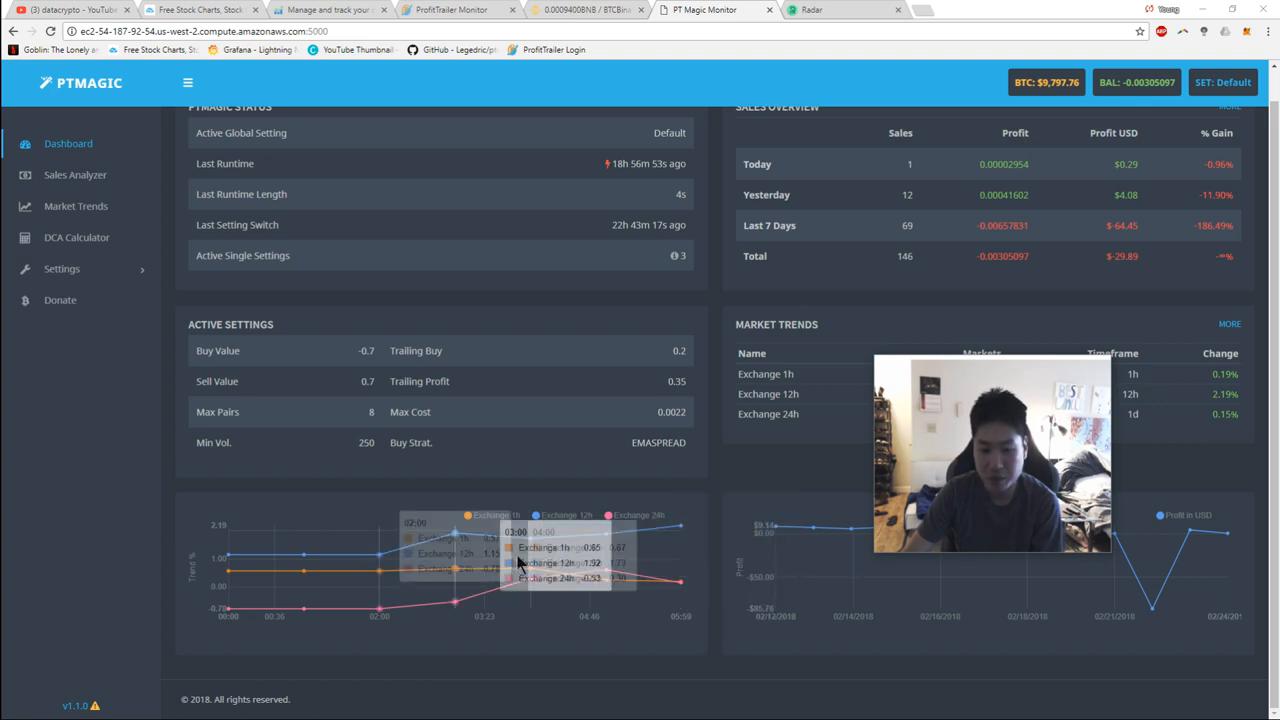
{"action": "mouse_move", "coordinate": [718, 550]}
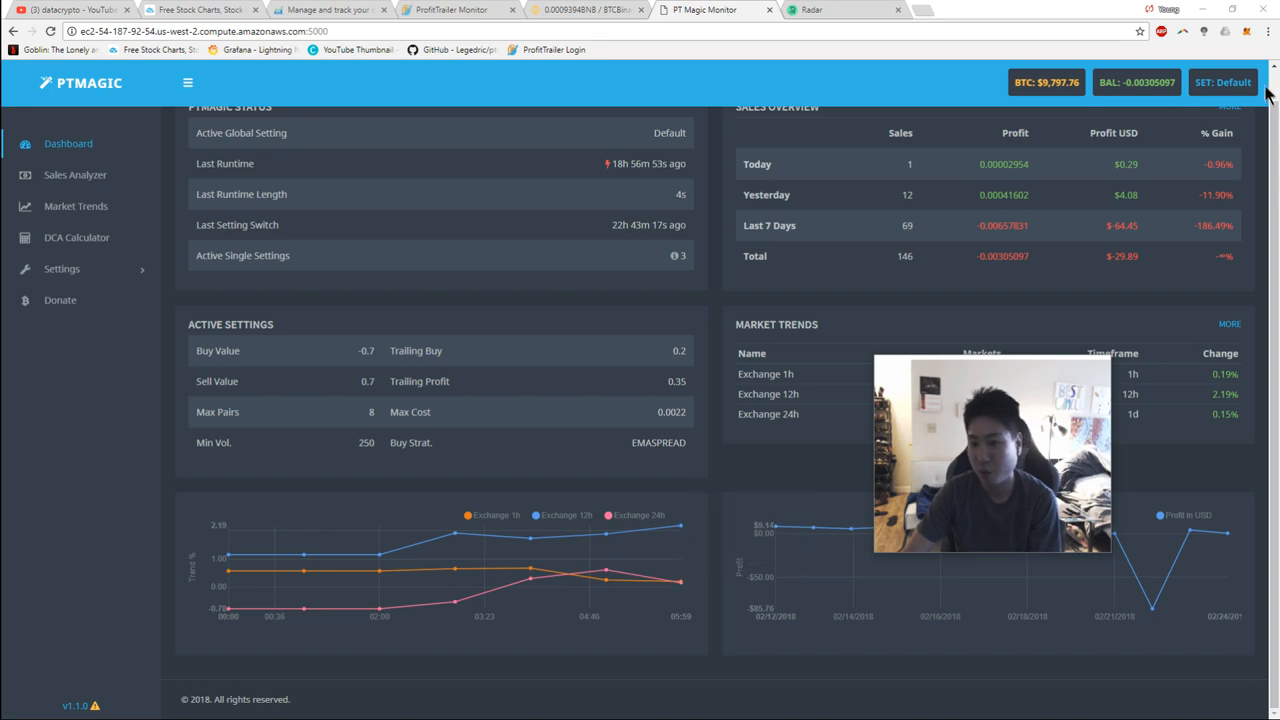
{"action": "mouse_move", "coordinate": [230, 585]}
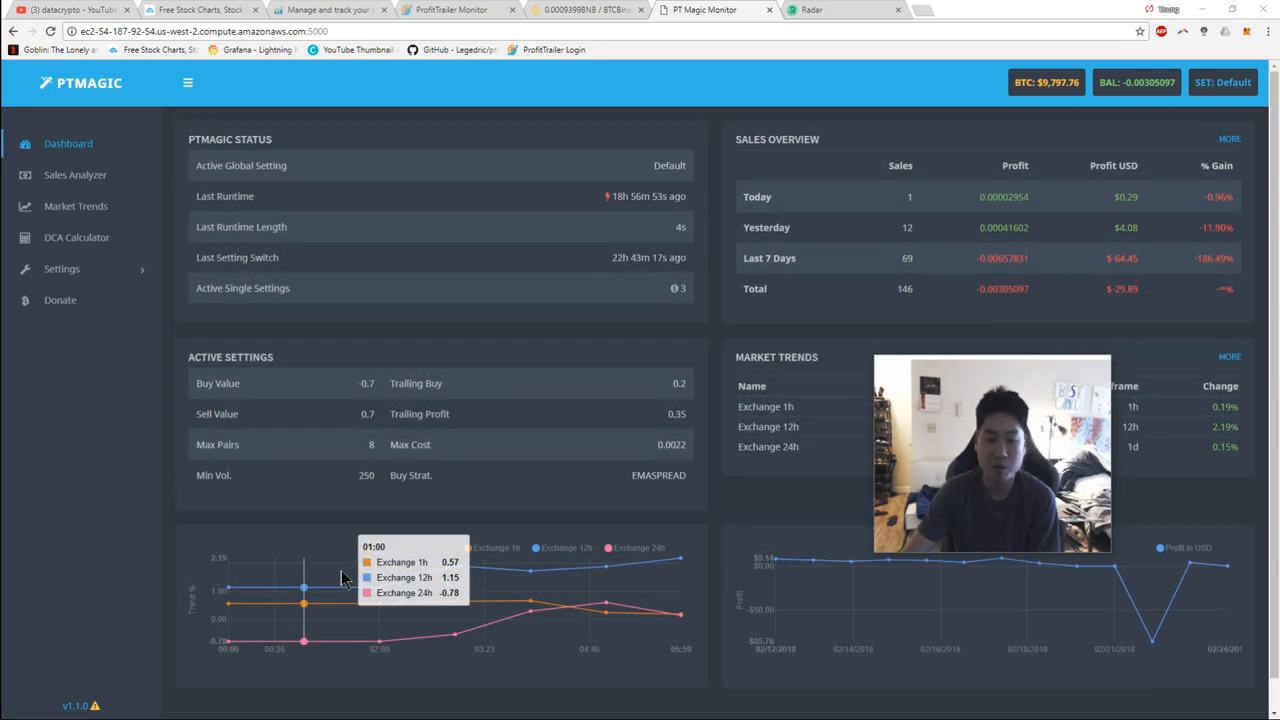
{"action": "mouse_move", "coordinate": [630, 485]}
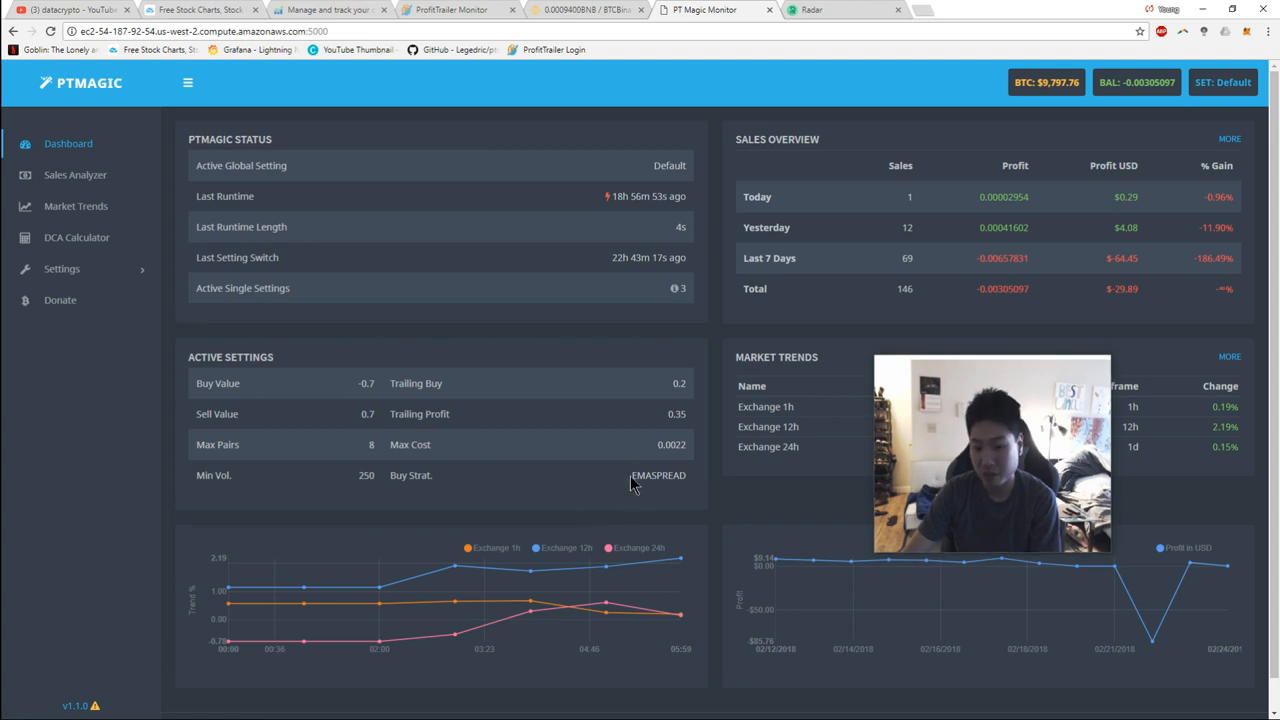
{"action": "double_click", "coordinate": [658, 475]}
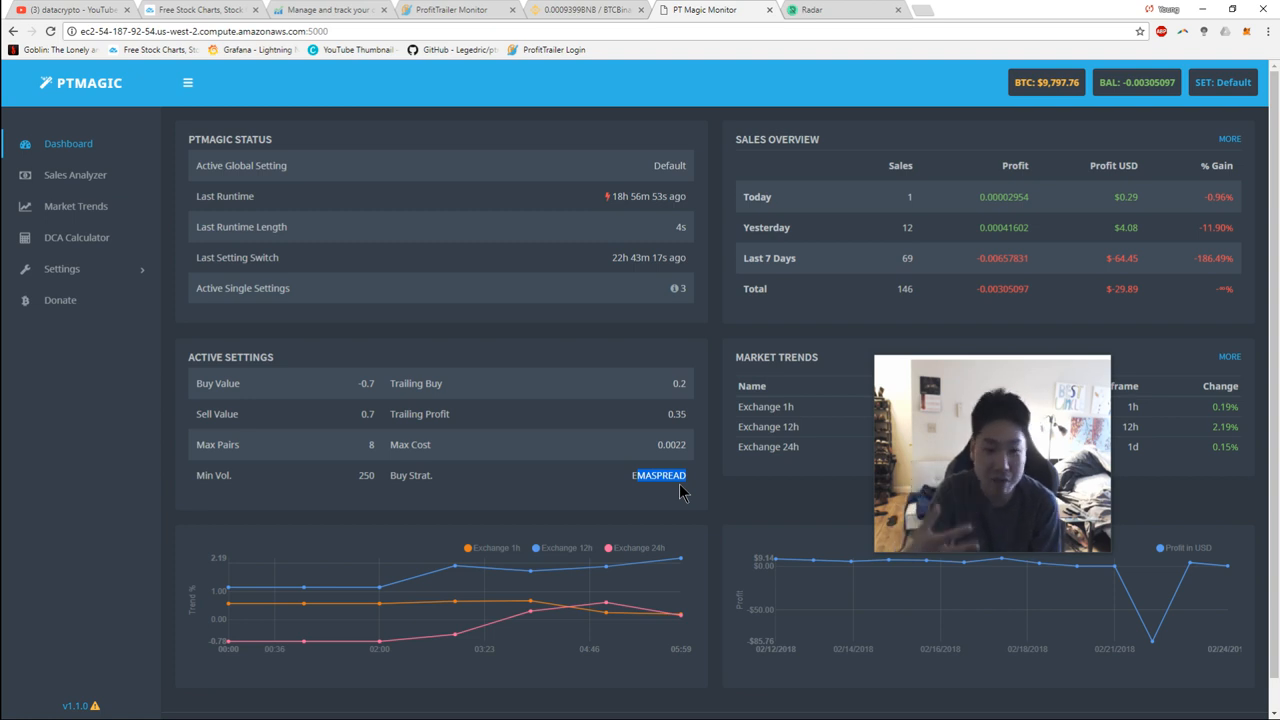
{"action": "mouse_move", "coordinate": [515, 70]}
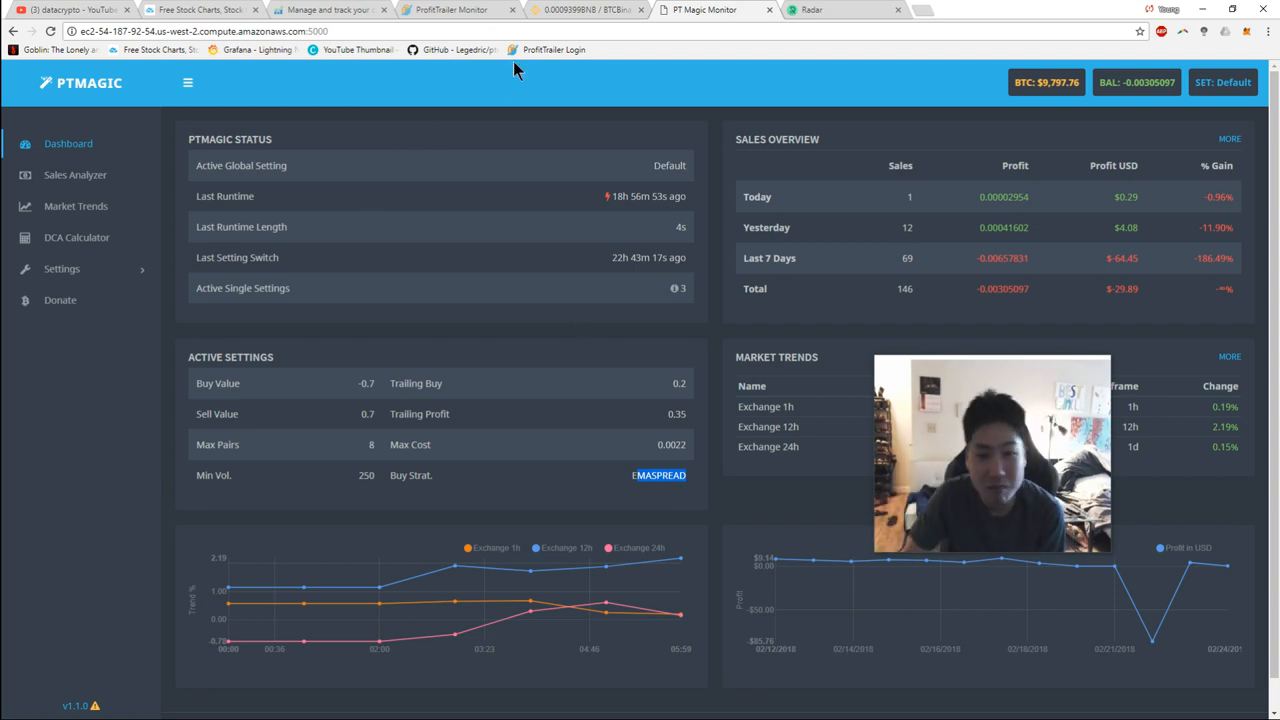
Step: Switch to the datacrypto YouTube channel page and scroll to its top
{"action": "left_click", "coordinate": [70, 9]}
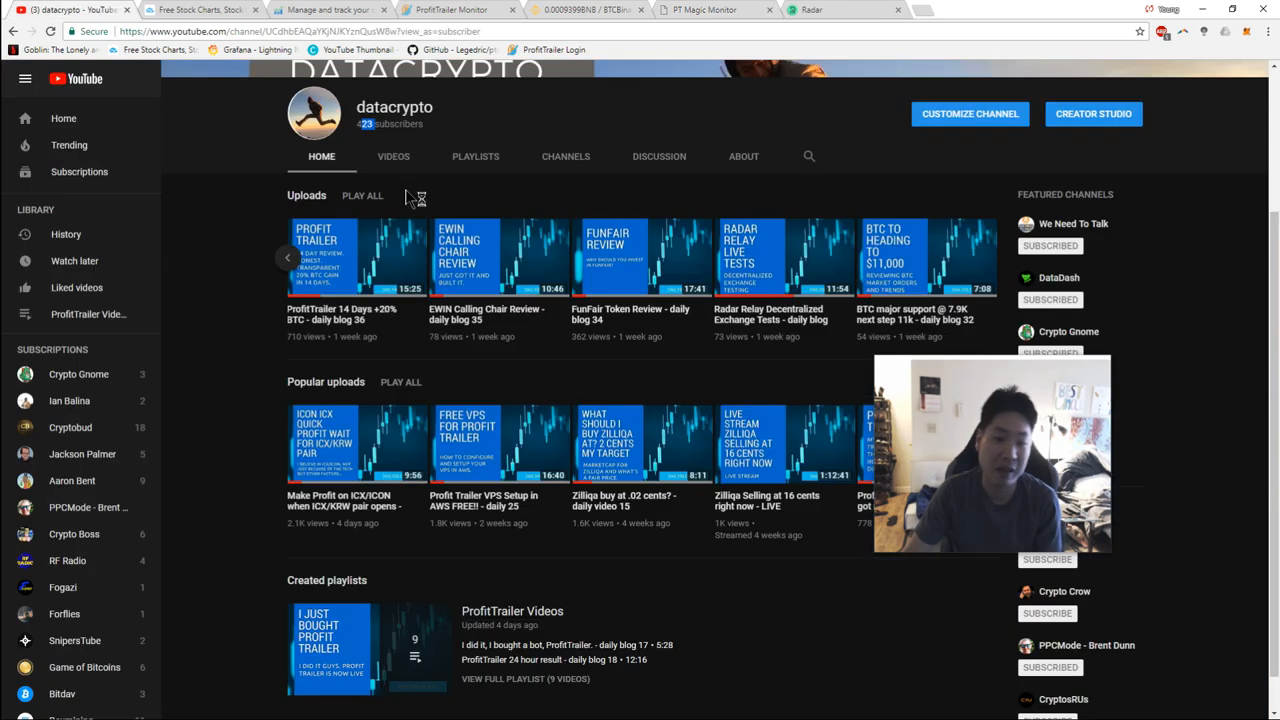
{"action": "scroll", "scroll_direction": "up", "scroll_amount": 3}
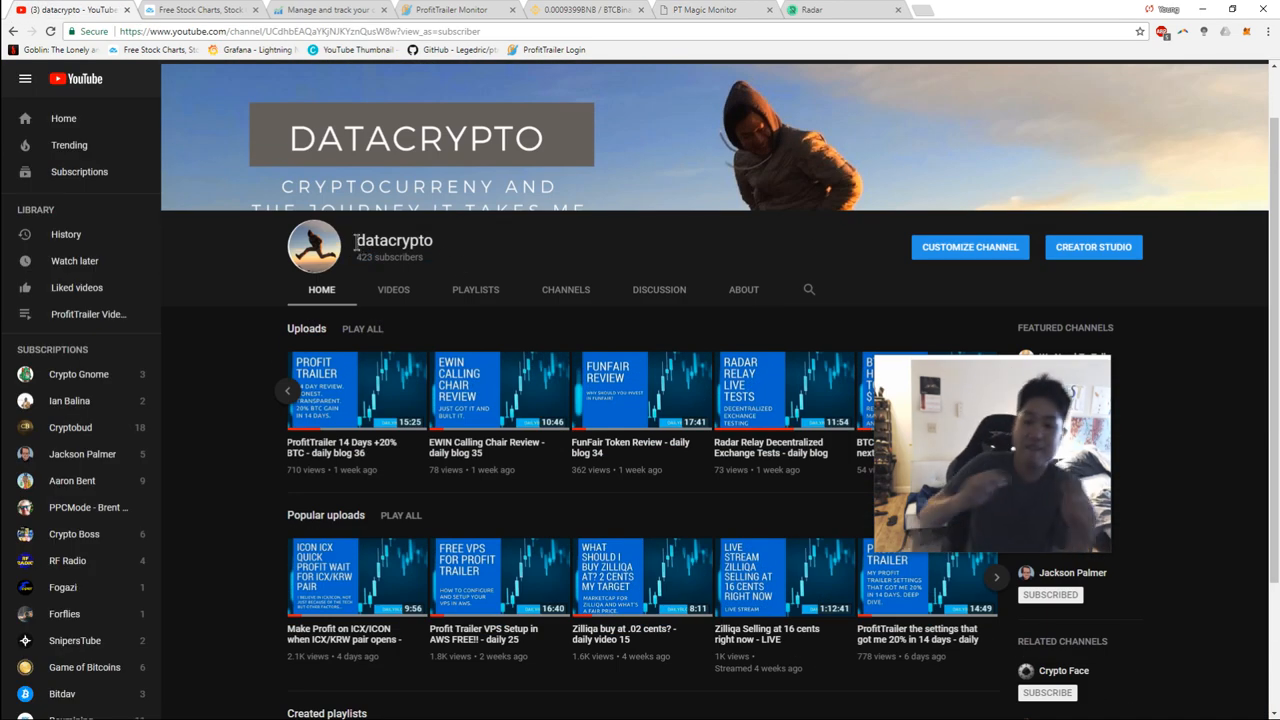